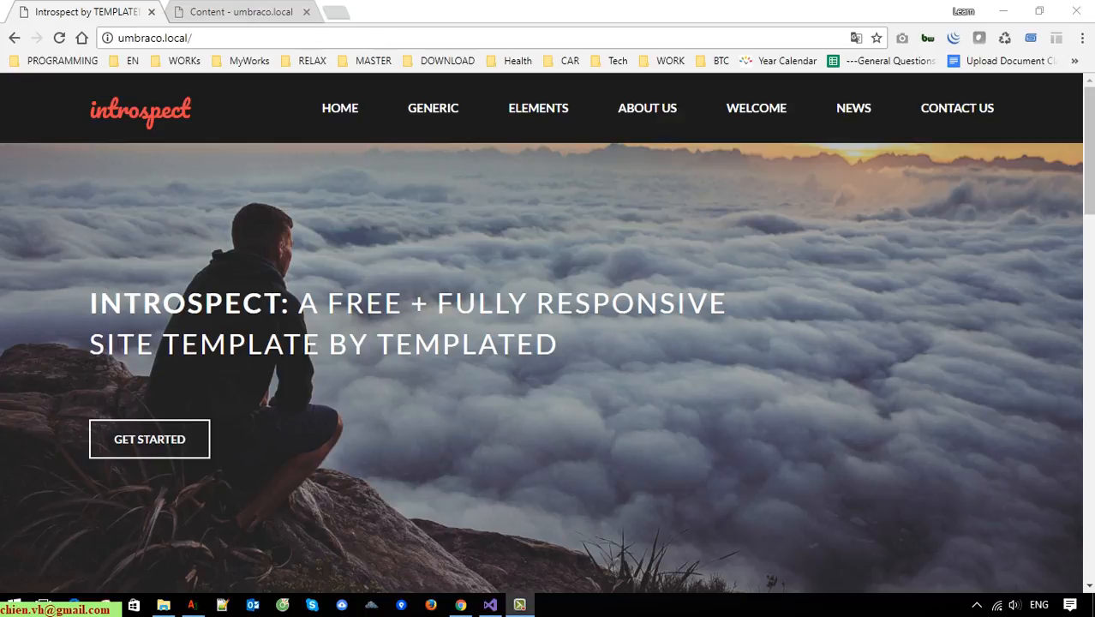
mouse_move(911, 232)
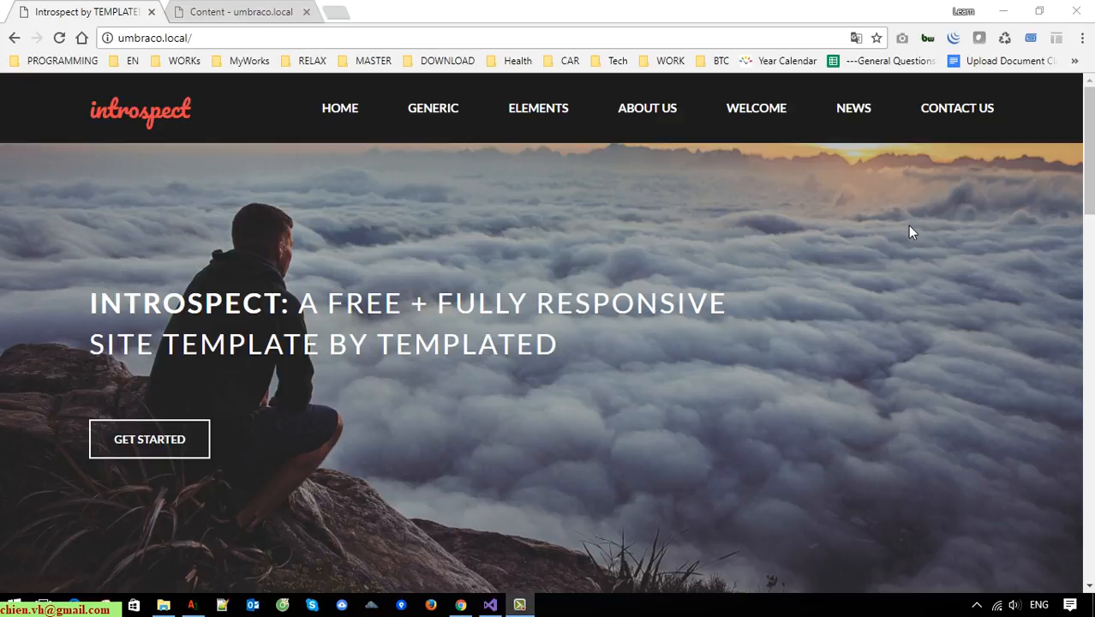
Return to the back office, peek at Home's children, then go to the Settings section.
scroll("down", 3)
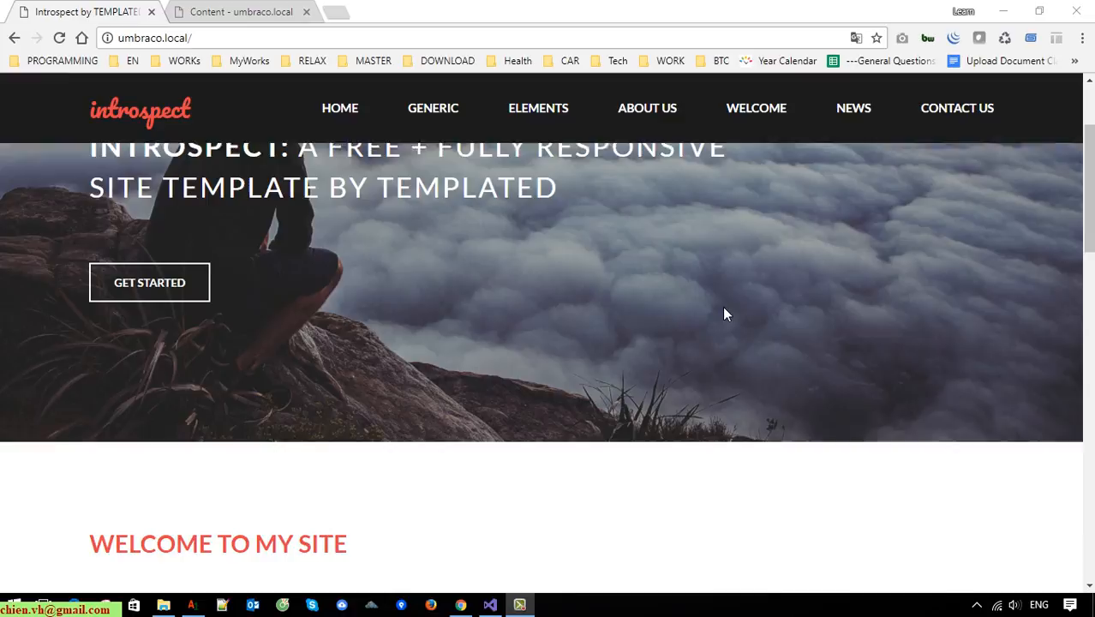
scroll("down", 3)
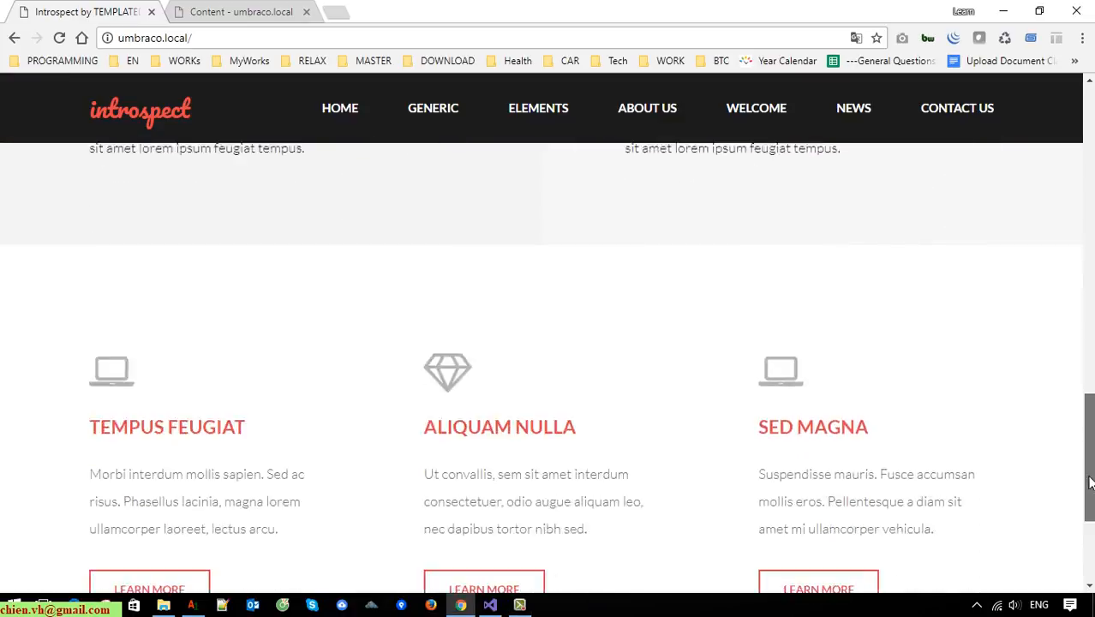
scroll("up", 3)
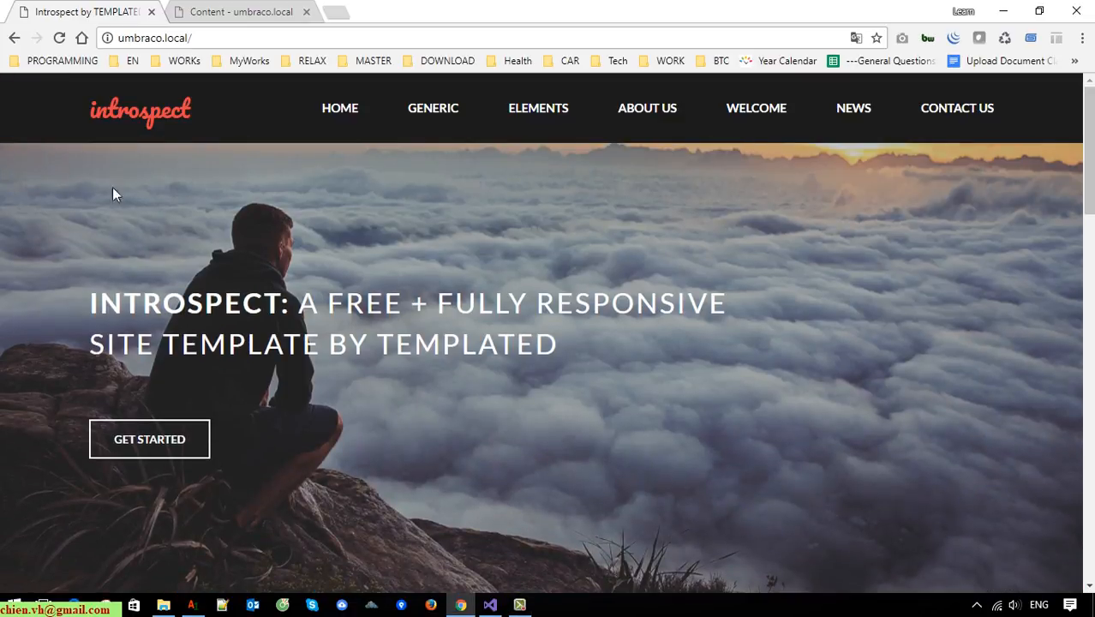
mouse_move(446, 206)
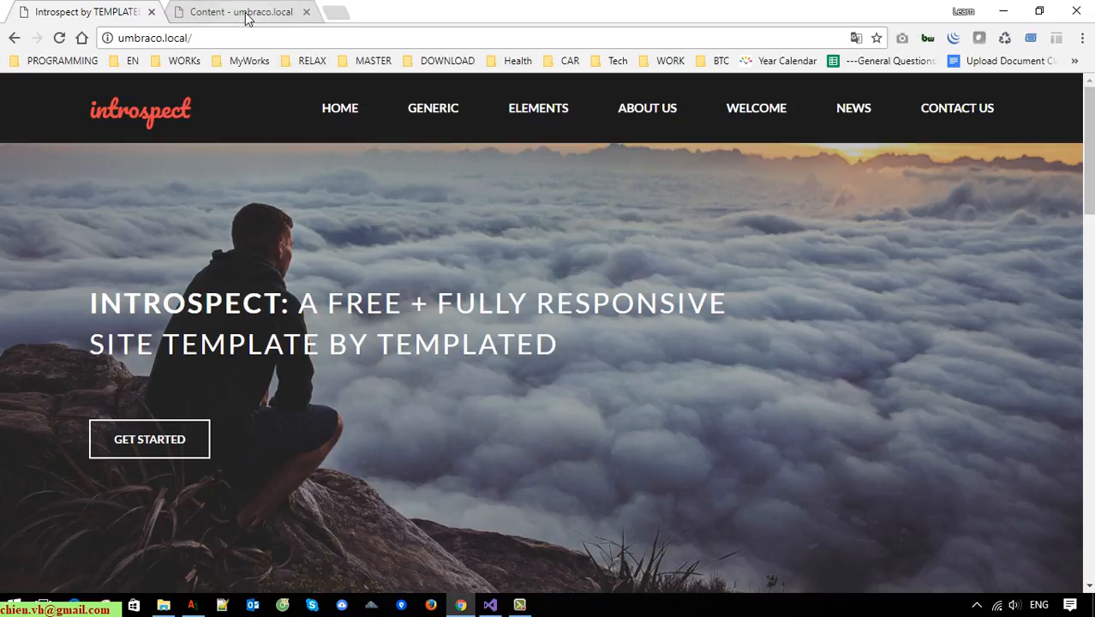
left_click(240, 12)
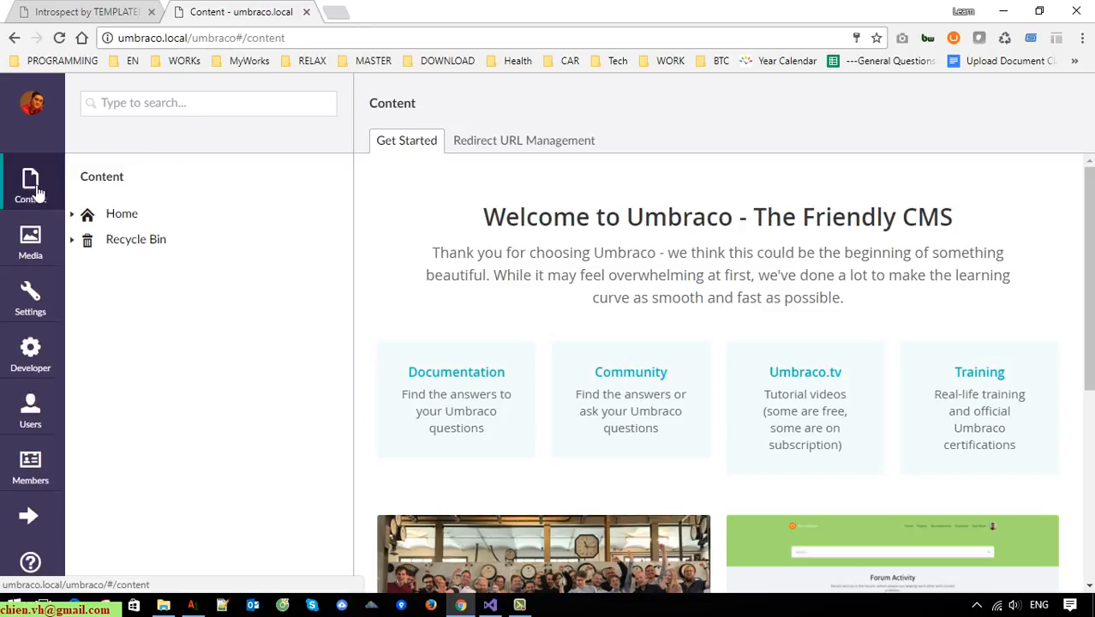
left_click(72, 213)
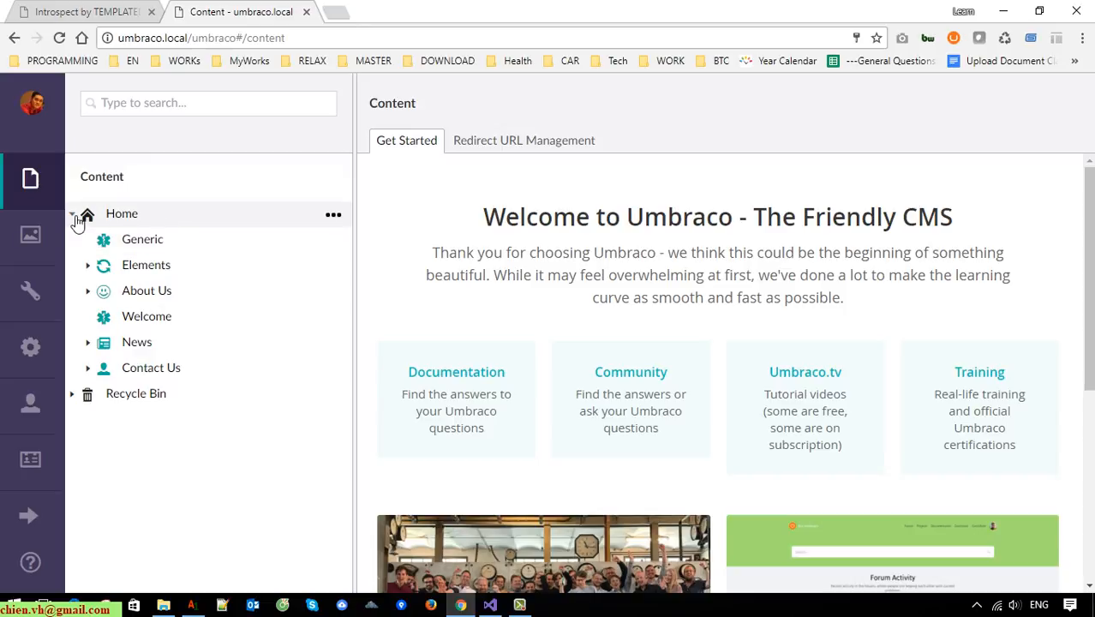
left_click(74, 213)
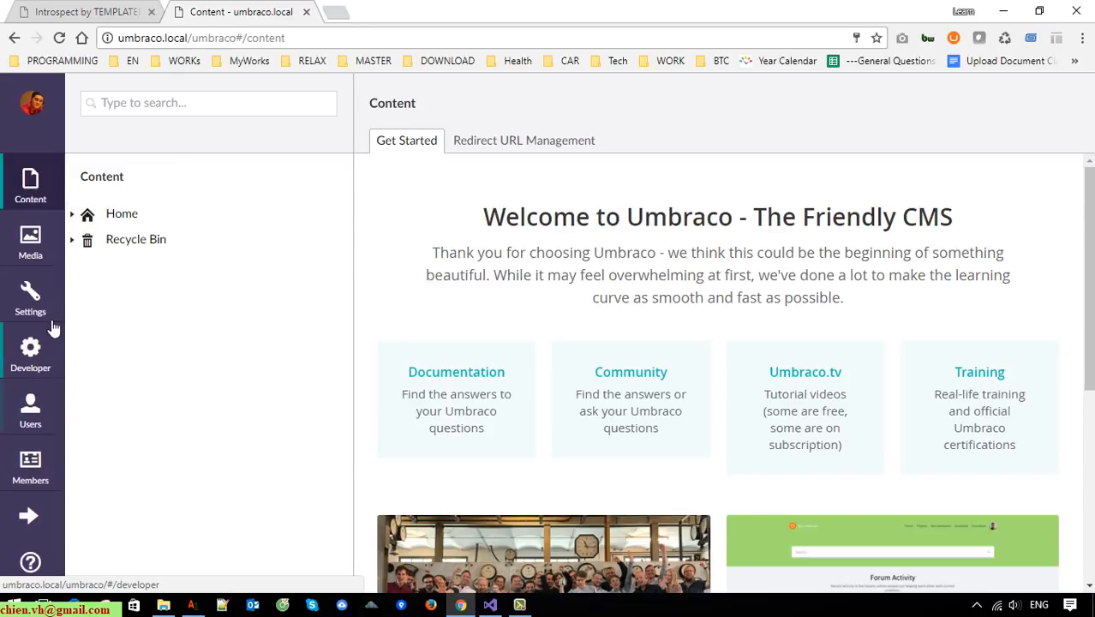
left_click(30, 296)
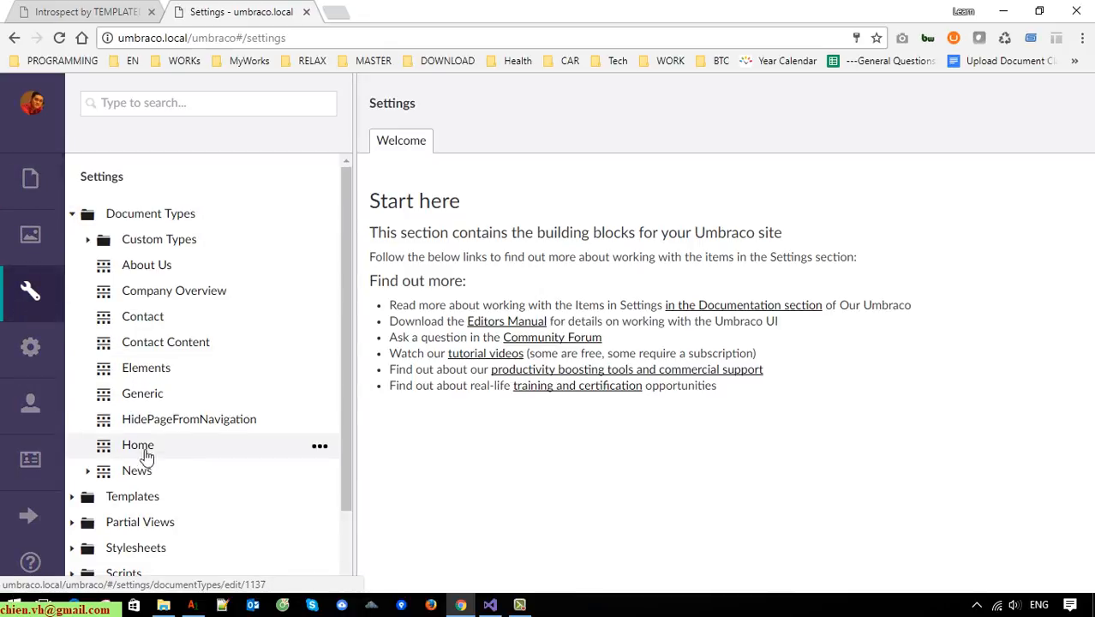
Enable 'Allow as root' in the Home document type's permissions and save.
left_click(137, 445)
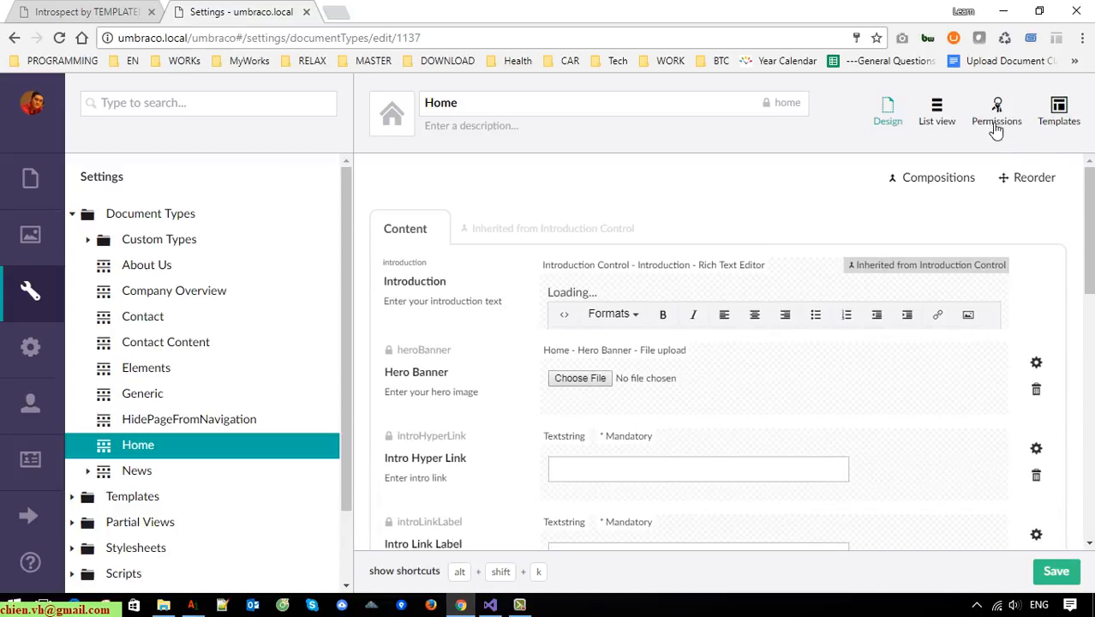
left_click(996, 111)
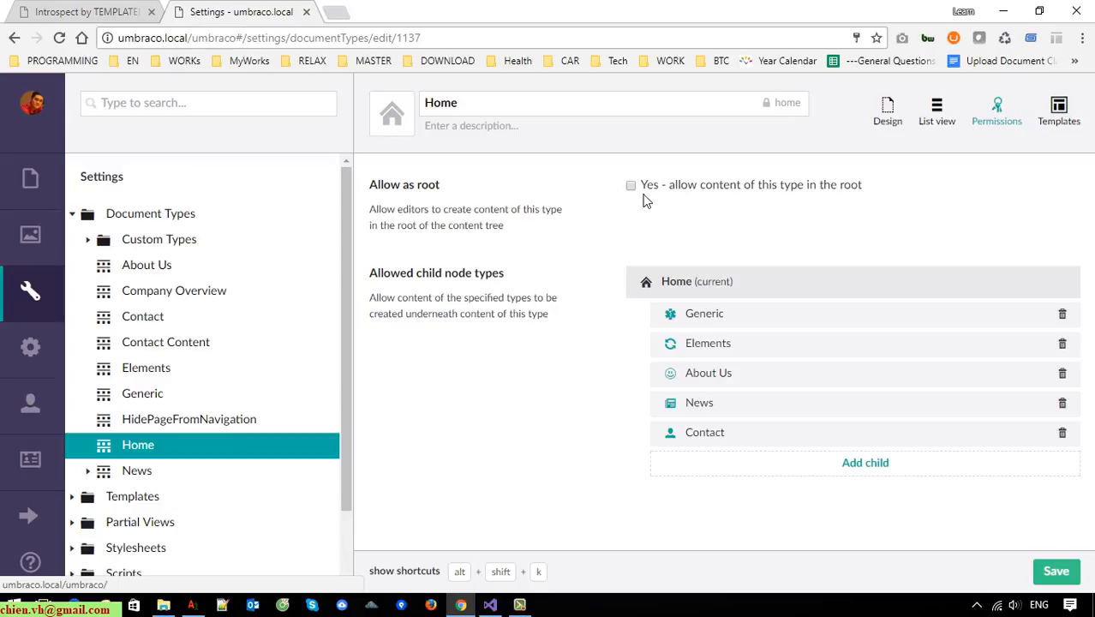
mouse_move(862, 197)
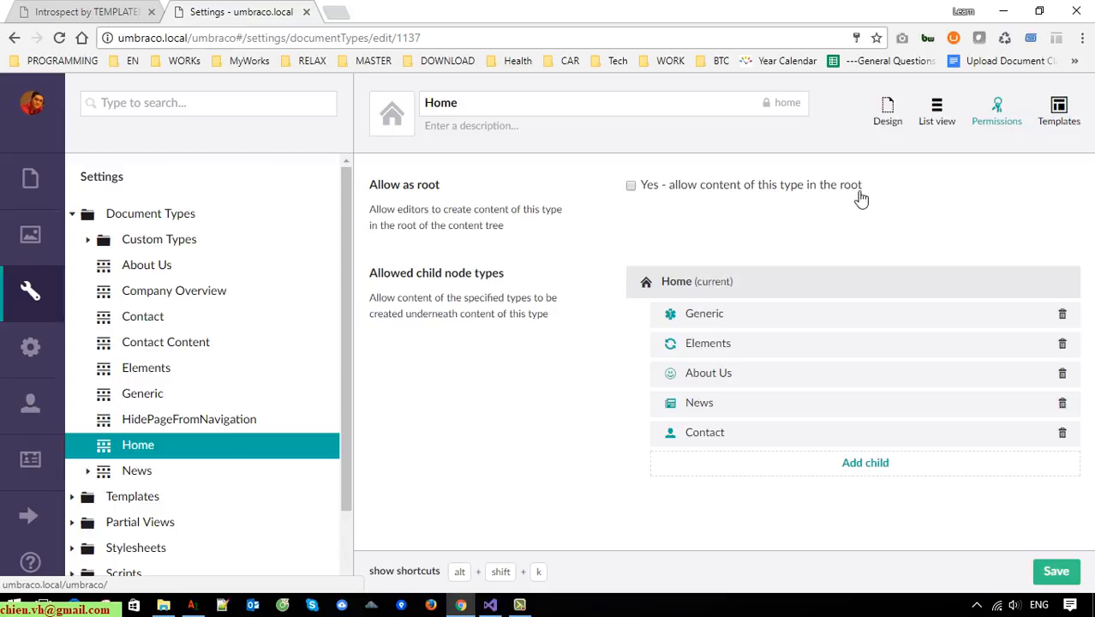
left_click(631, 186)
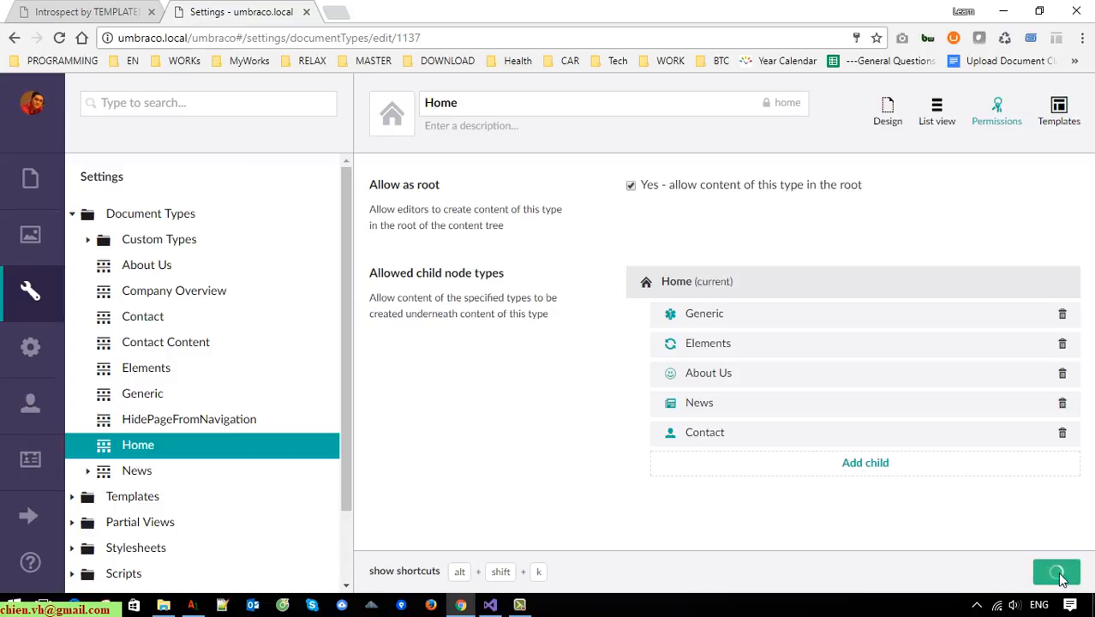
left_click(1057, 572)
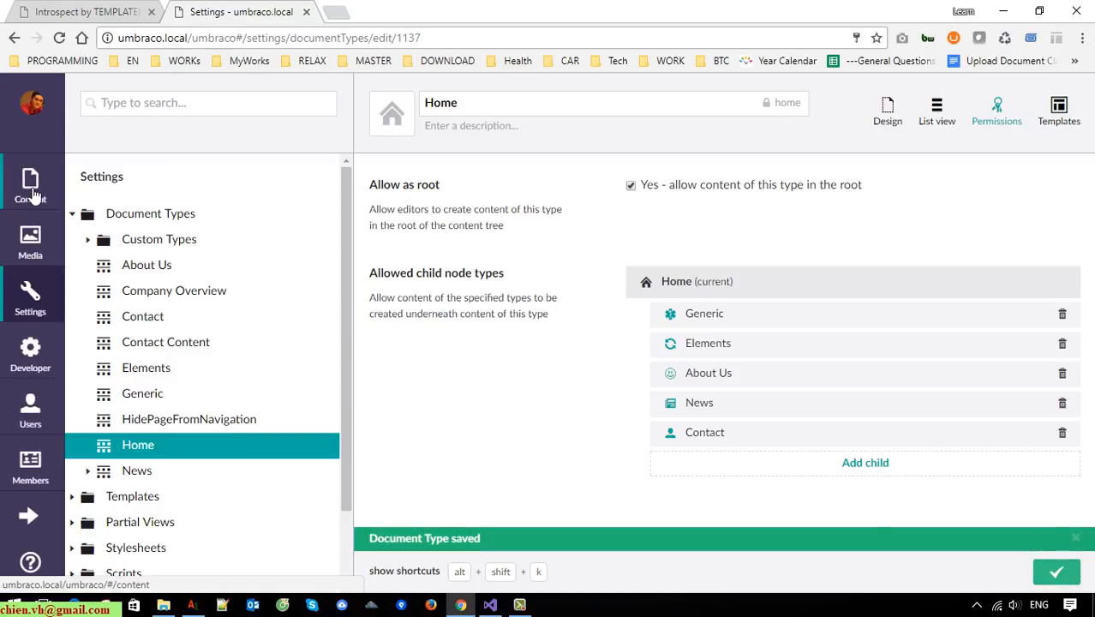
Copy the Home page with its descendants to the content root, creating Home (1).
left_click(30, 180)
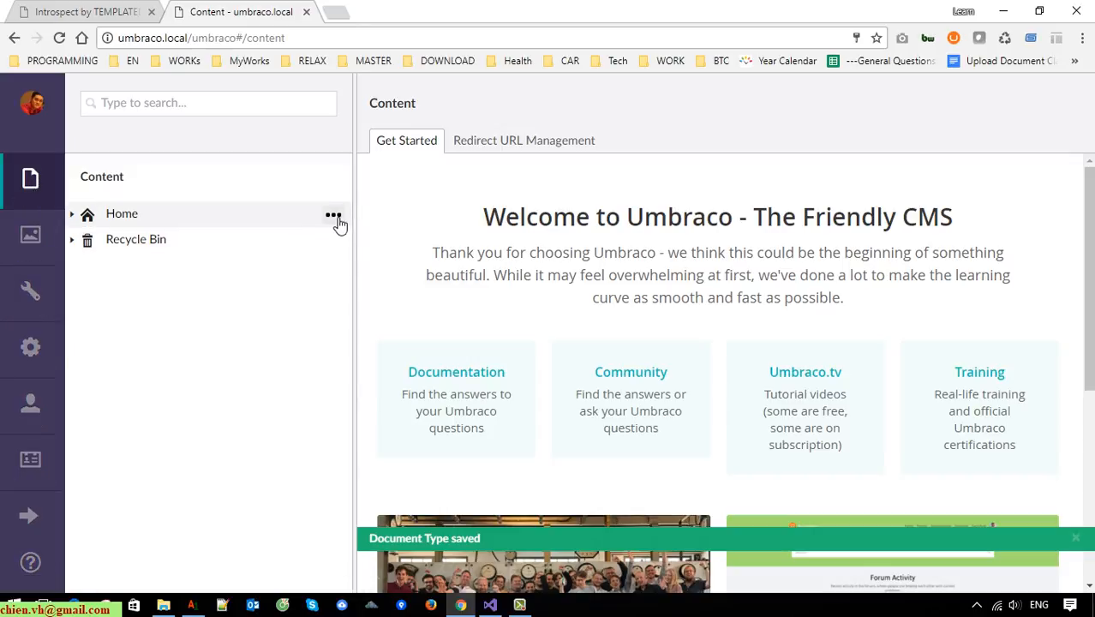
left_click(333, 214)
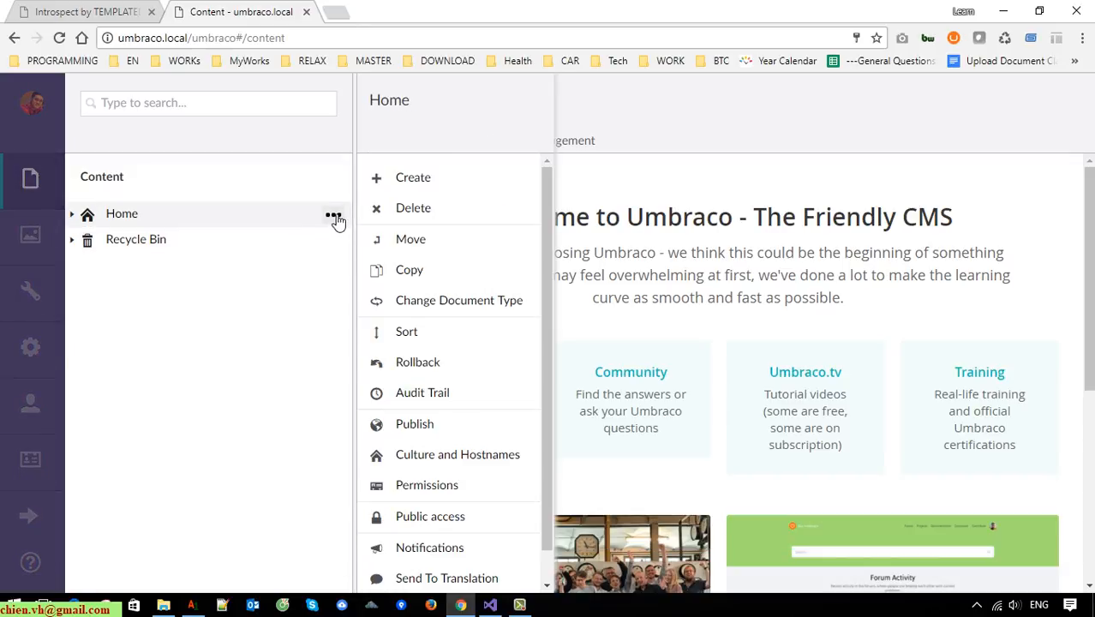
mouse_move(419, 274)
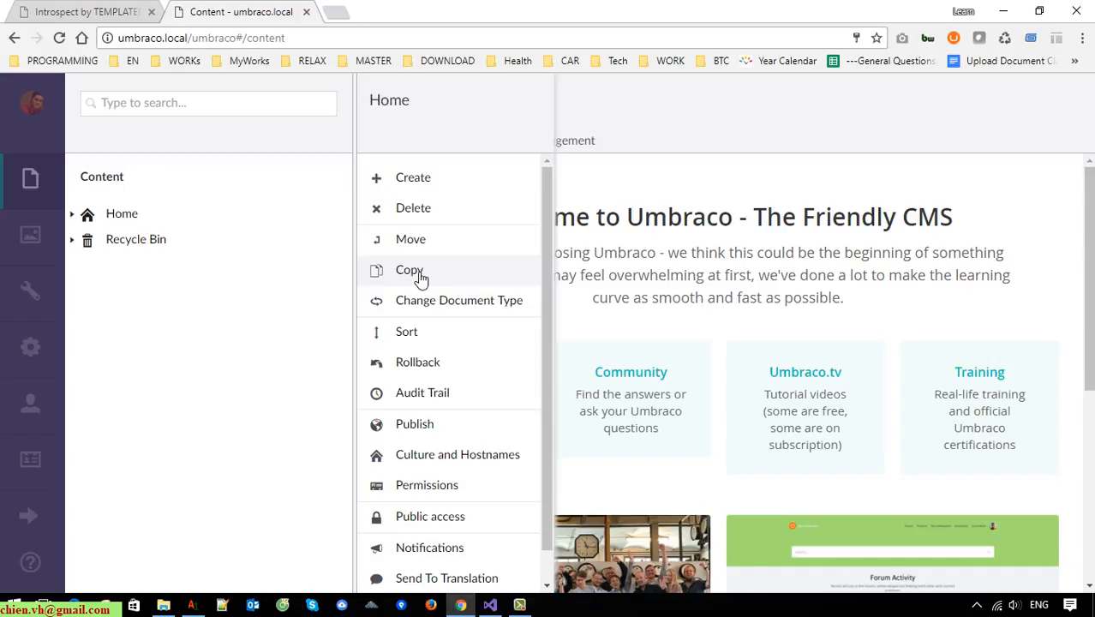
left_click(410, 269)
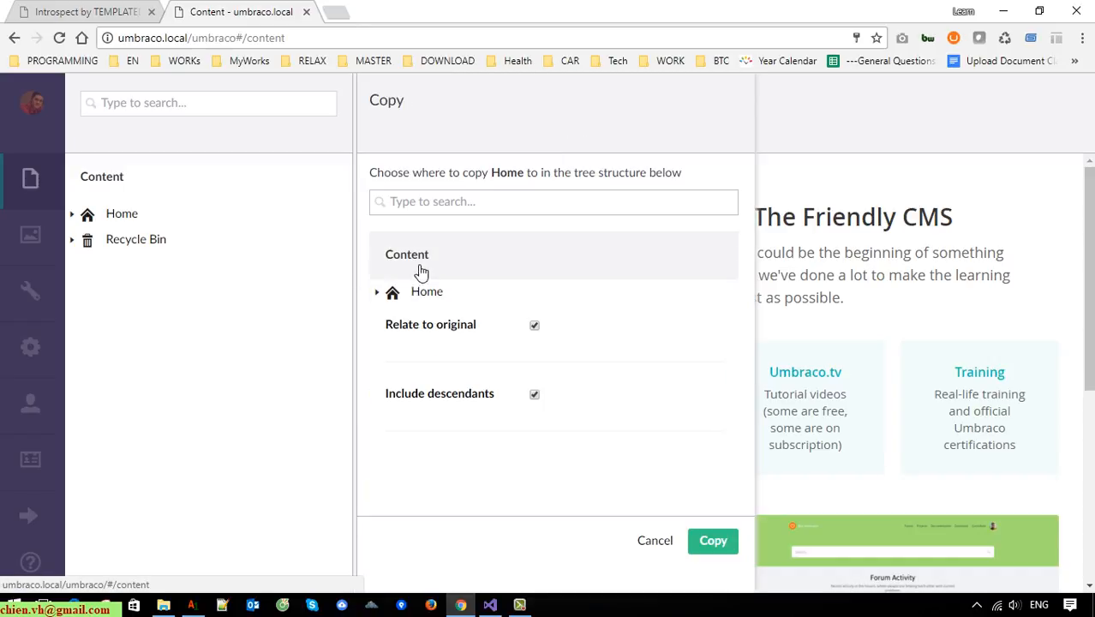
left_click(433, 255)
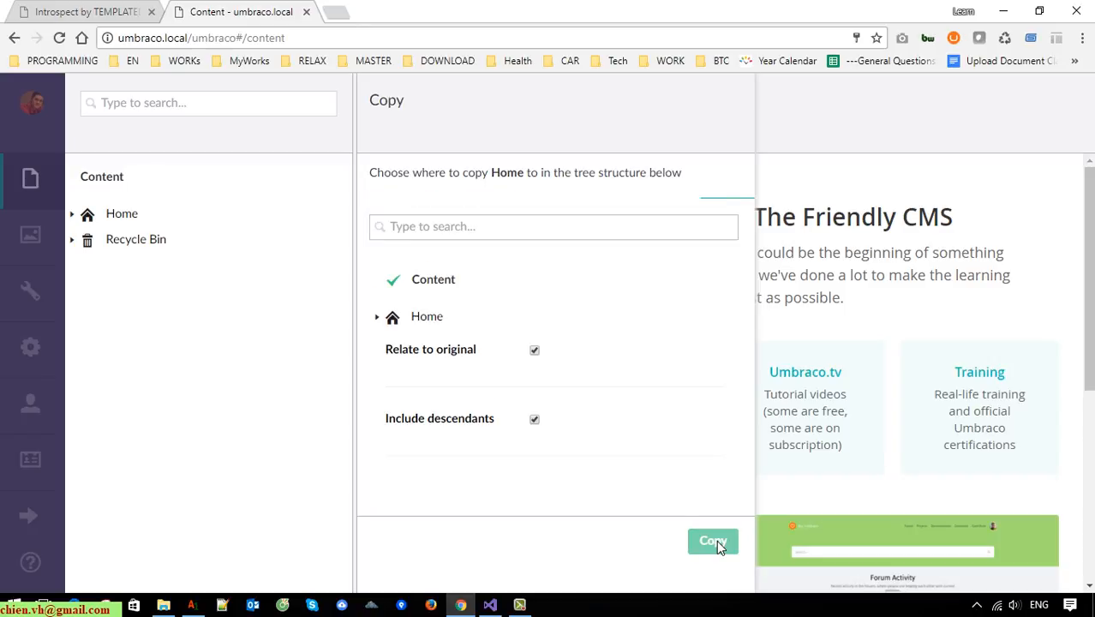
left_click(712, 541)
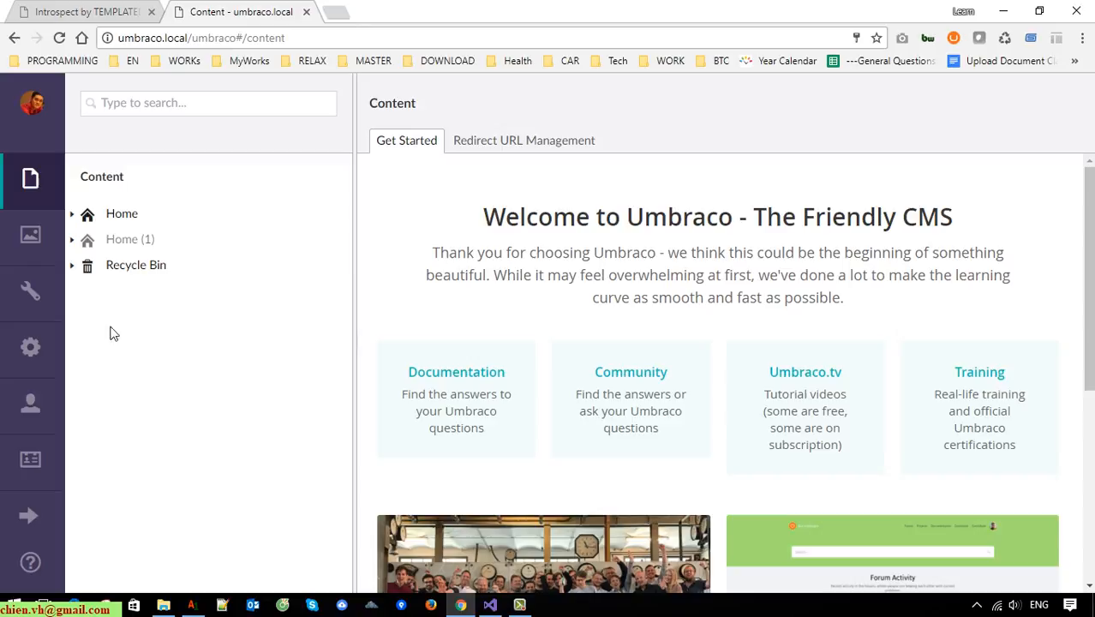
mouse_move(130, 239)
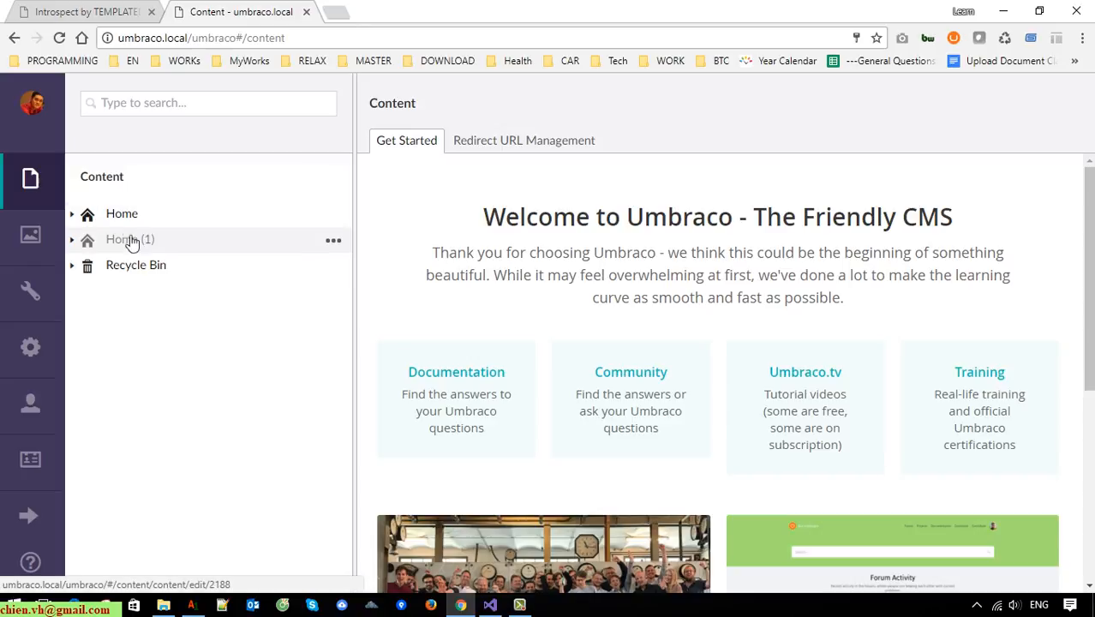
Open the original Home page and choose Stay at the unsaved-changes prompt.
left_click(122, 213)
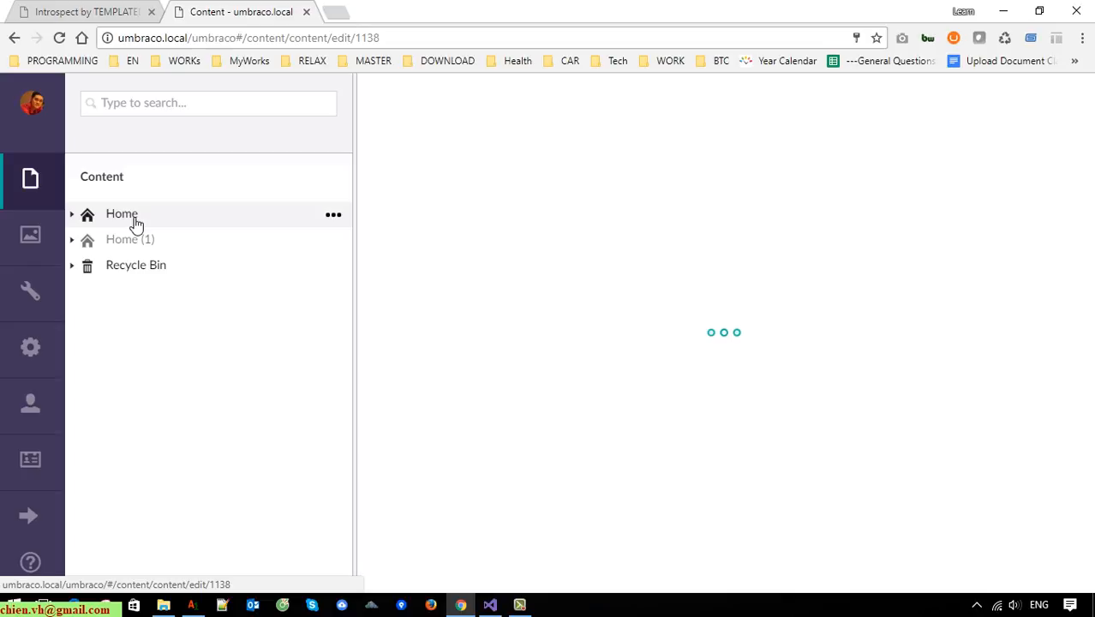
left_click(121, 213)
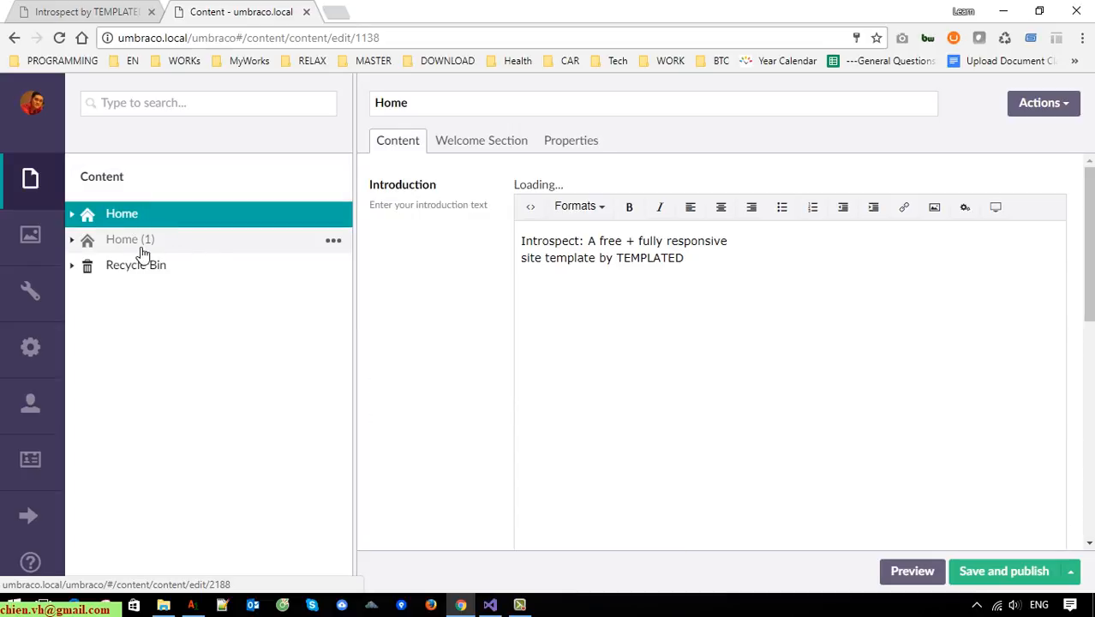
mouse_move(238, 251)
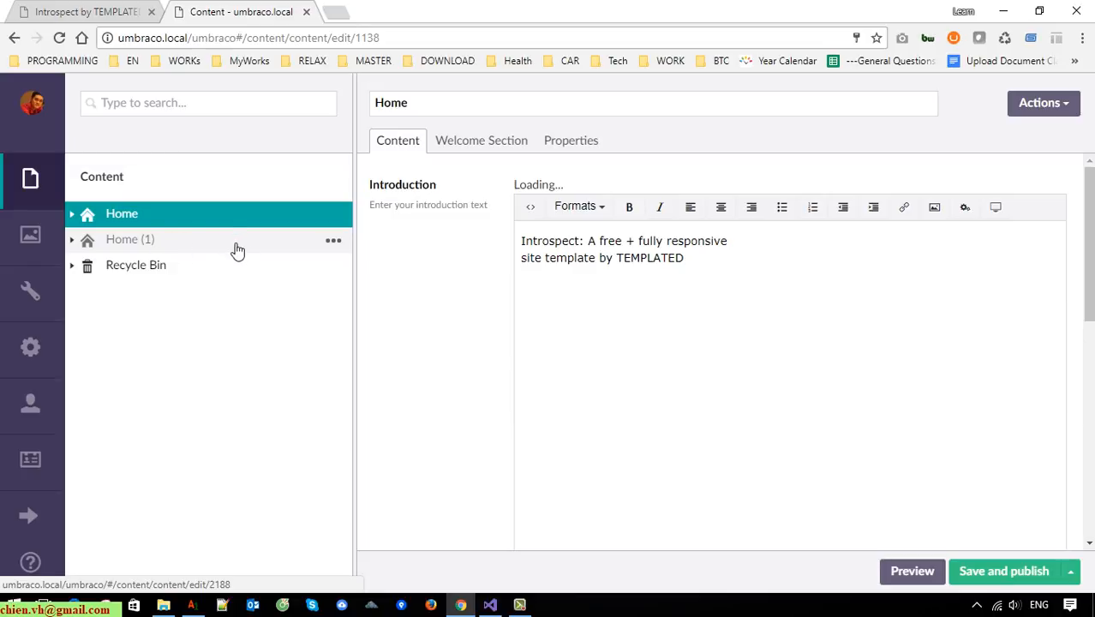
mouse_move(239, 251)
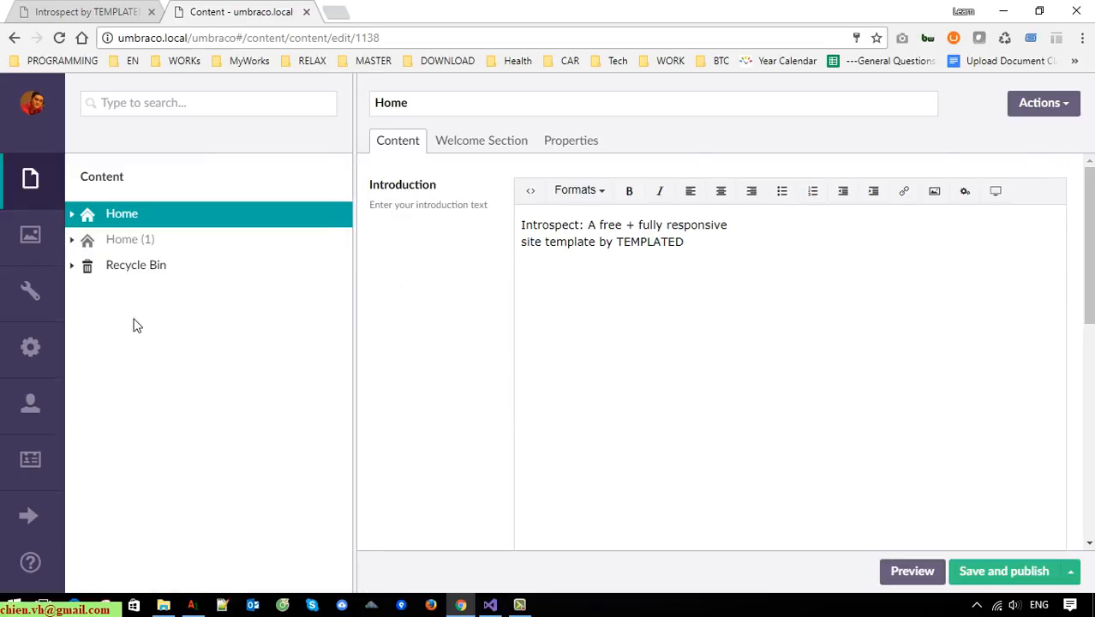
mouse_move(152, 249)
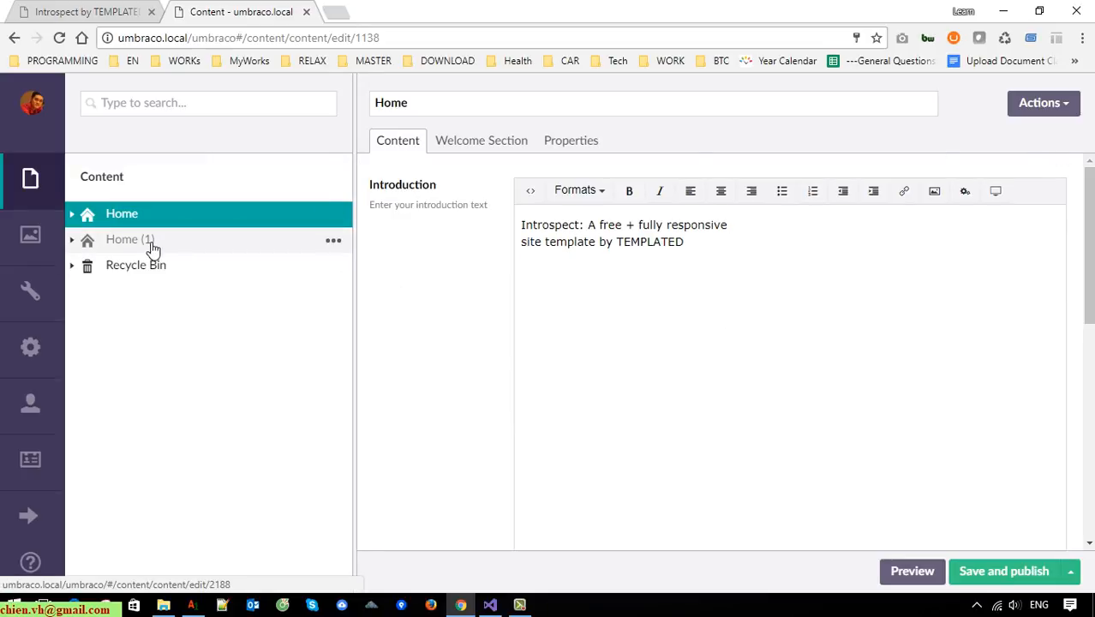
left_click(129, 239)
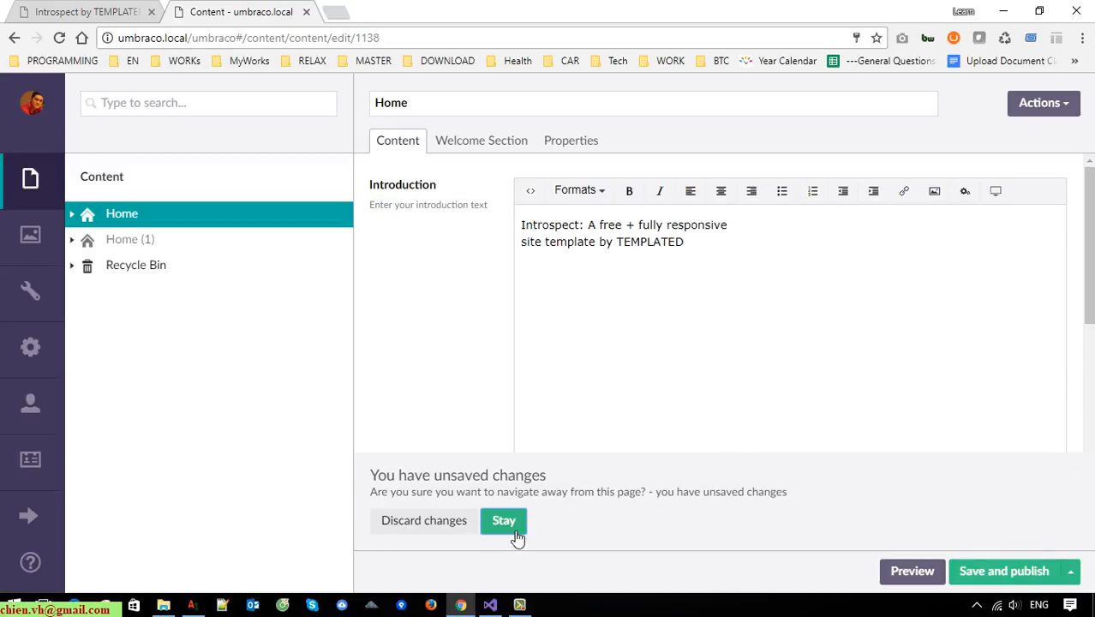
left_click(504, 520)
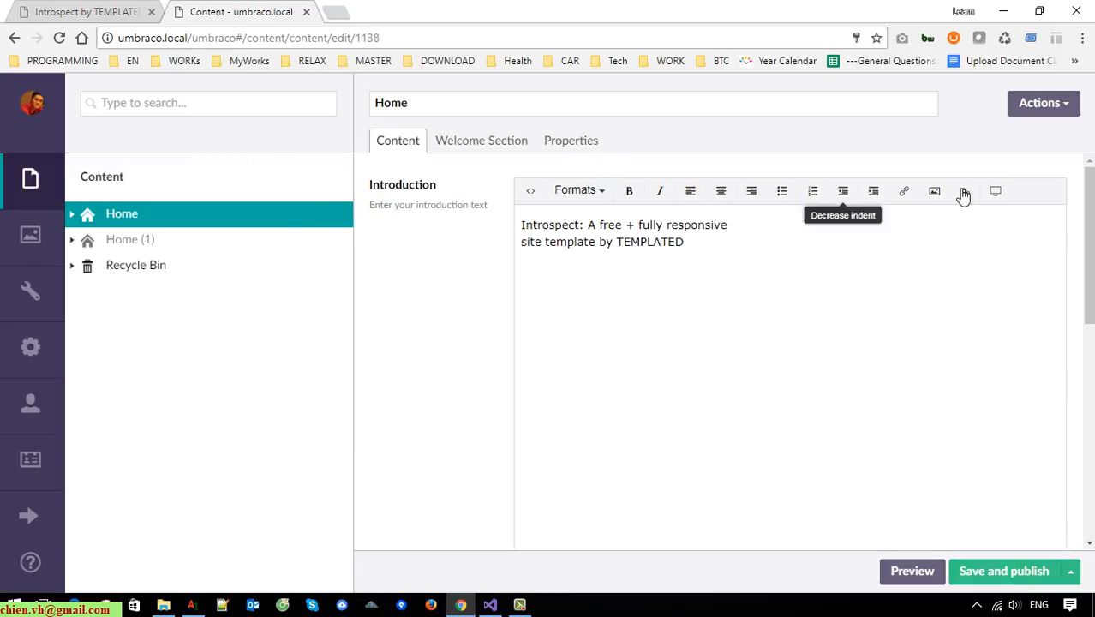
Rename Home to EN and Home (1) to VN, saving and publishing each.
left_click(570, 139)
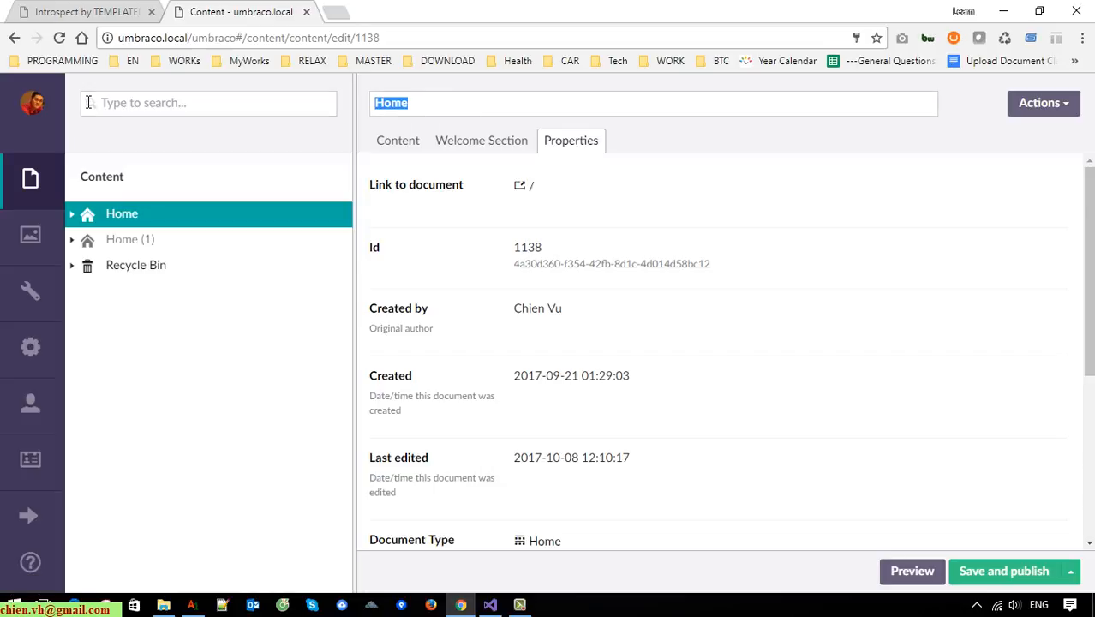
type("EN")
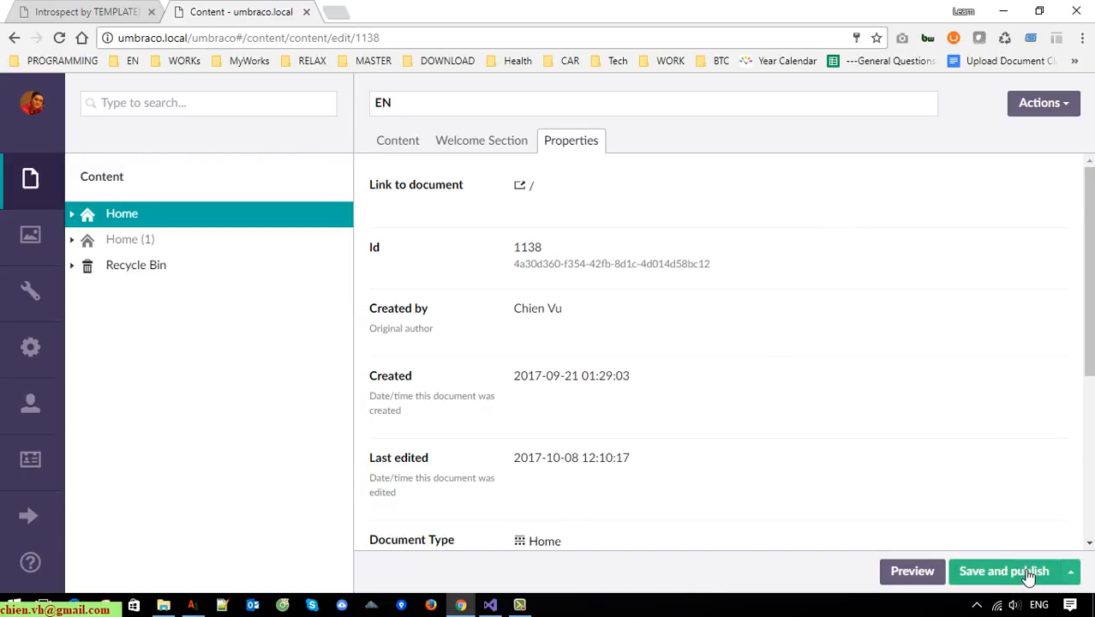
left_click(1004, 571)
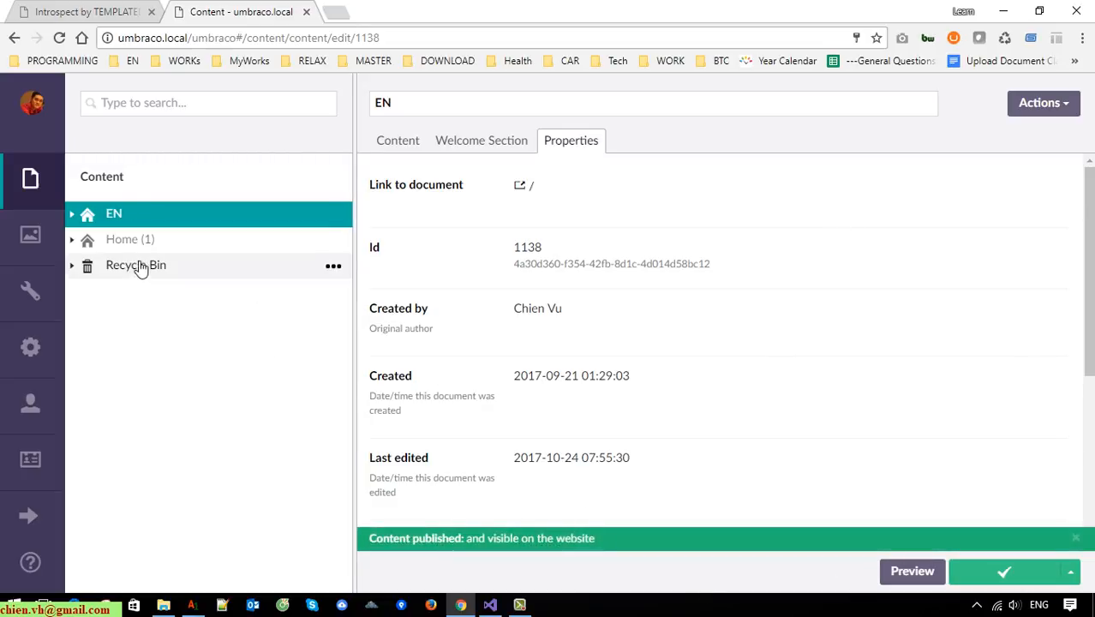
left_click(130, 239)
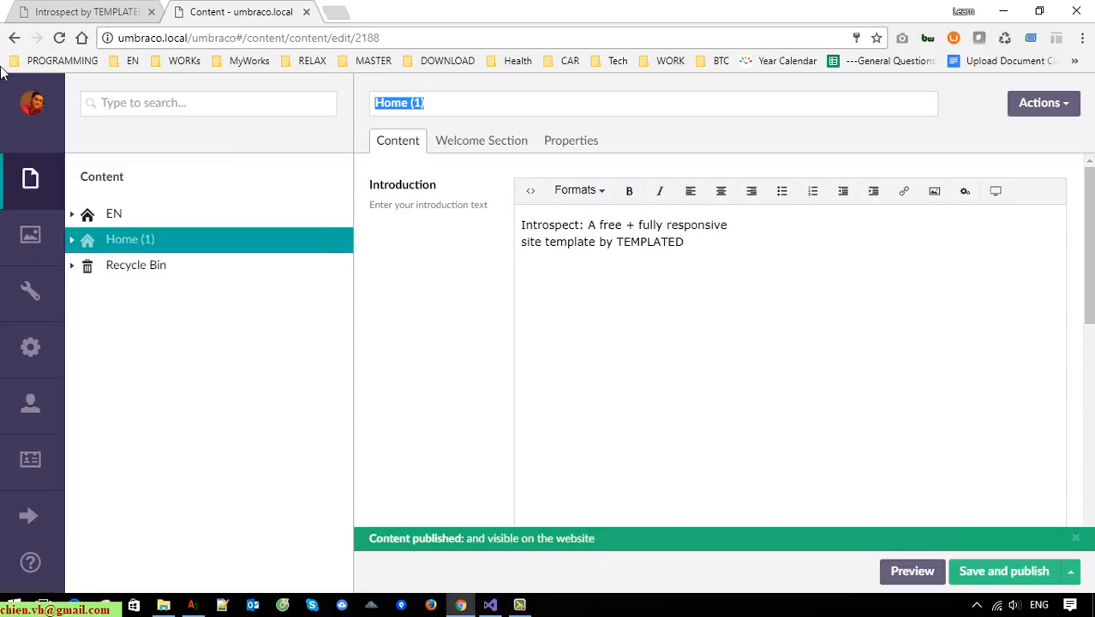
type("VN")
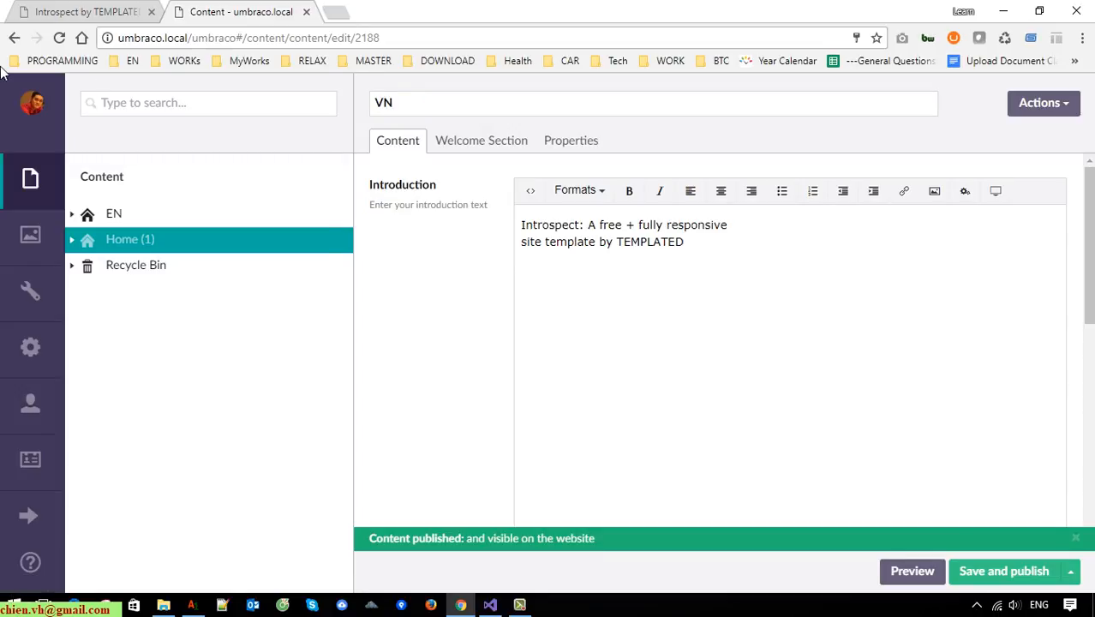
left_click(1004, 571)
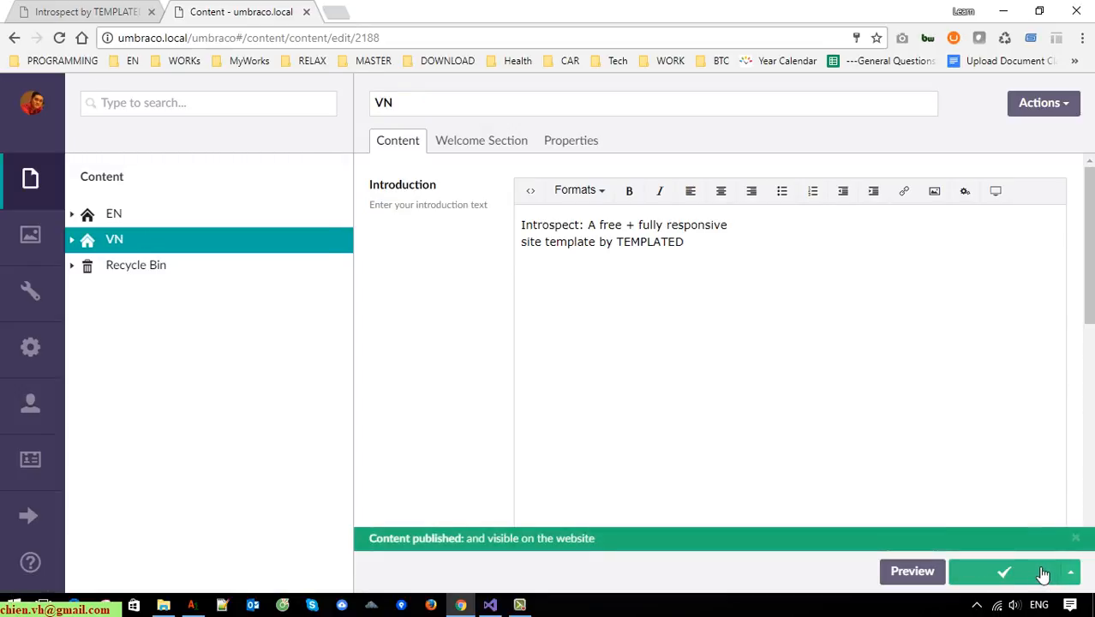
left_click(571, 139)
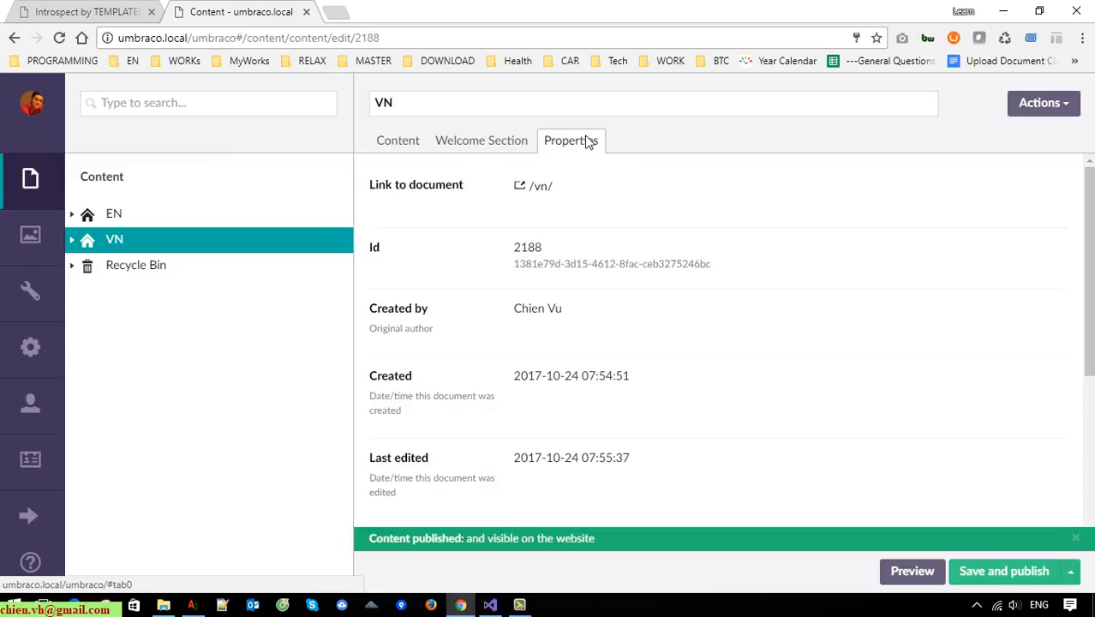
Check the EN and VN property links (VN at /vn/) and open EN's link in the browser.
left_click(113, 214)
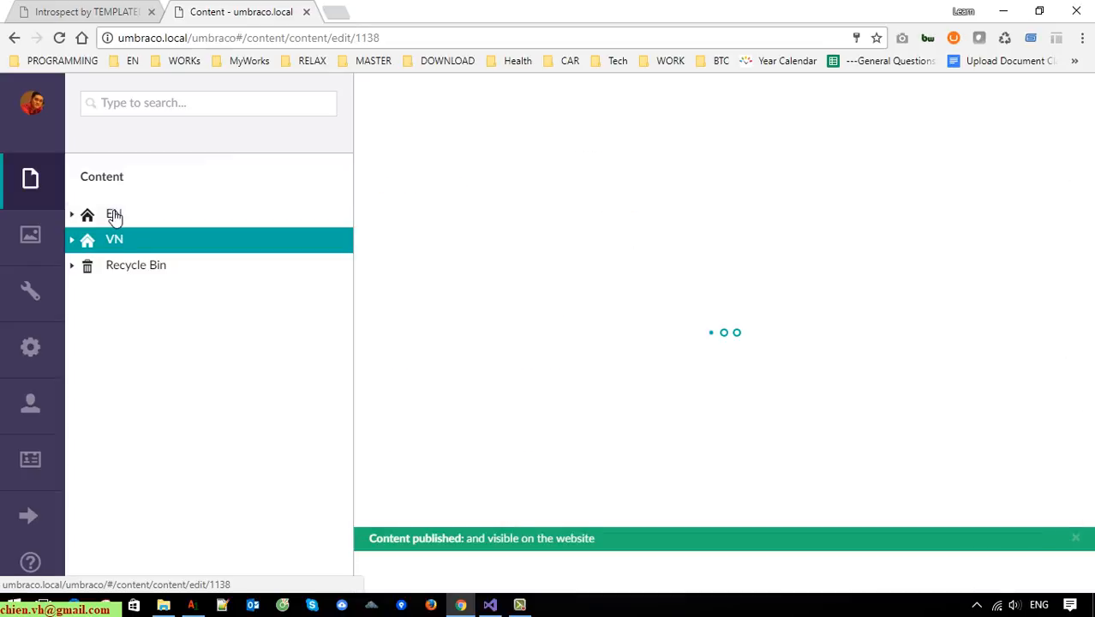
left_click(114, 215)
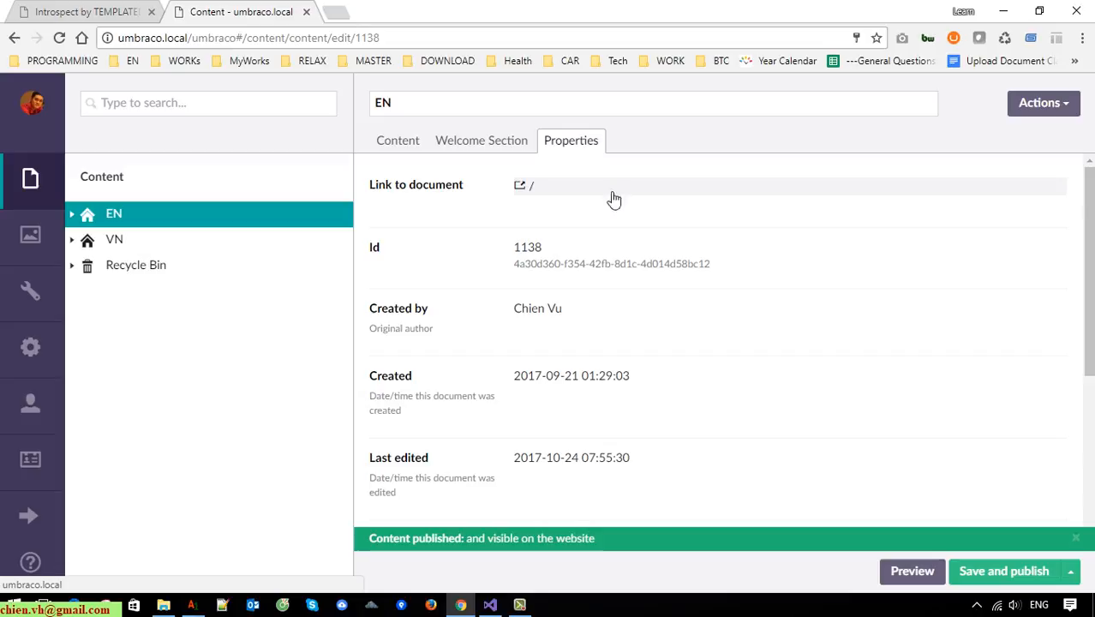
left_click(113, 239)
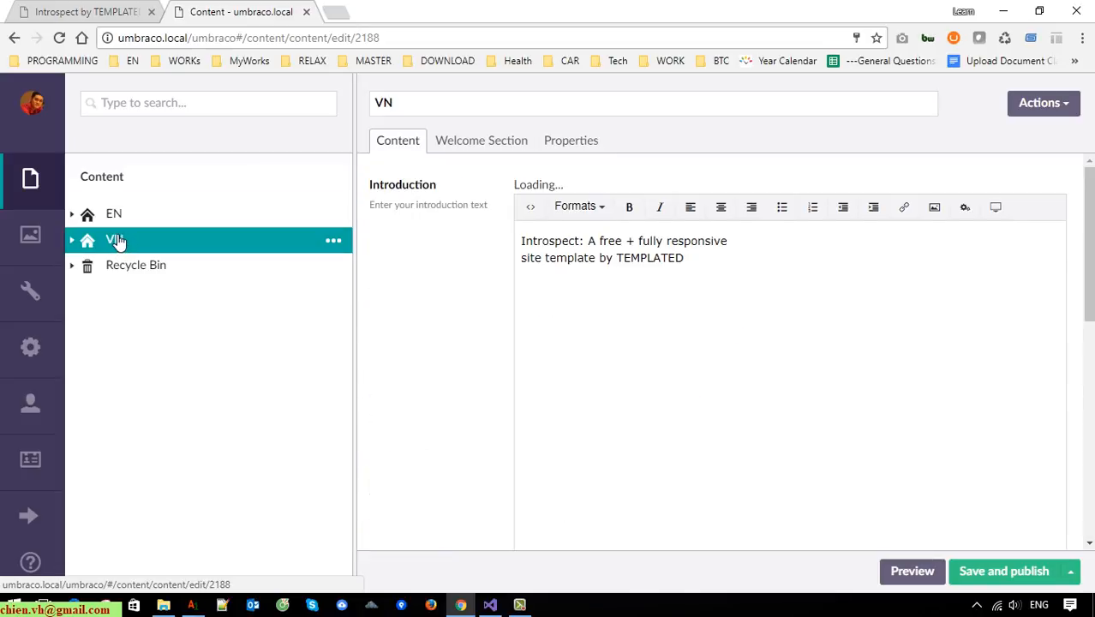
left_click(571, 139)
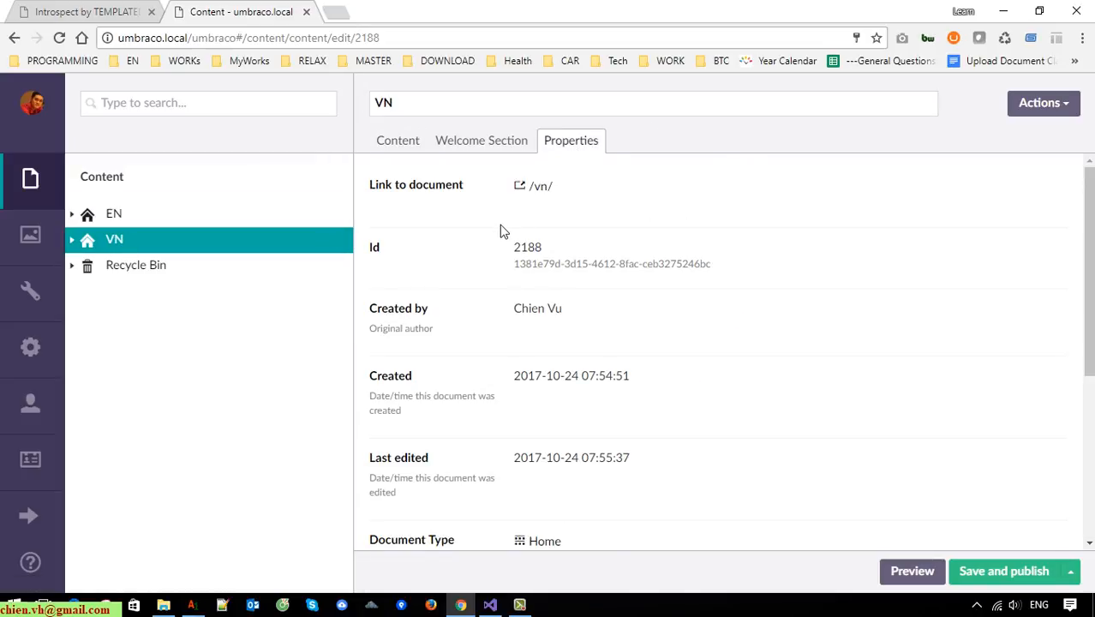
mouse_move(541, 186)
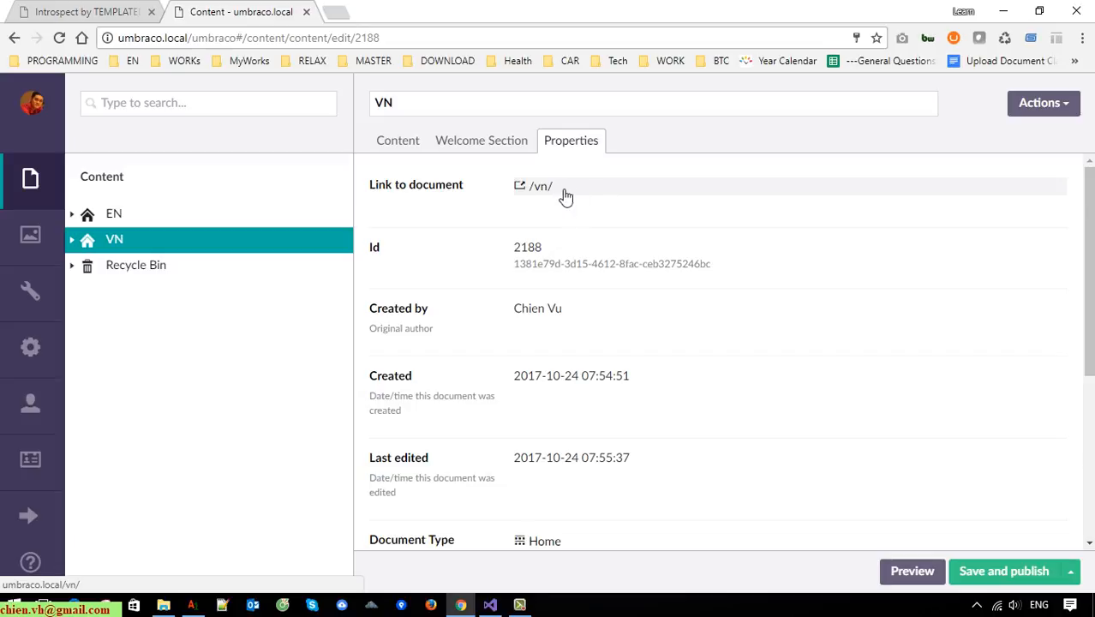
mouse_move(555, 195)
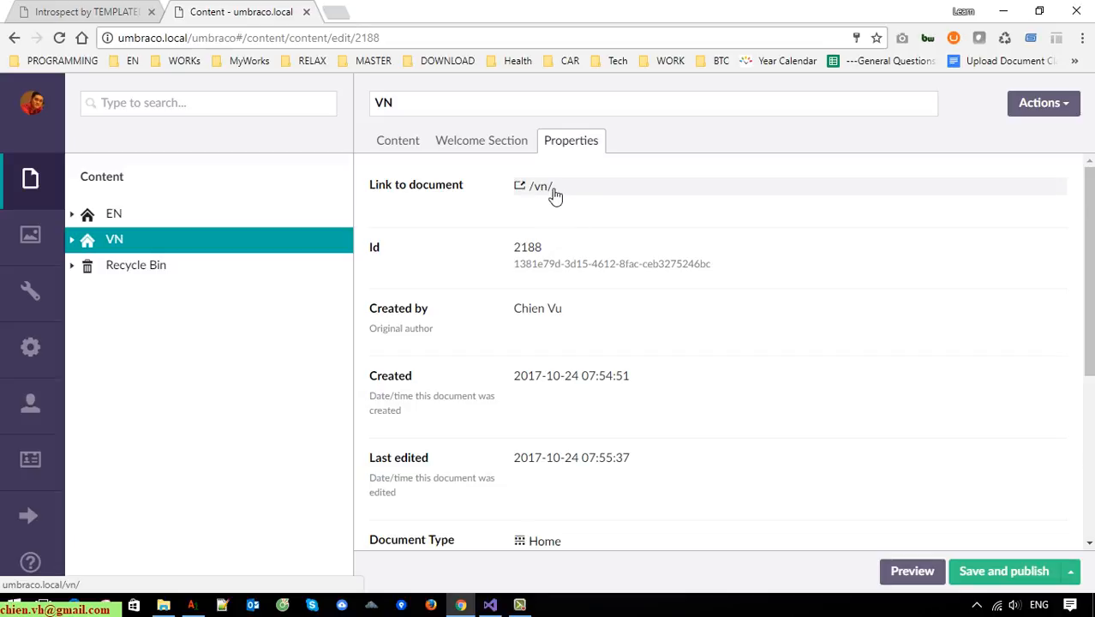
left_click(114, 213)
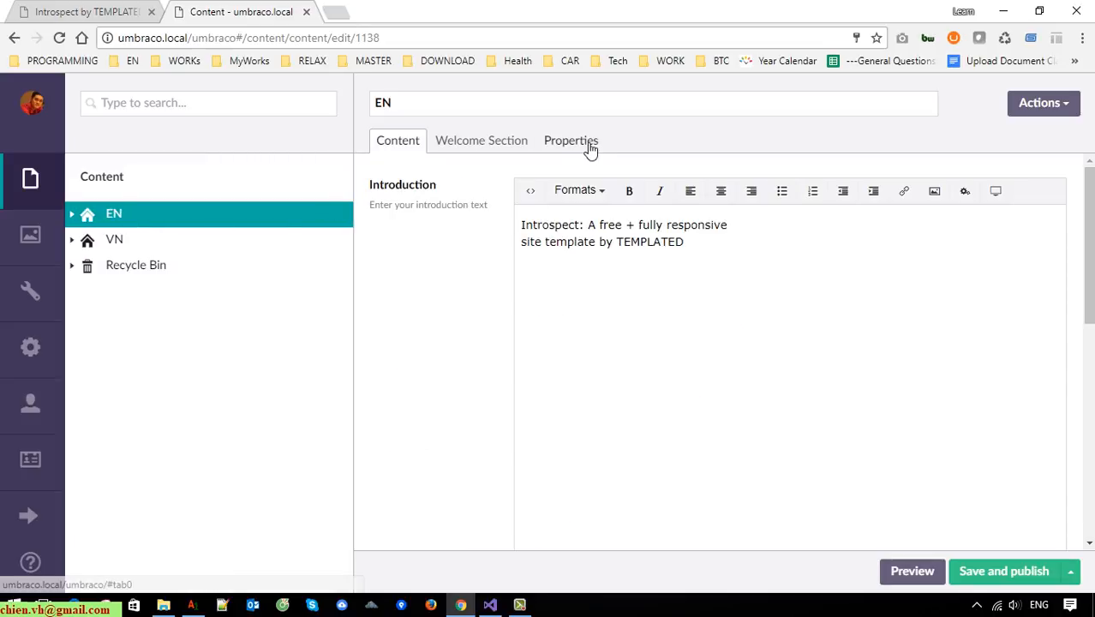
left_click(570, 139)
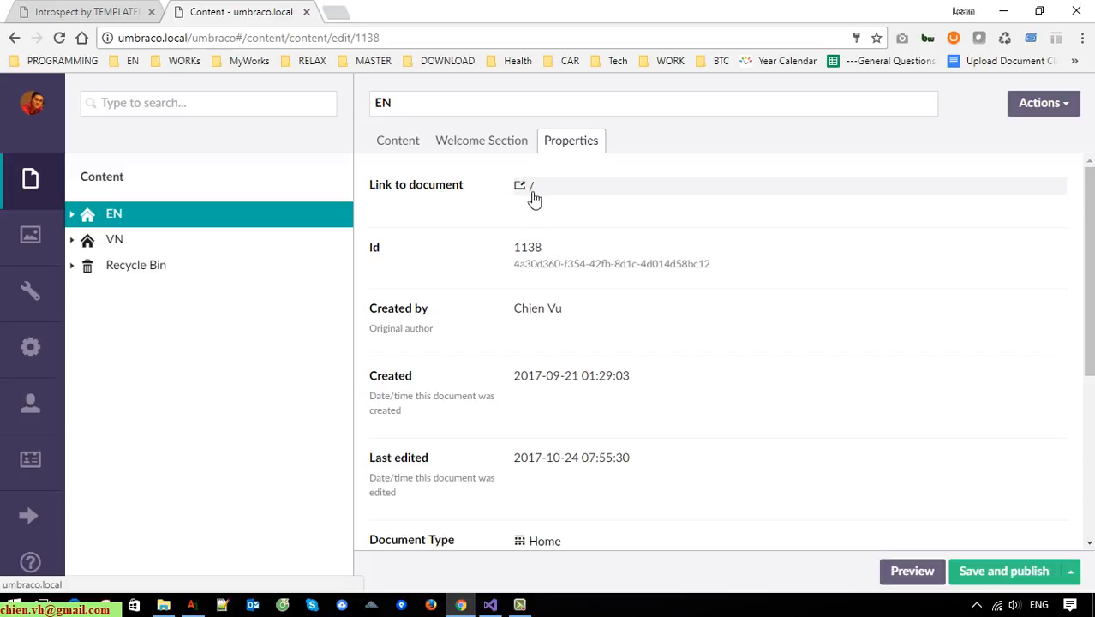
left_click(519, 184)
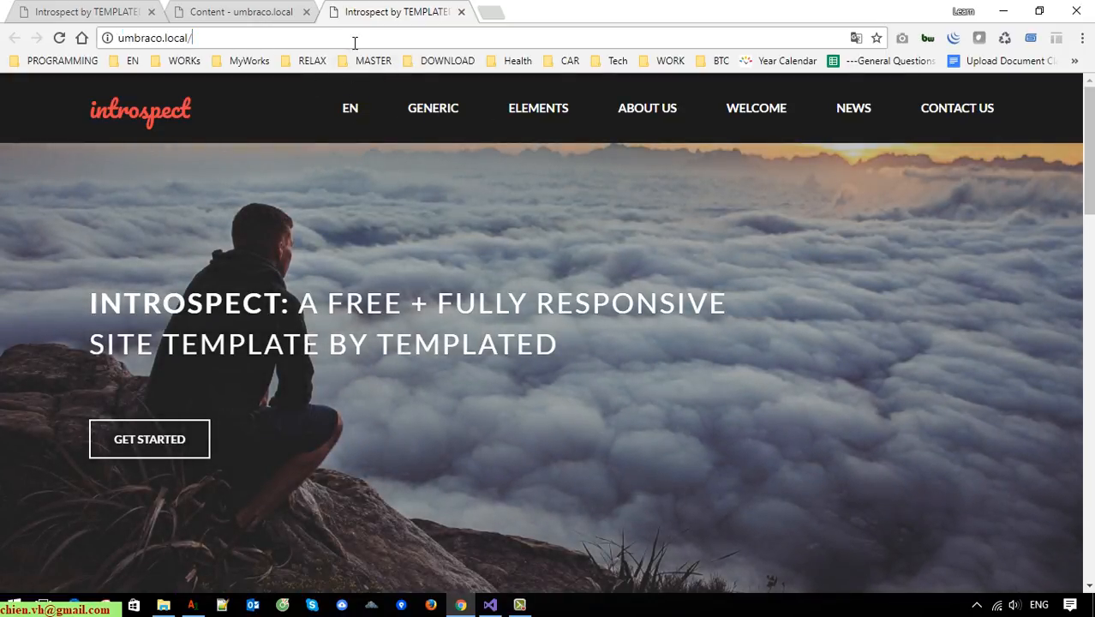
Visit umbraco.local/en then /vn, which errors, and return to the back office.
type("en")
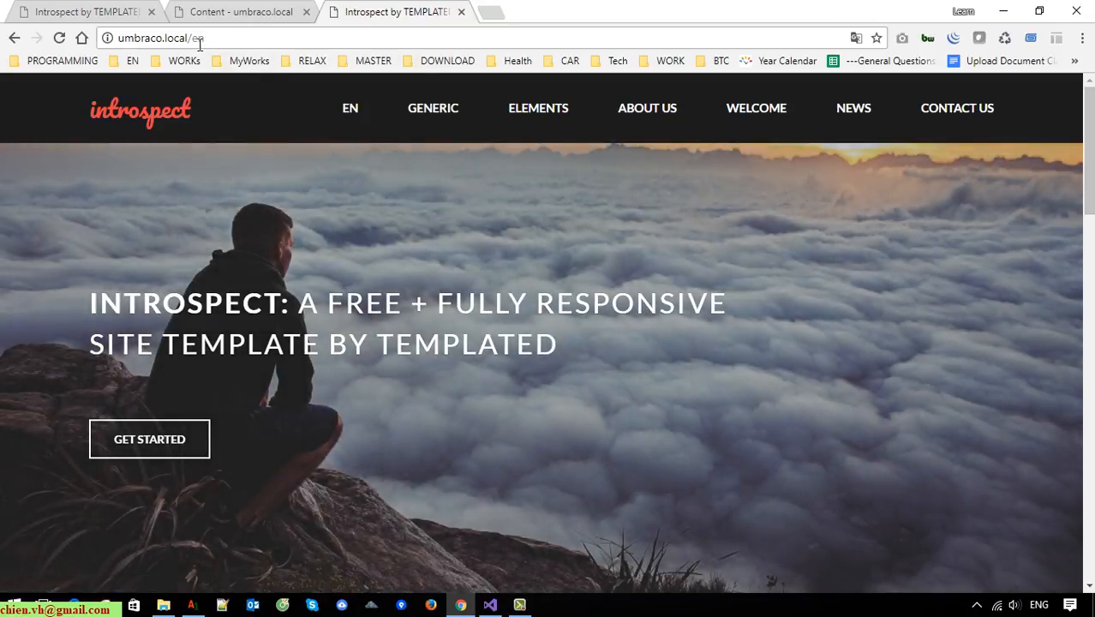
type("vn")
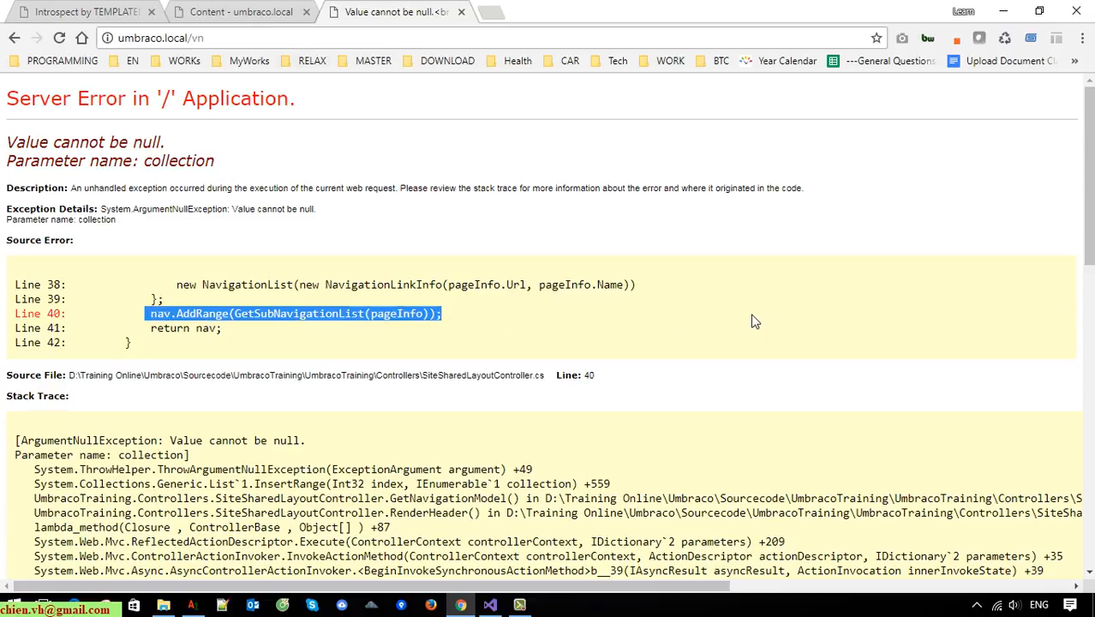
left_click(240, 11)
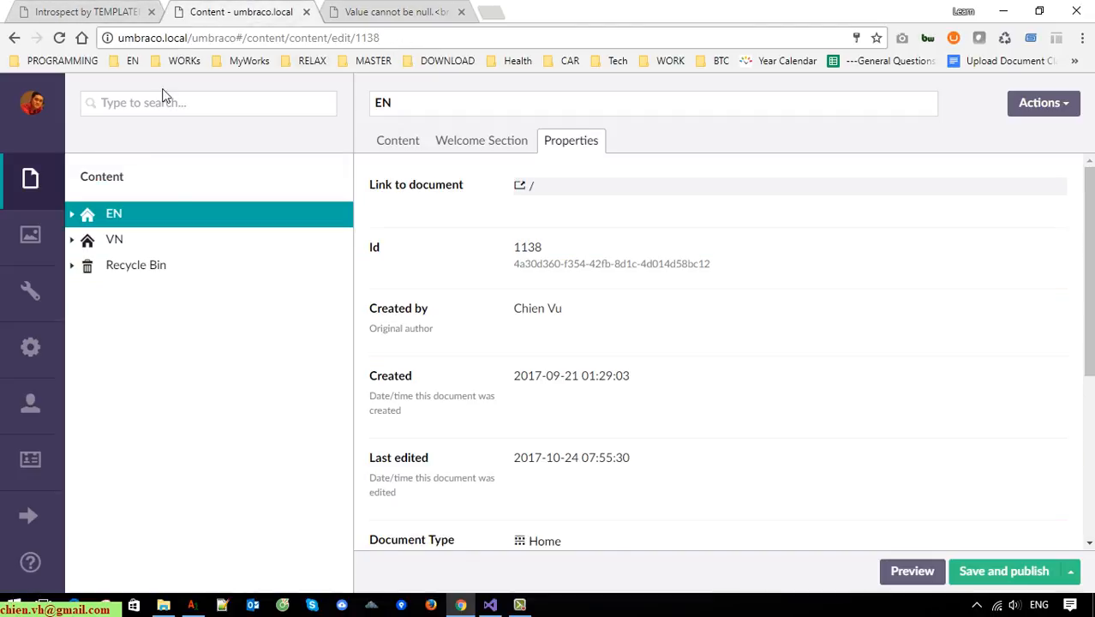
Publish the VN node including all subpages and close the confirmation.
left_click(73, 239)
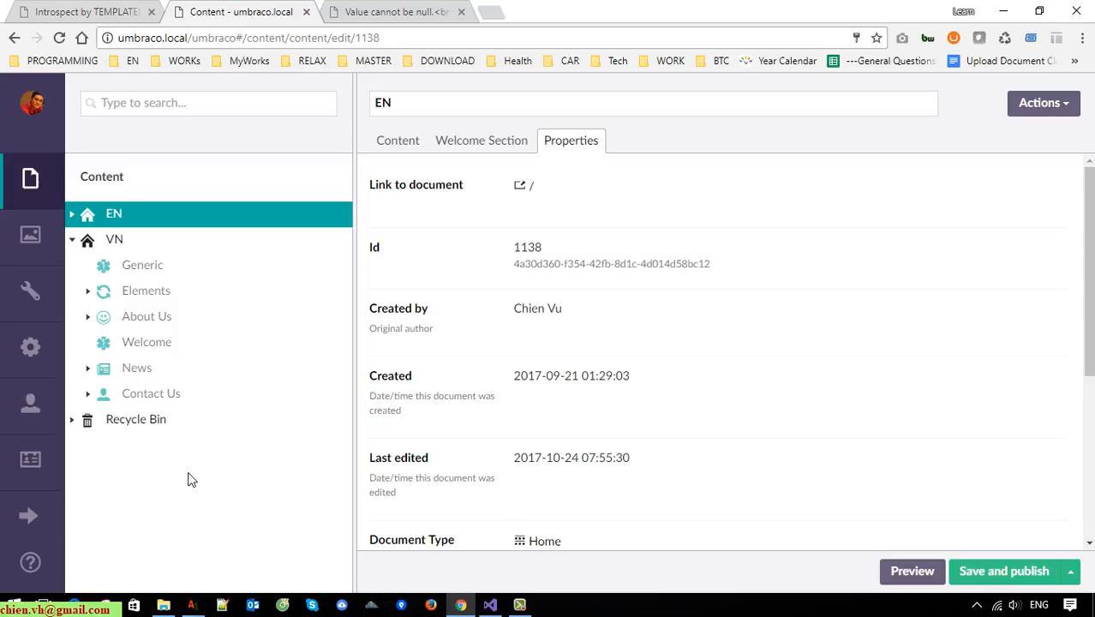
mouse_move(188, 461)
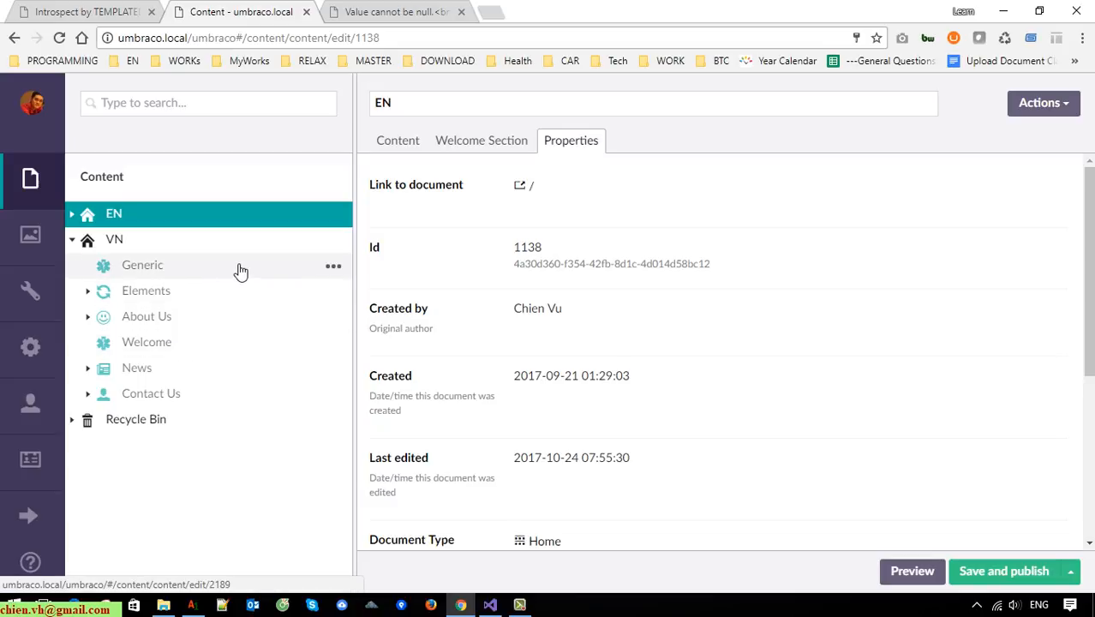
mouse_move(315, 258)
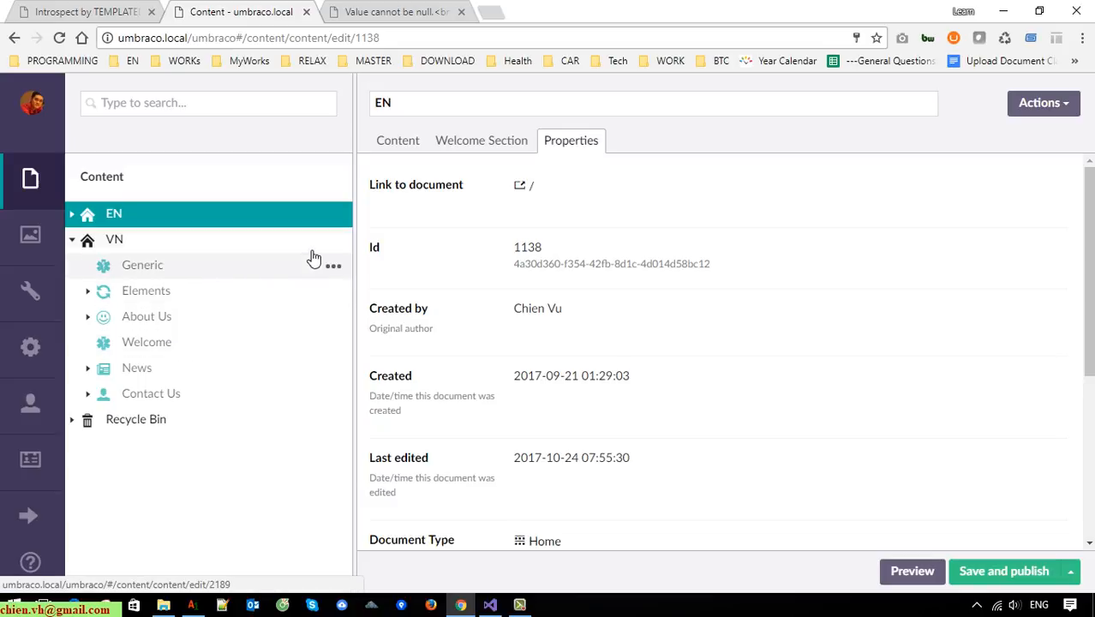
mouse_move(333, 244)
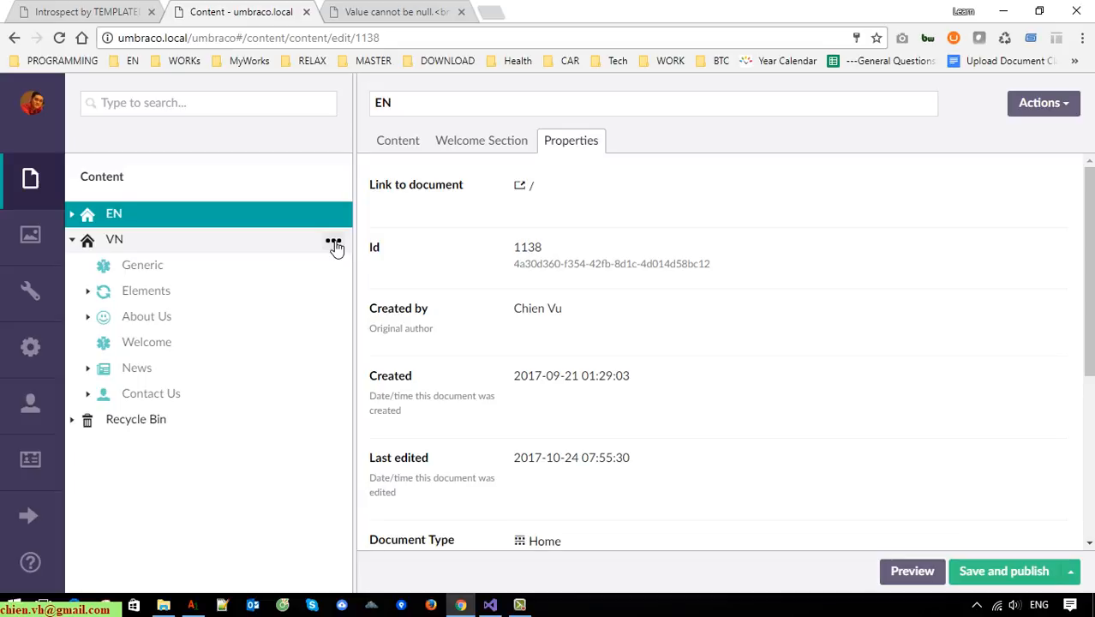
left_click(333, 242)
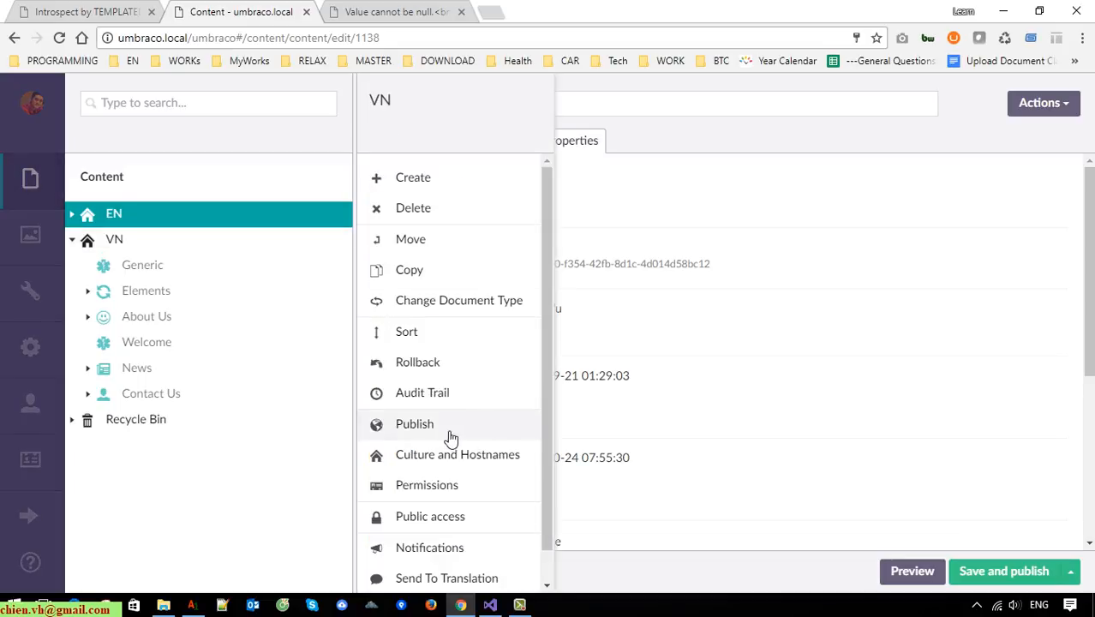
left_click(415, 424)
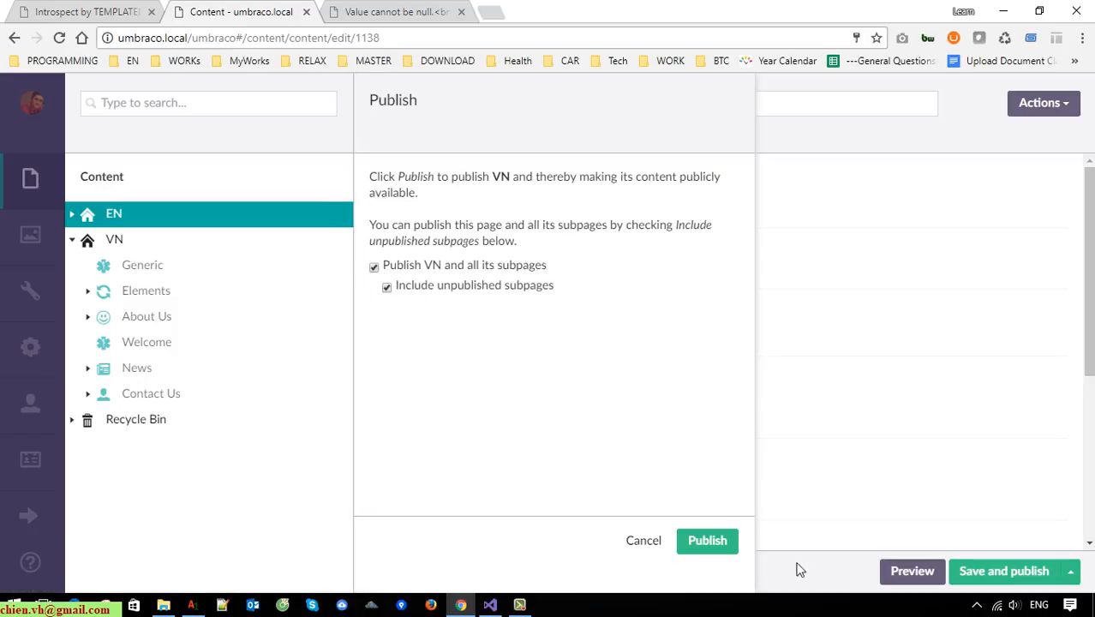
left_click(707, 541)
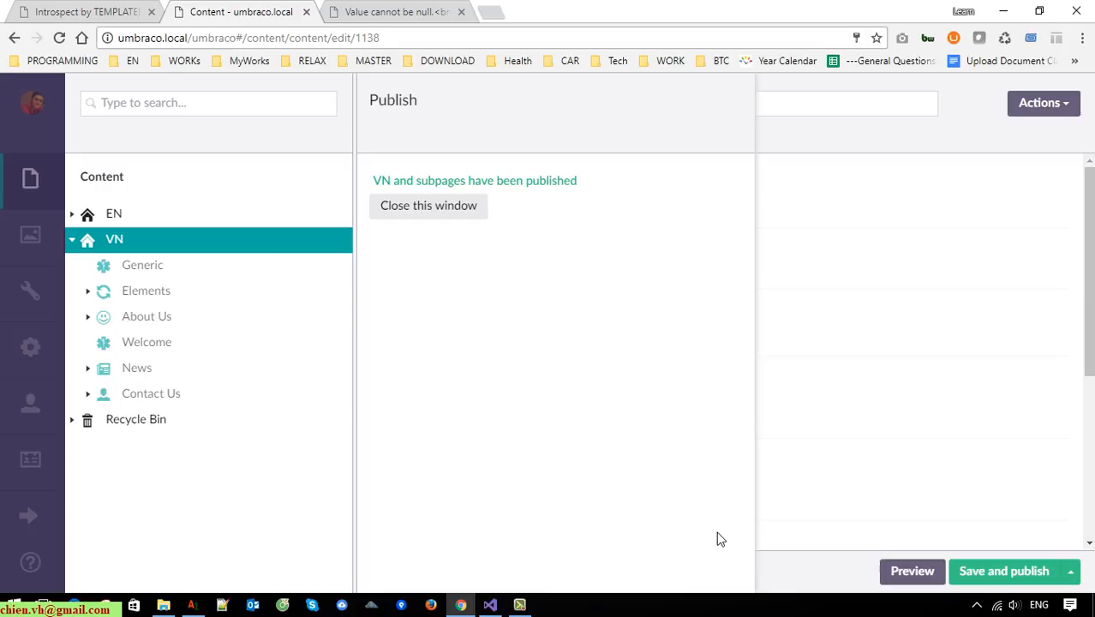
left_click(394, 12)
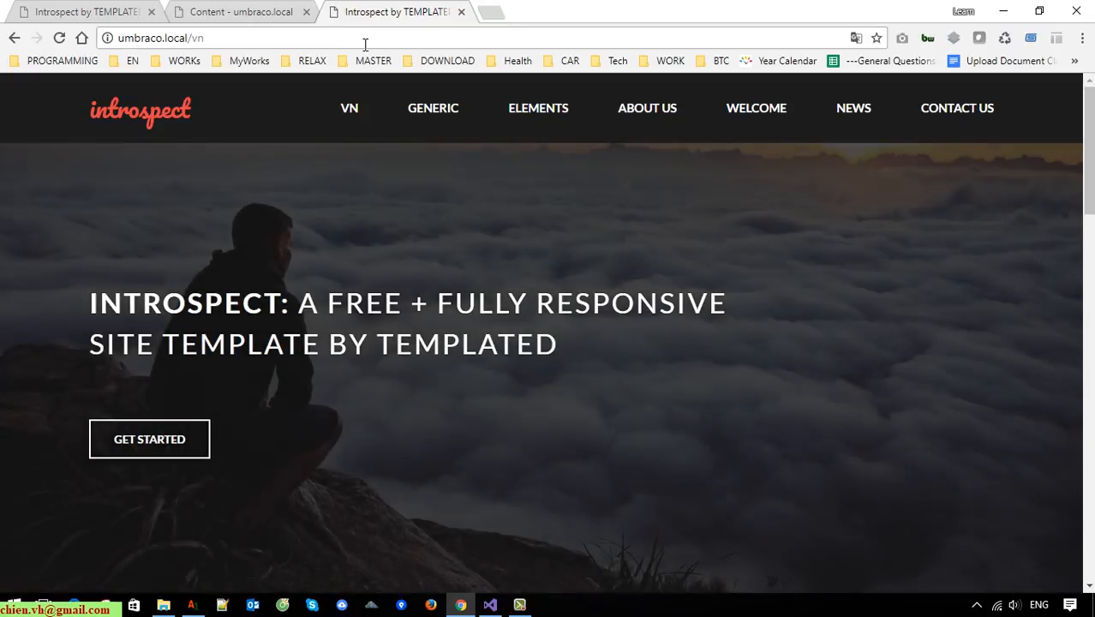
mouse_move(433, 108)
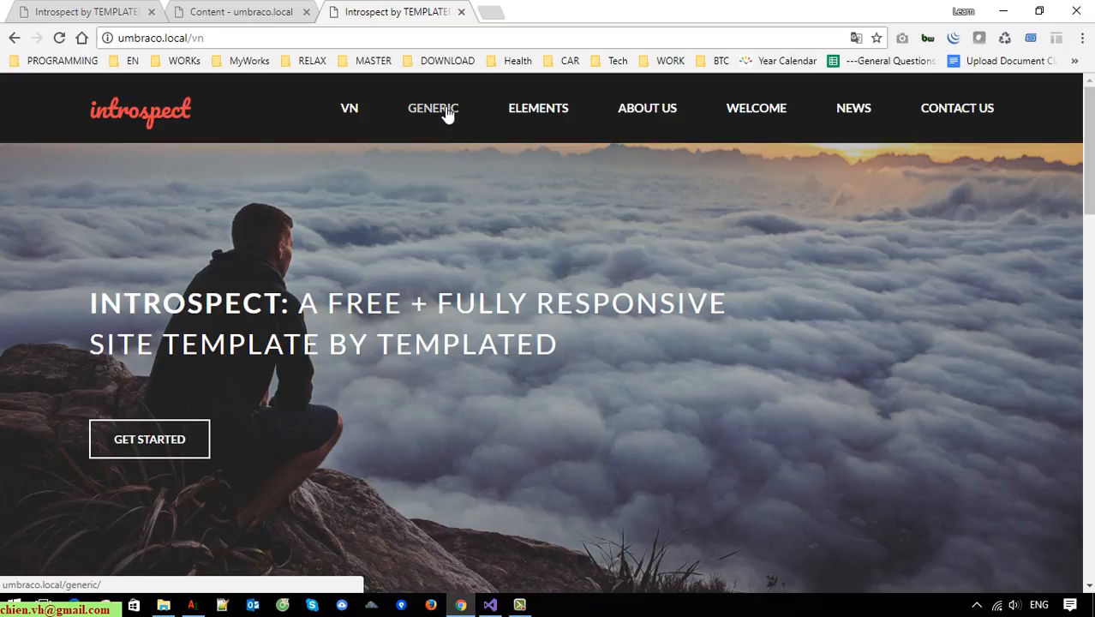
left_click(433, 108)
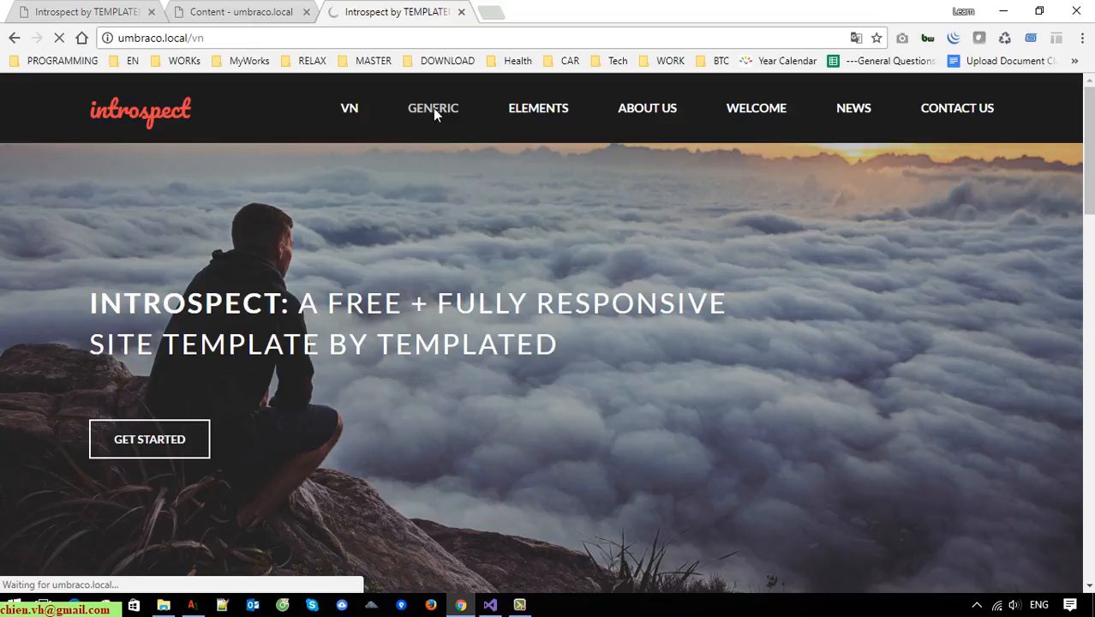
left_click(433, 108)
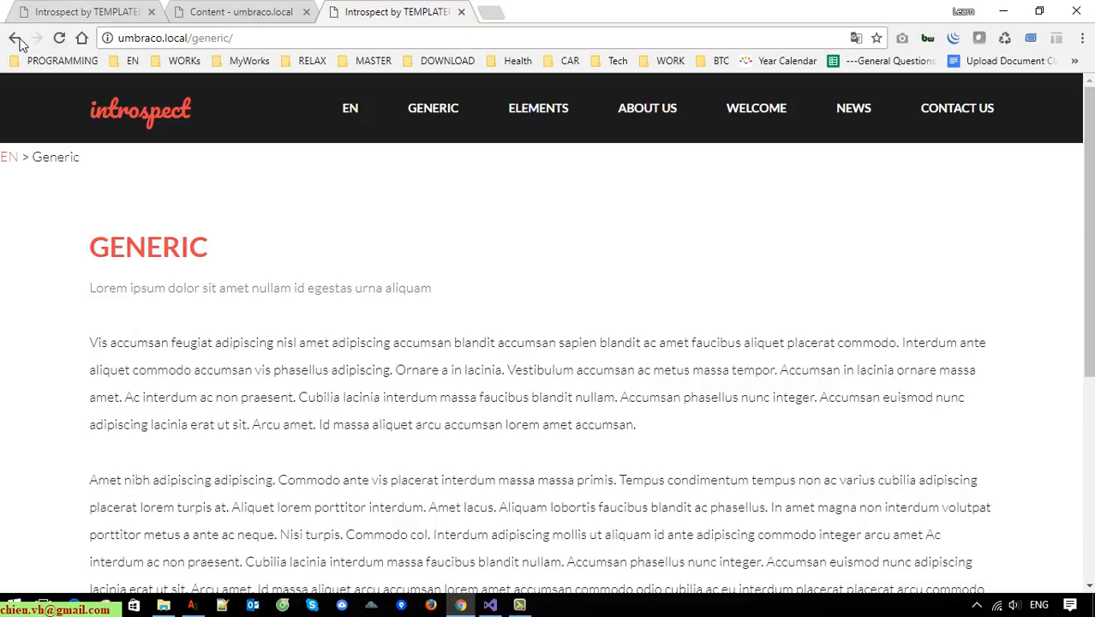
left_click(15, 38)
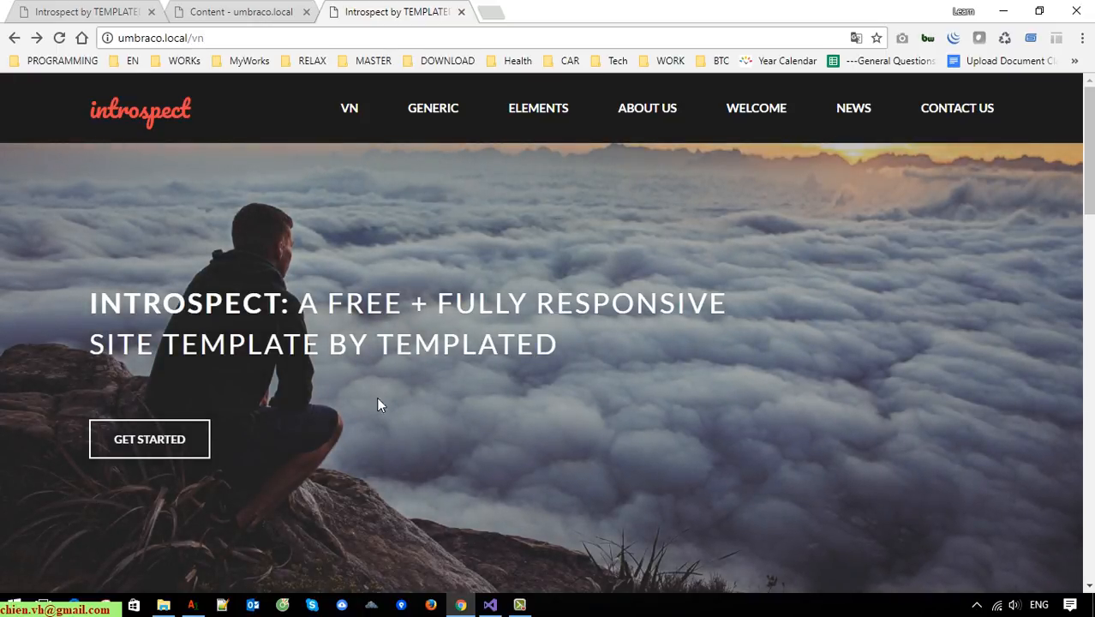
mouse_move(491, 606)
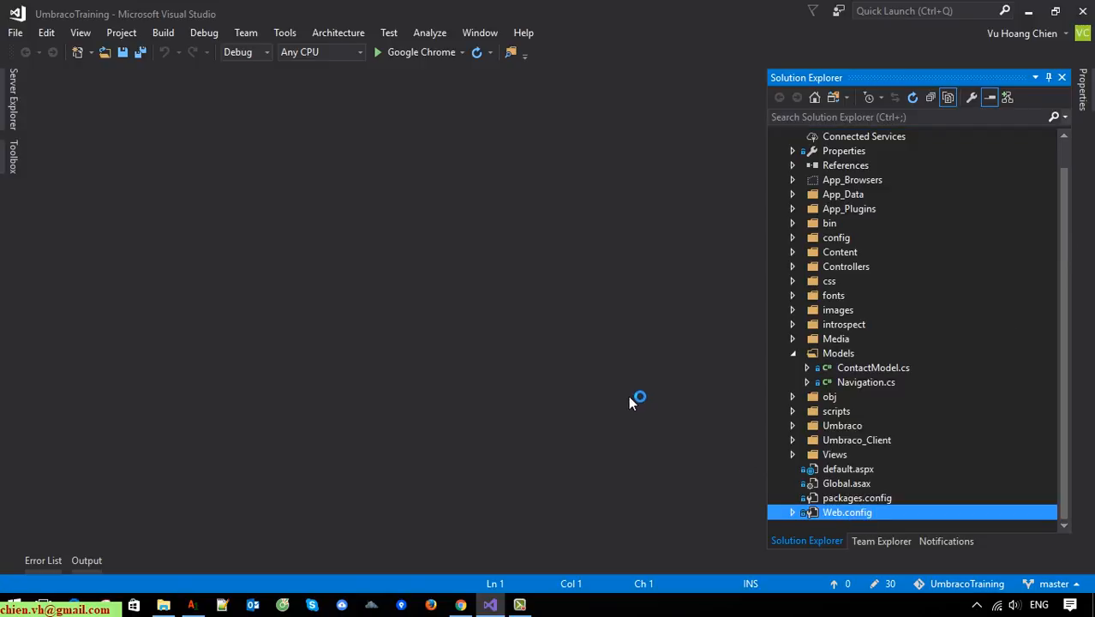
In Web.config, search 'hide' and select the umbracoHideTopLevelNodeFromPath value (true).
double_click(847, 512)
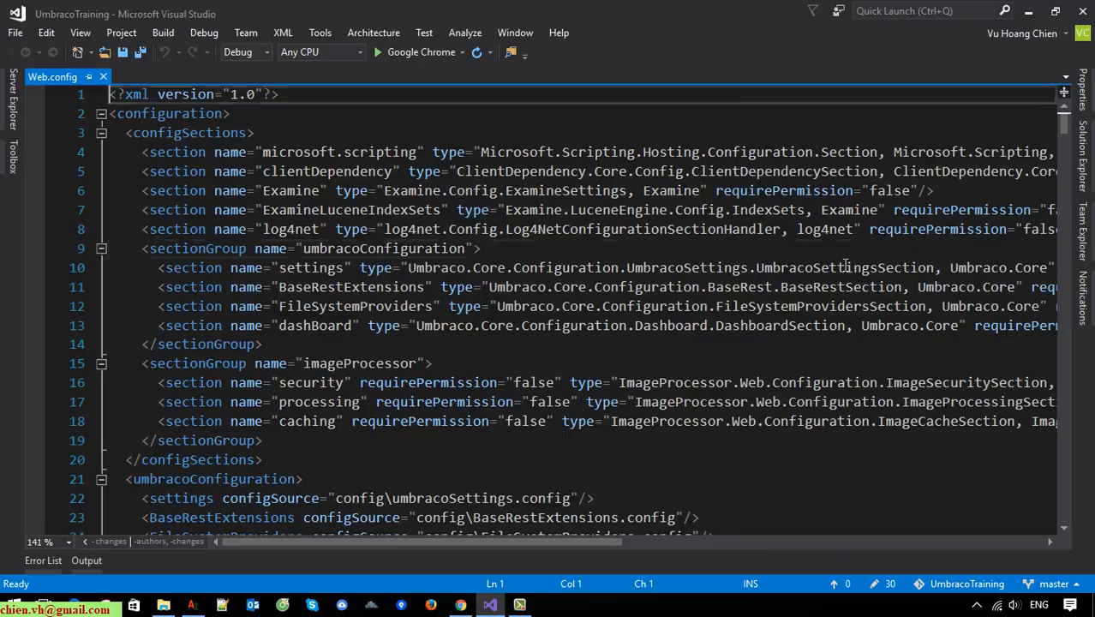
key("Ctrl+f")
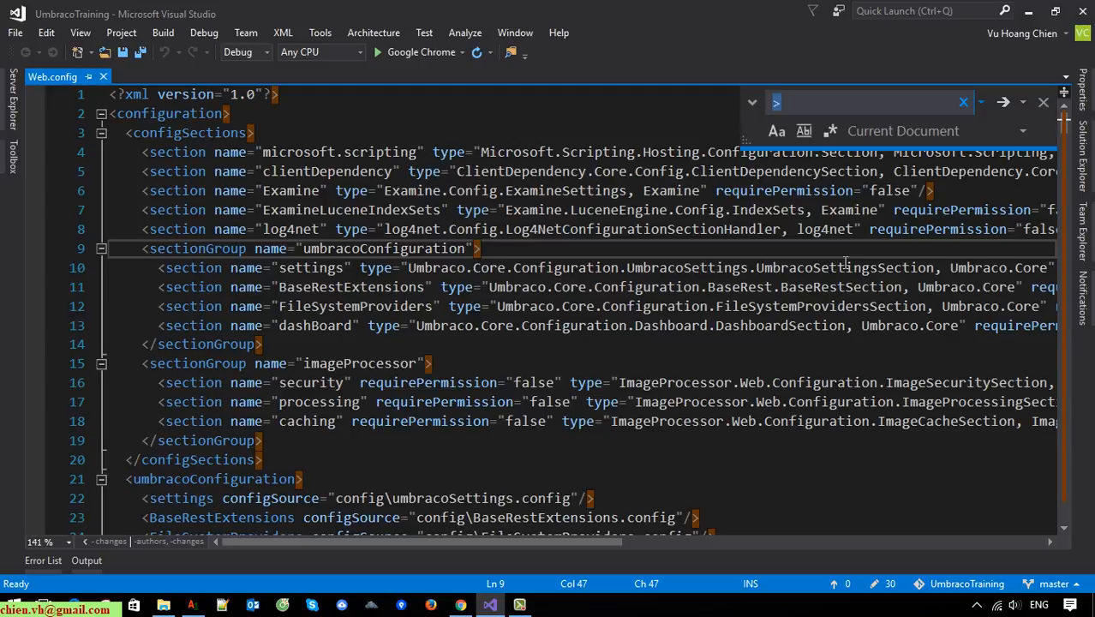
type("hide")
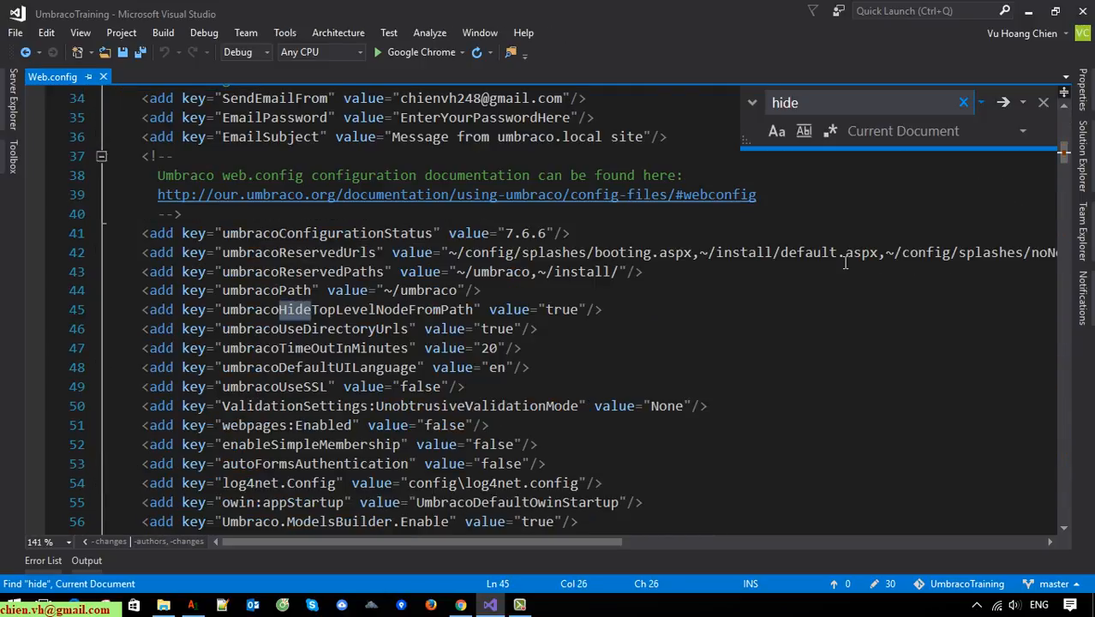
double_click(347, 309)
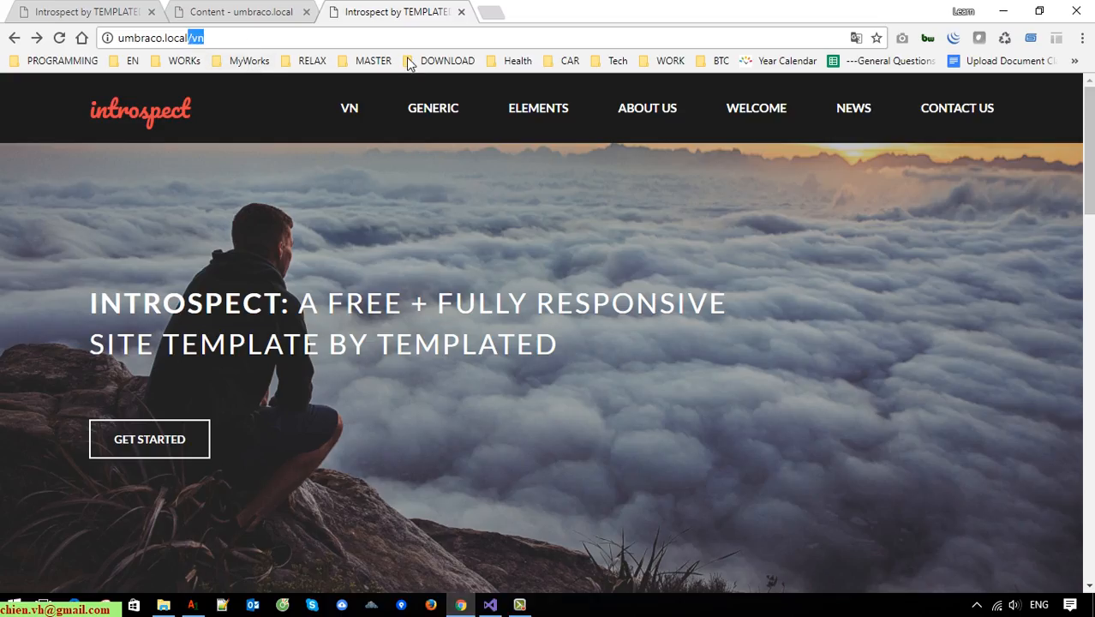
Load the site root umbraco.local/ by removing /vn from the address.
left_click(172, 37)
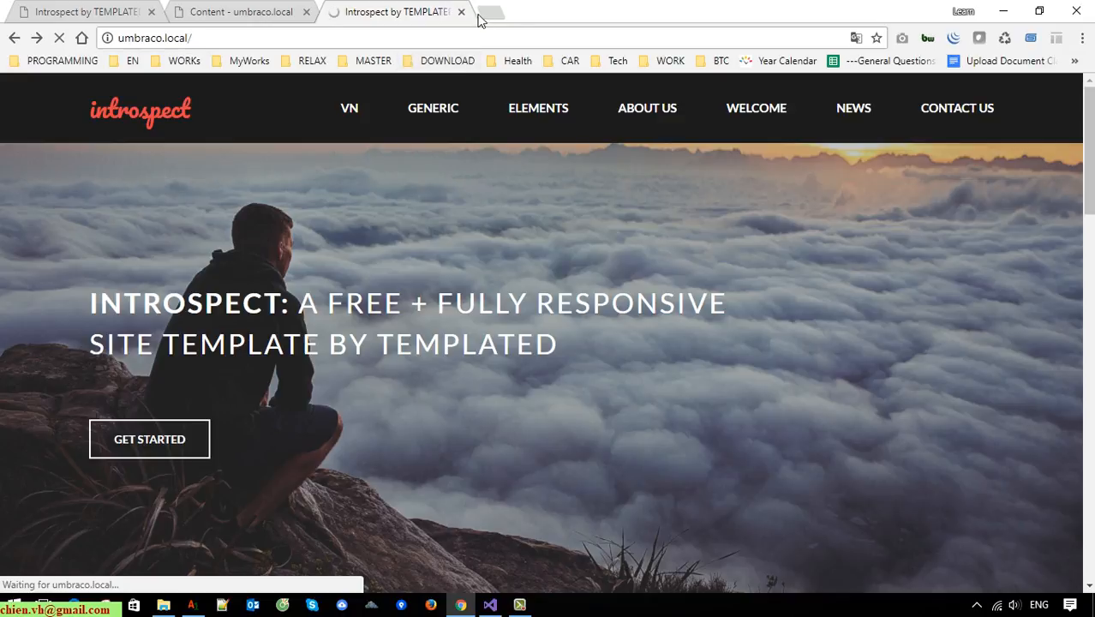
Back in Content, save and publish the EN home page from its Properties.
left_click(240, 12)
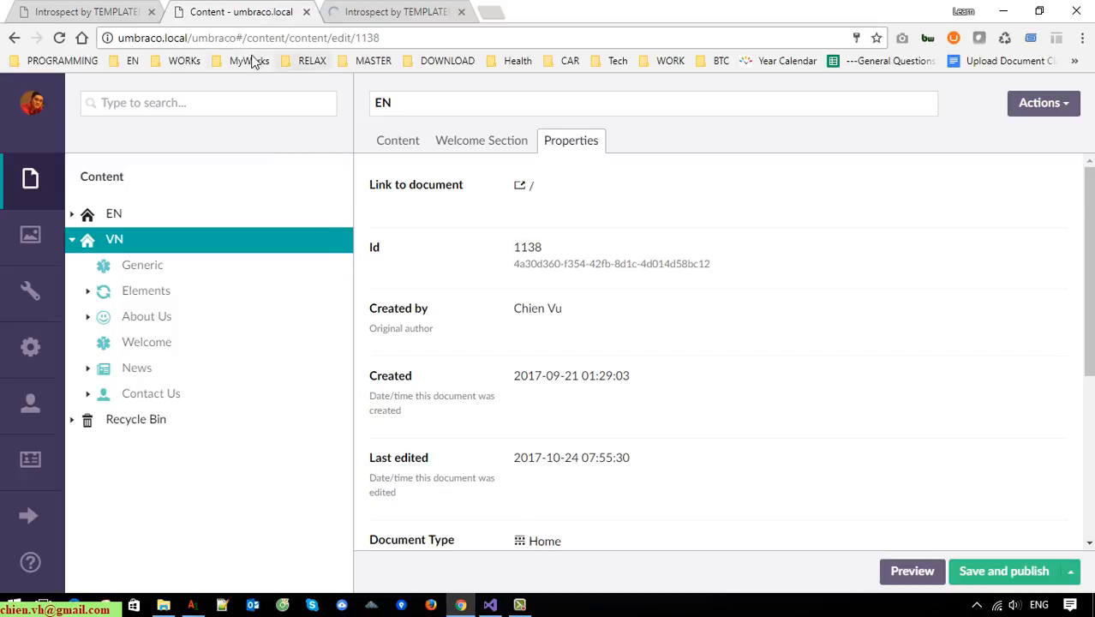
left_click(30, 180)
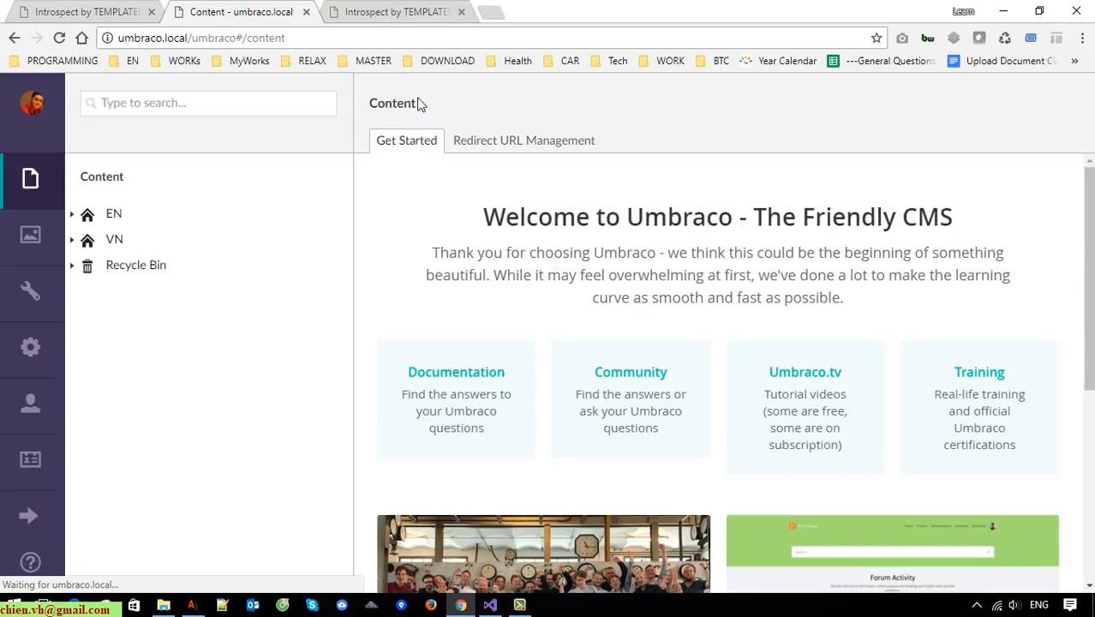
left_click(114, 214)
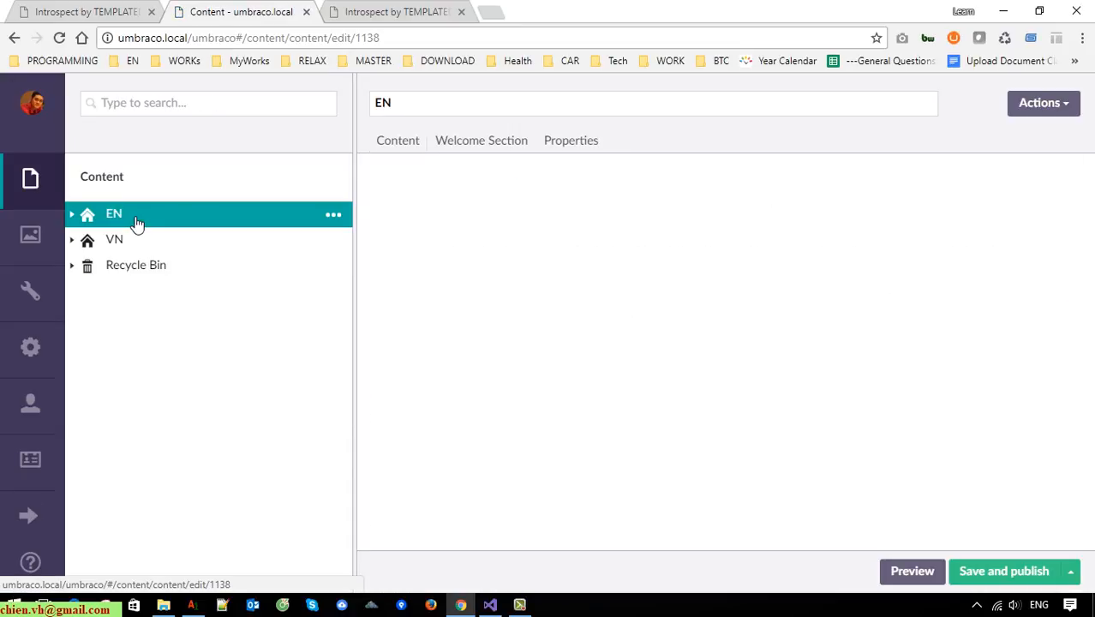
left_click(571, 140)
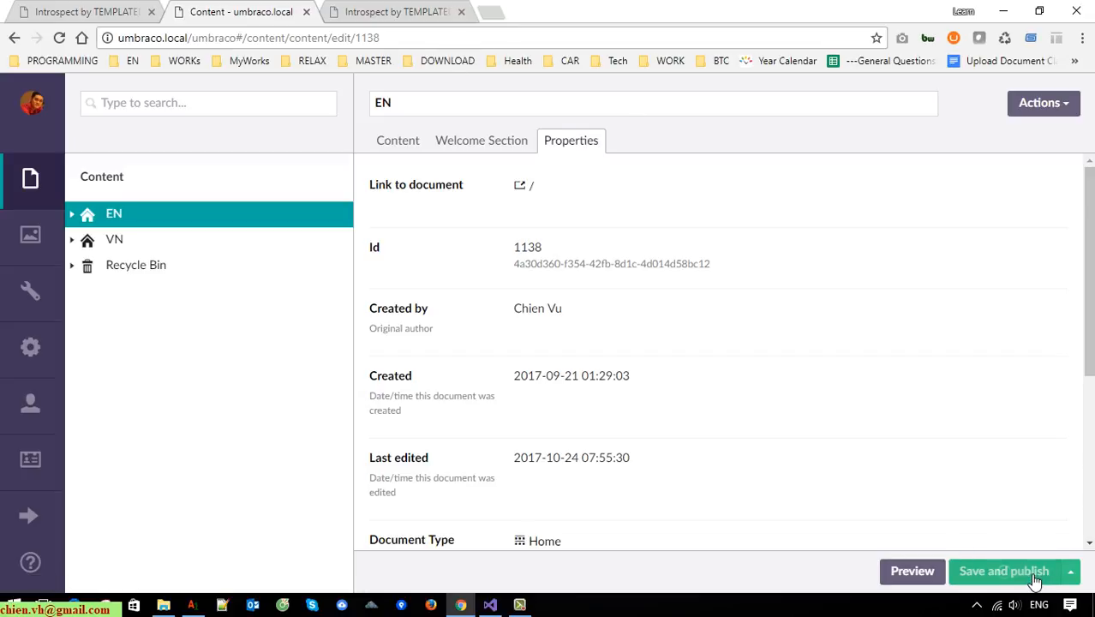
left_click(1004, 571)
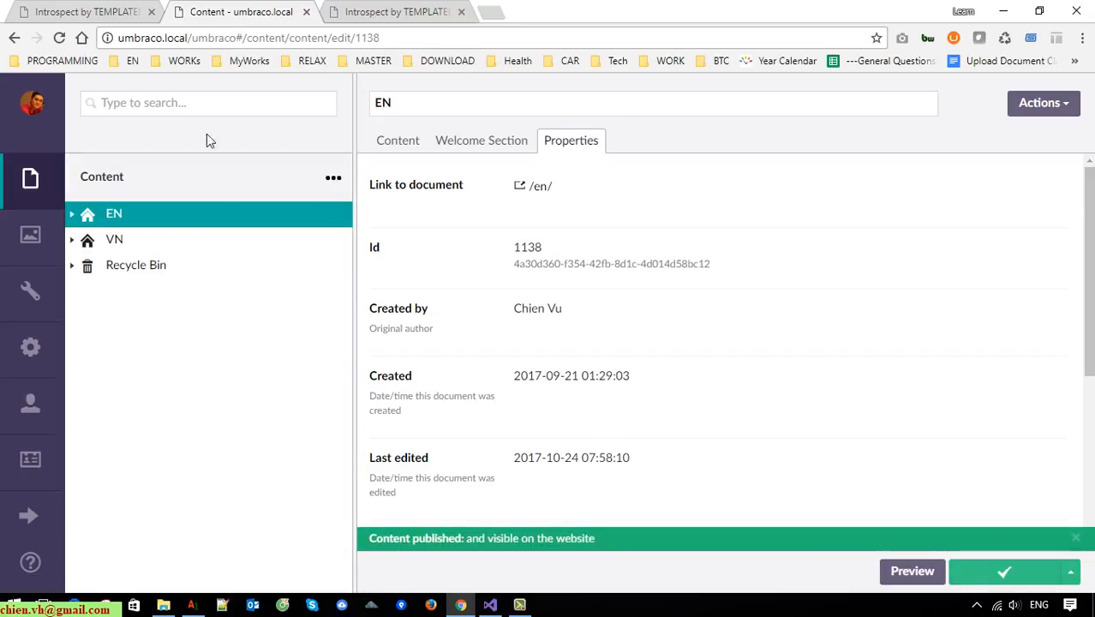
Verify VN, its Generic and Elements pages link under /vn/.
left_click(114, 239)
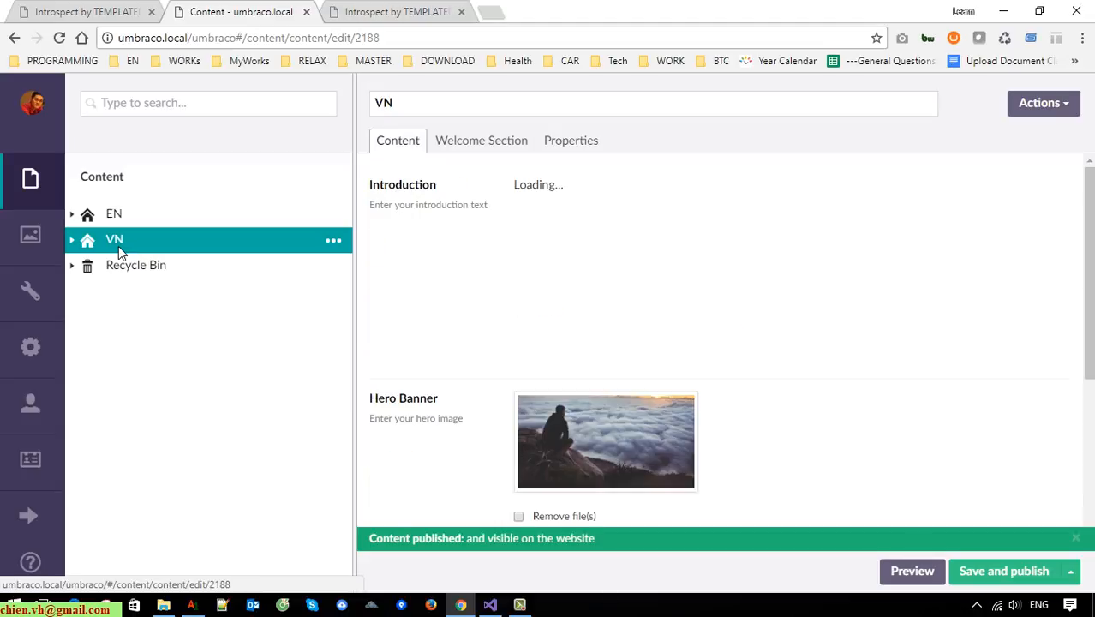
left_click(571, 140)
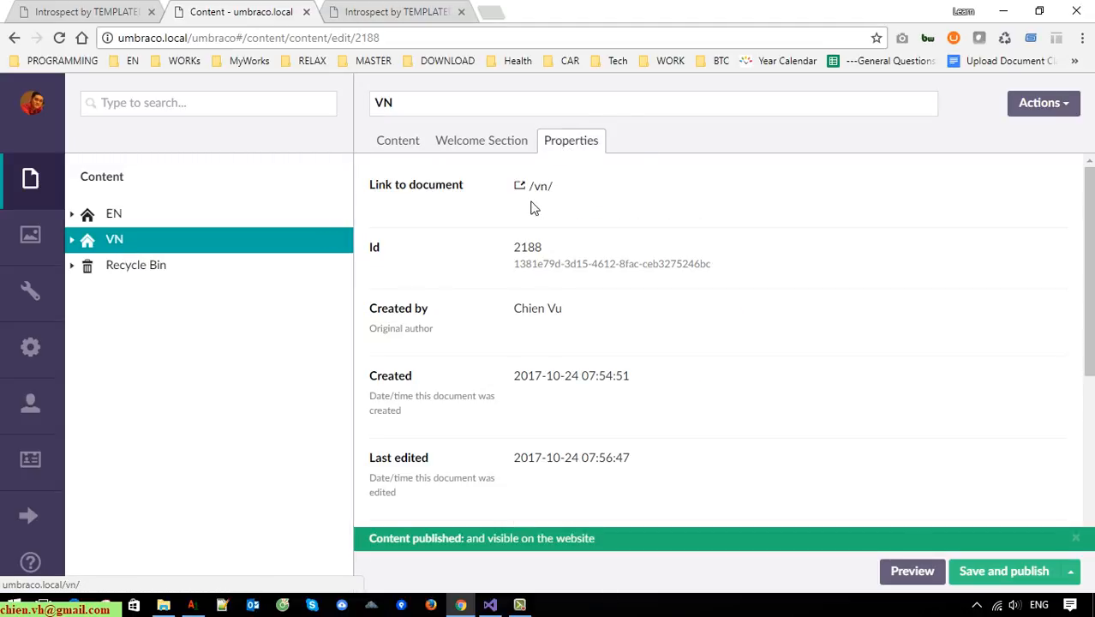
left_click(142, 265)
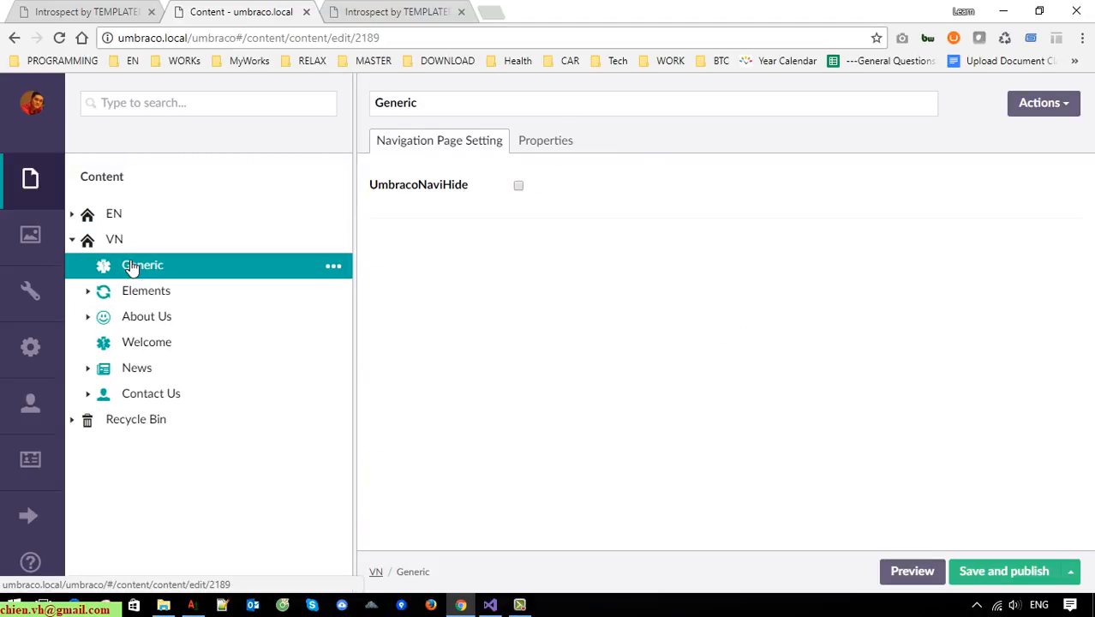
left_click(545, 140)
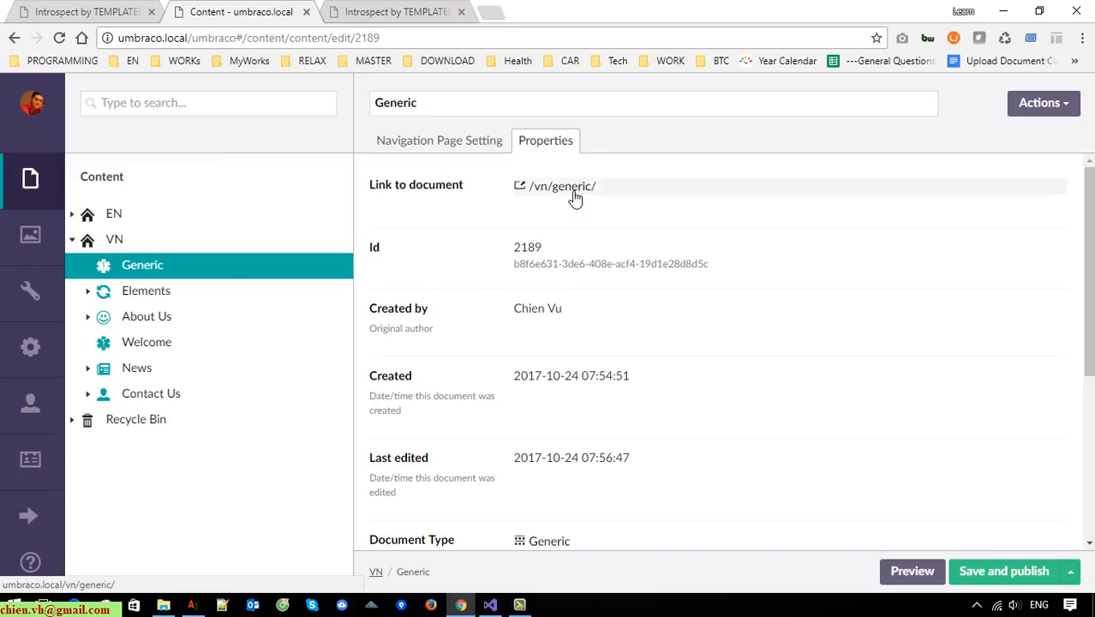
left_click(146, 290)
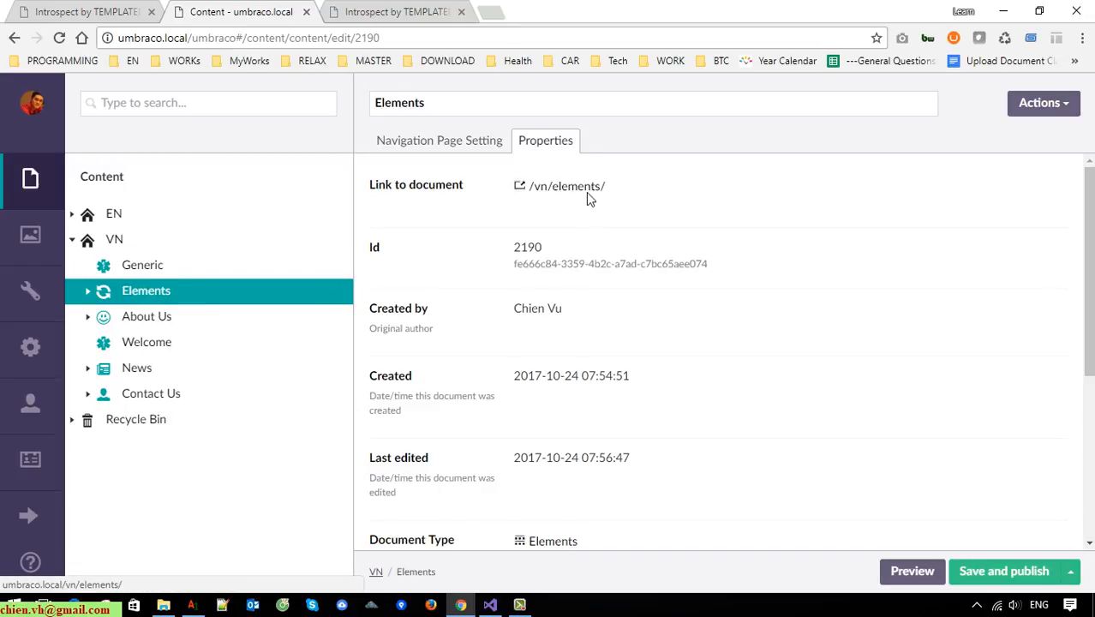
Verify EN, its Generic and Elements pages link under /en/.
left_click(113, 213)
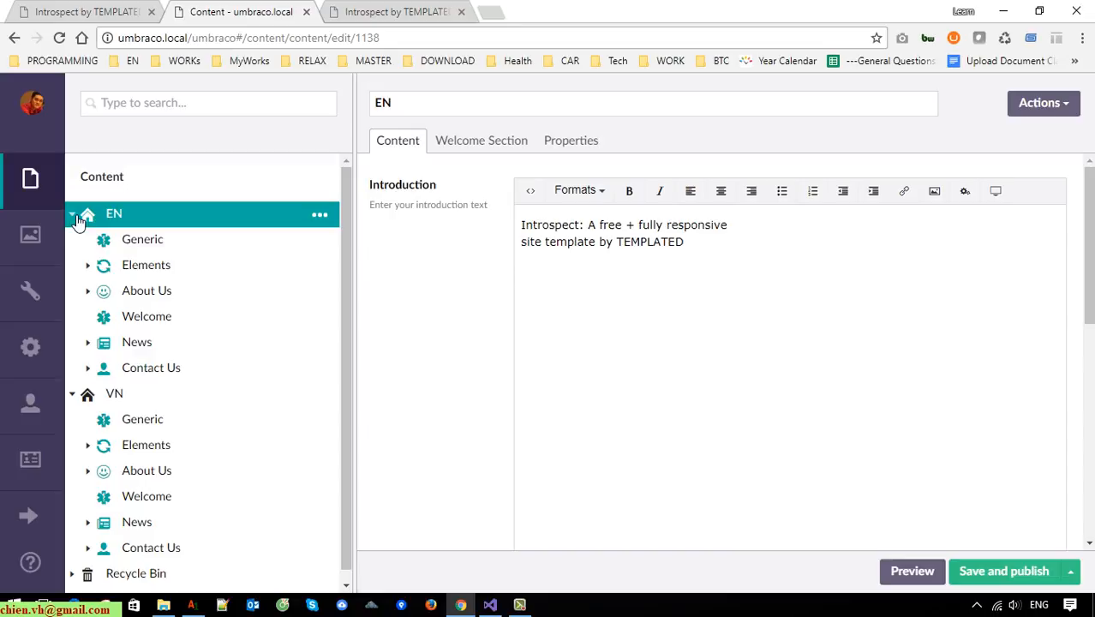
left_click(570, 139)
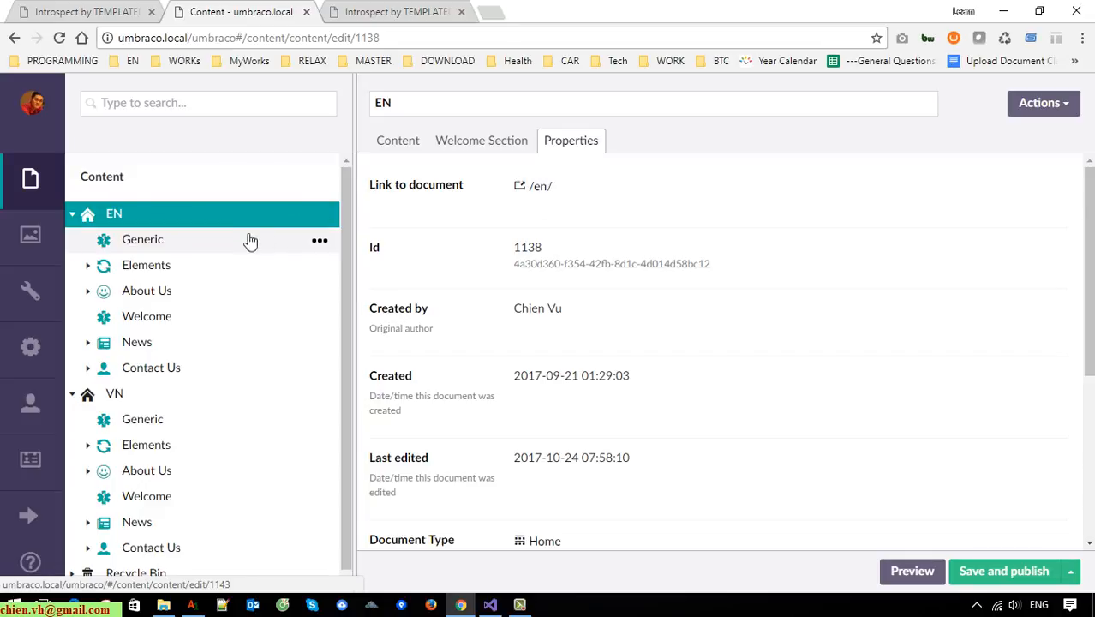
left_click(142, 240)
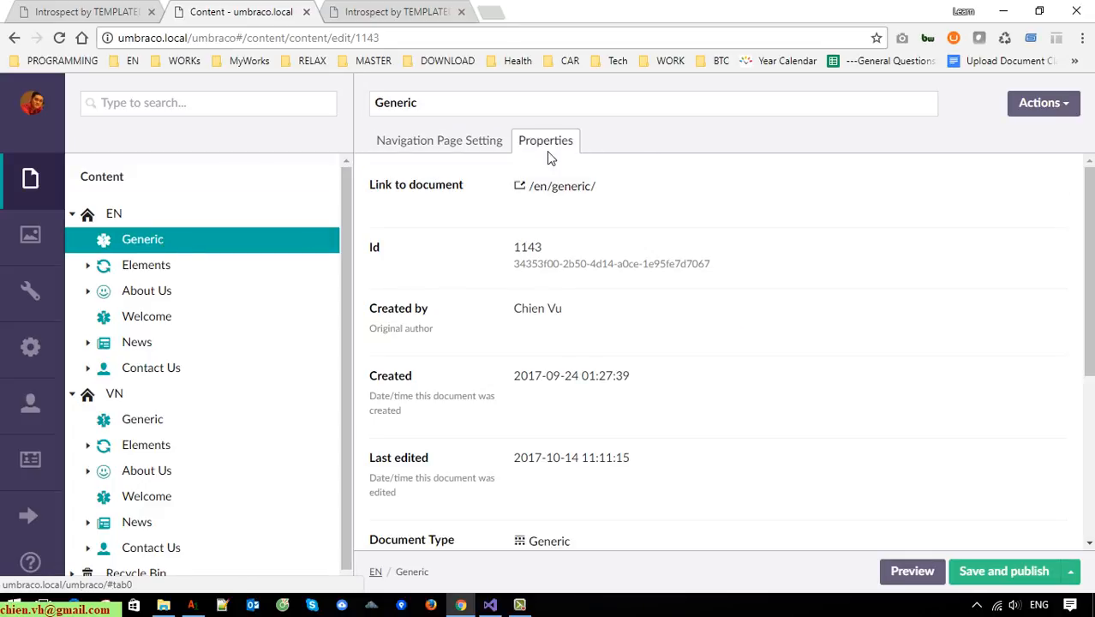
left_click(146, 264)
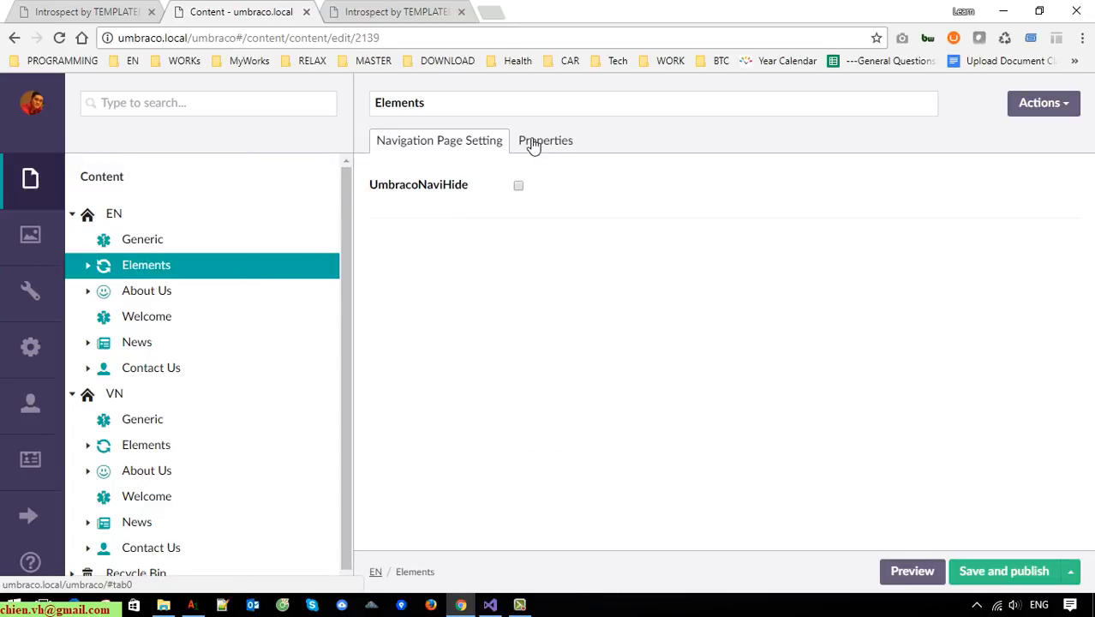
left_click(545, 140)
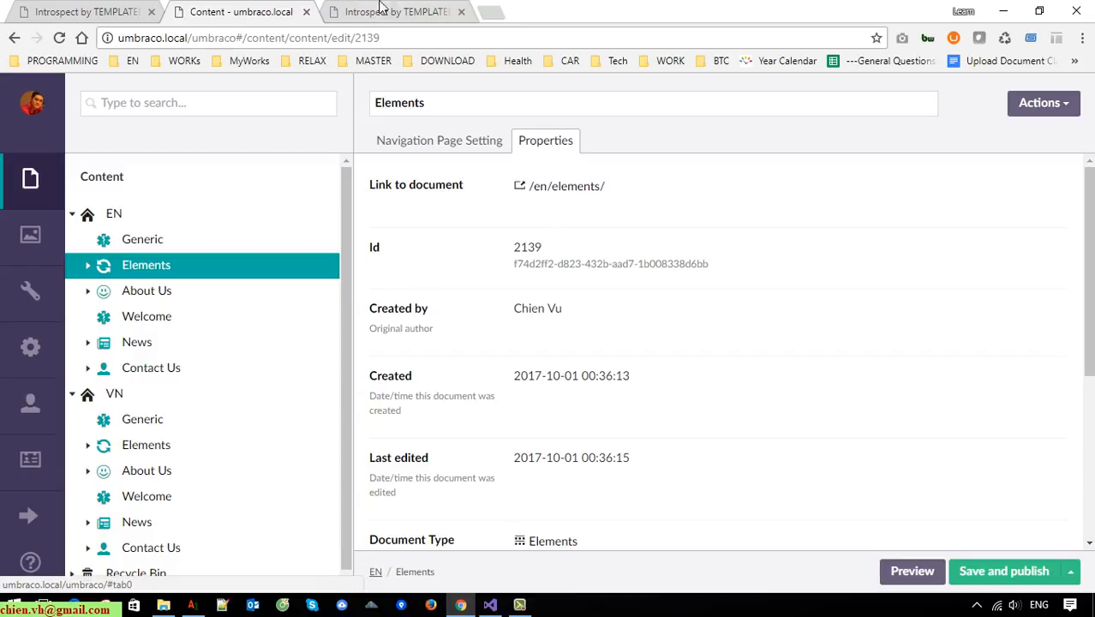
Browse to umbraco.local/vn and view its Elements page at /vn/elements/.
left_click(394, 12)
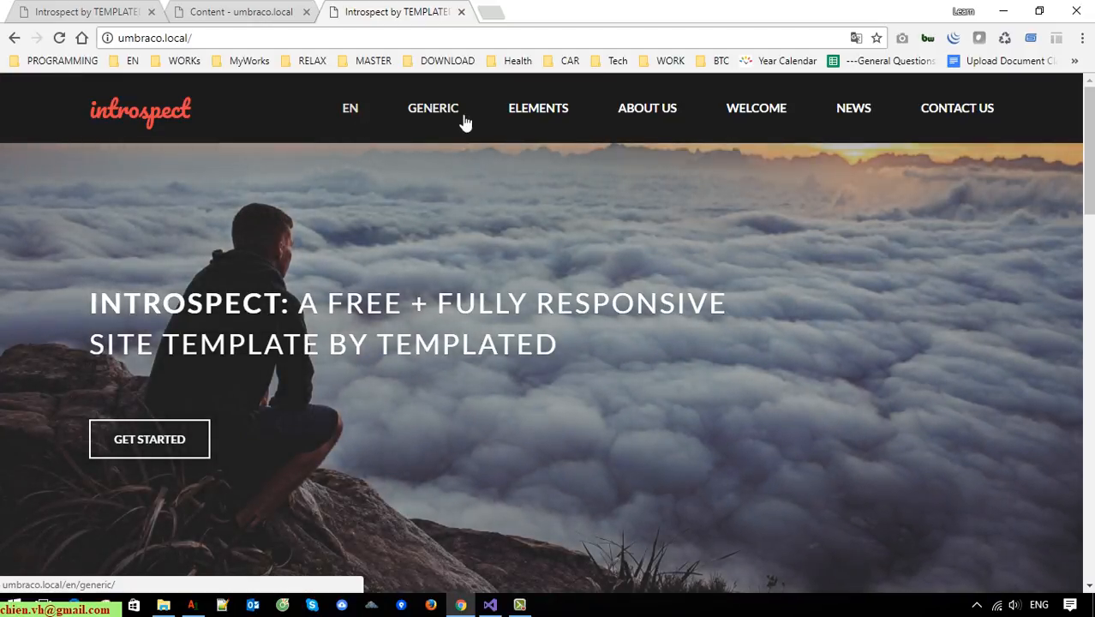
mouse_move(8, 589)
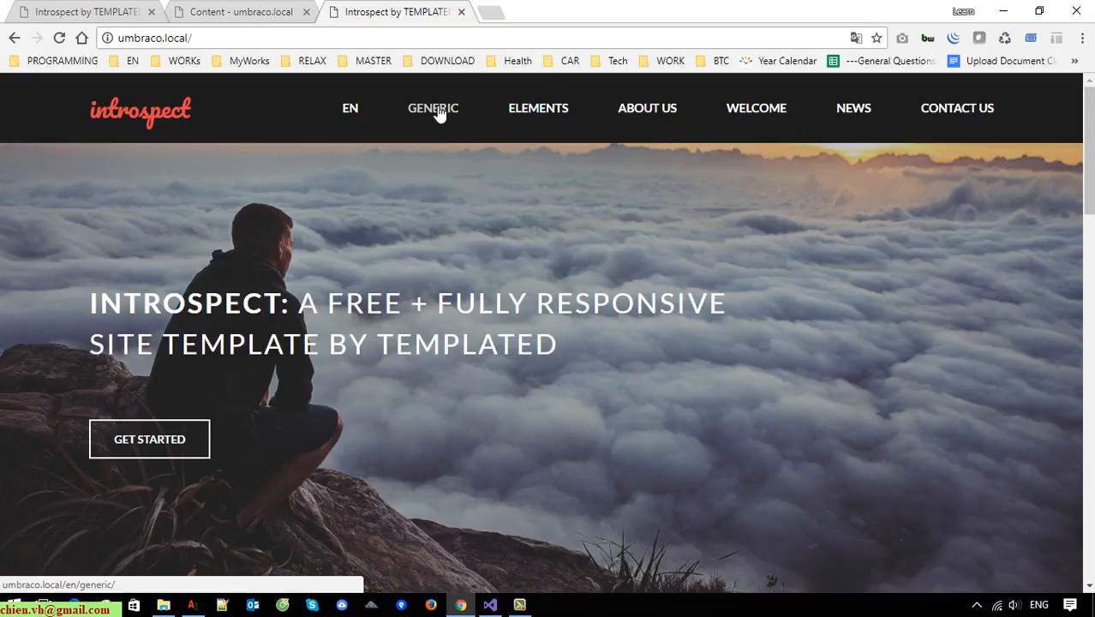
mouse_move(647, 108)
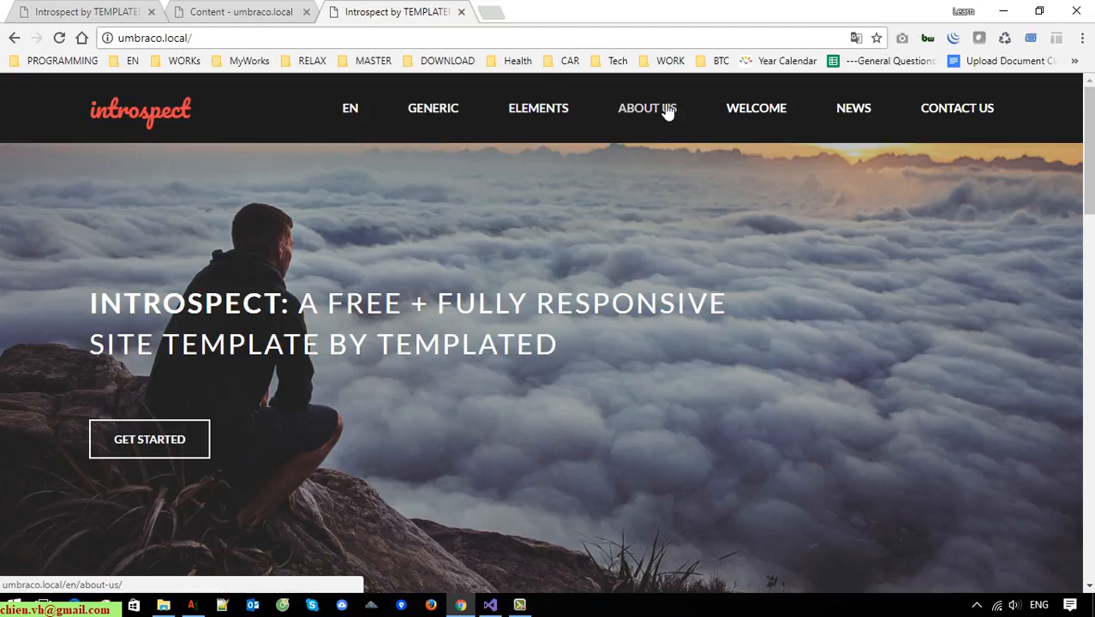
mouse_move(957, 108)
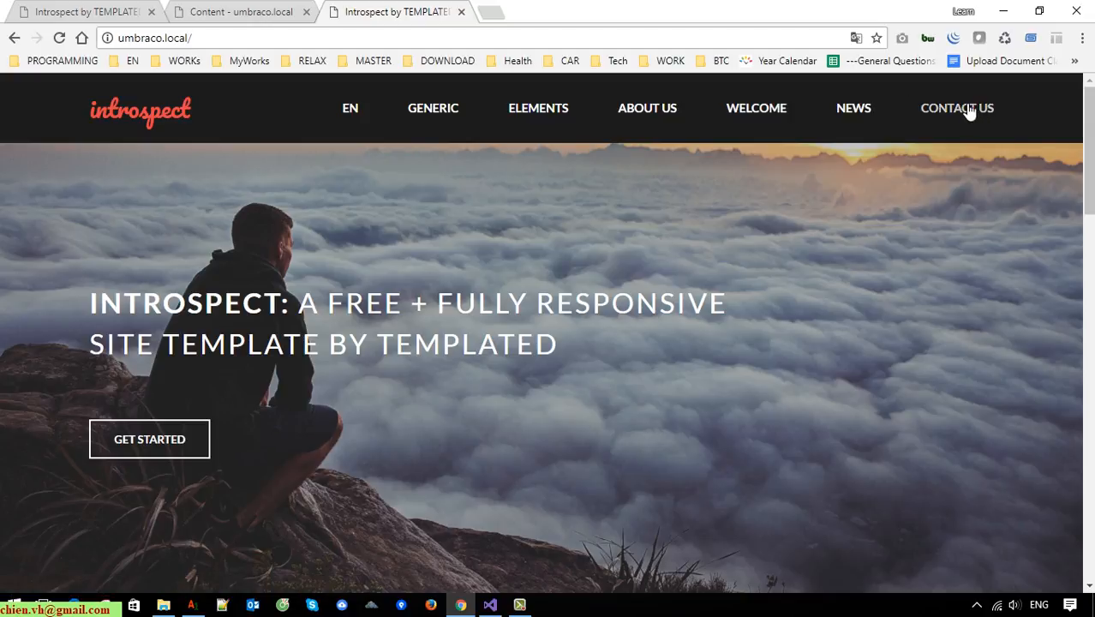
mouse_move(350, 108)
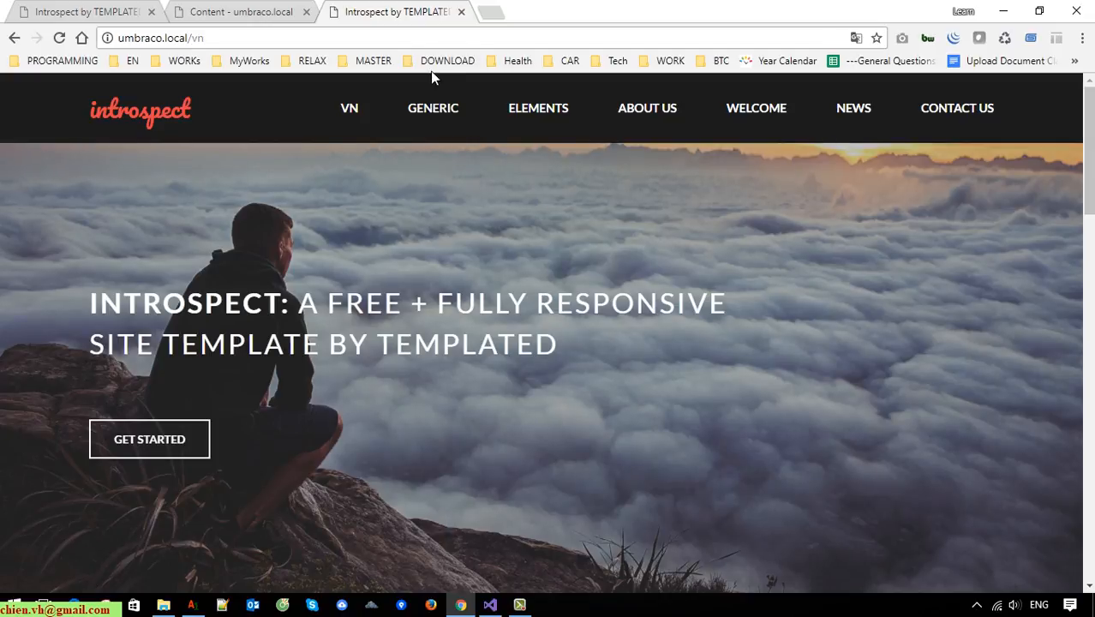
mouse_move(647, 108)
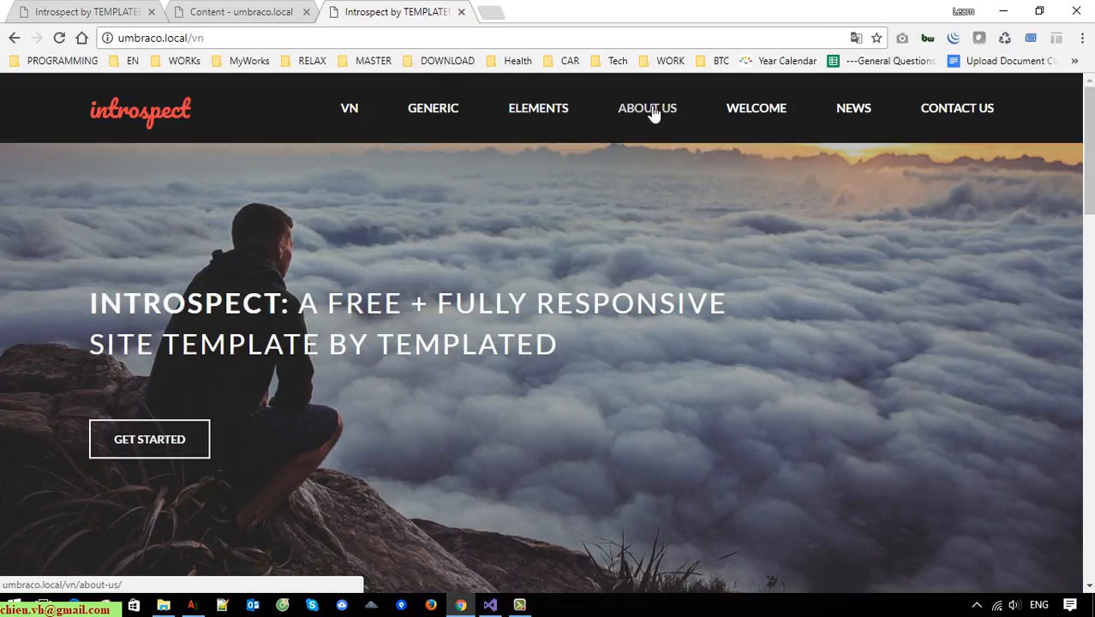
left_click(539, 108)
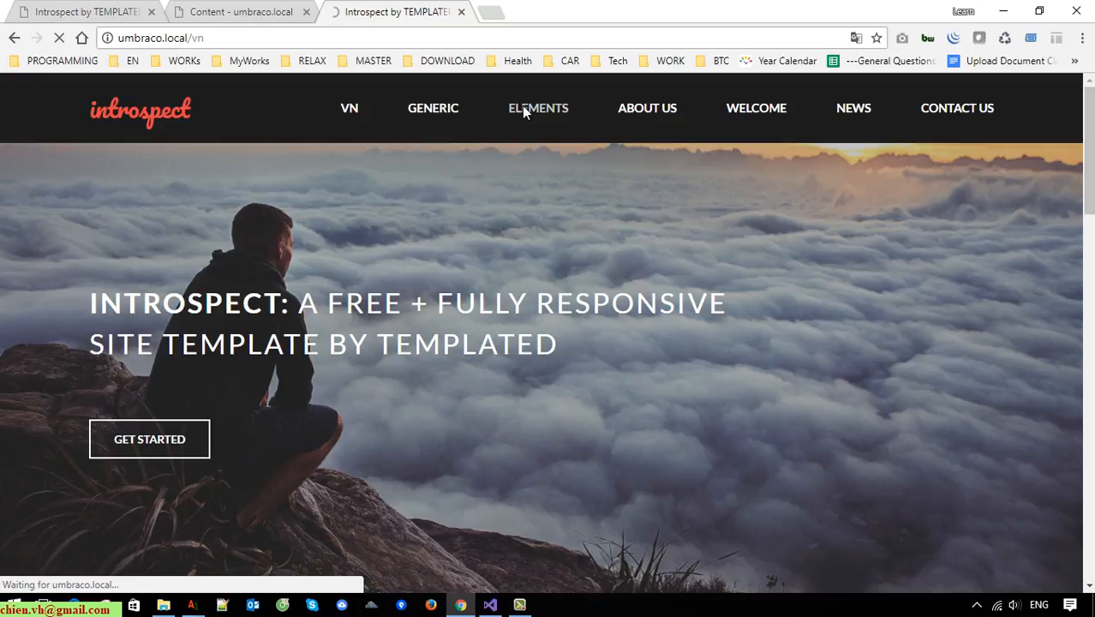
left_click(538, 108)
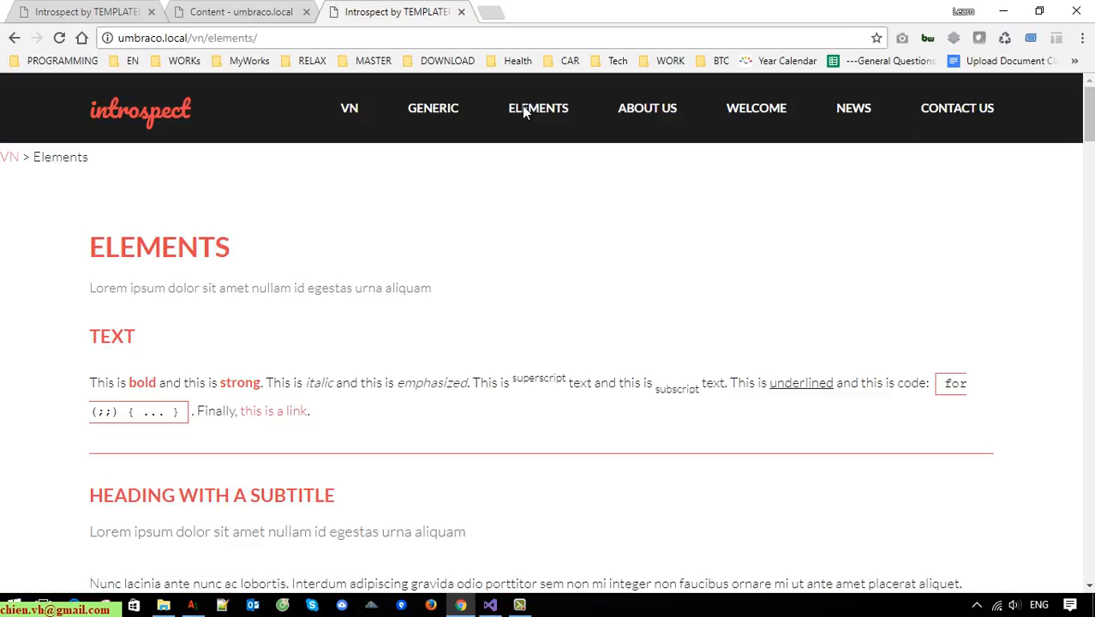
mouse_move(349, 112)
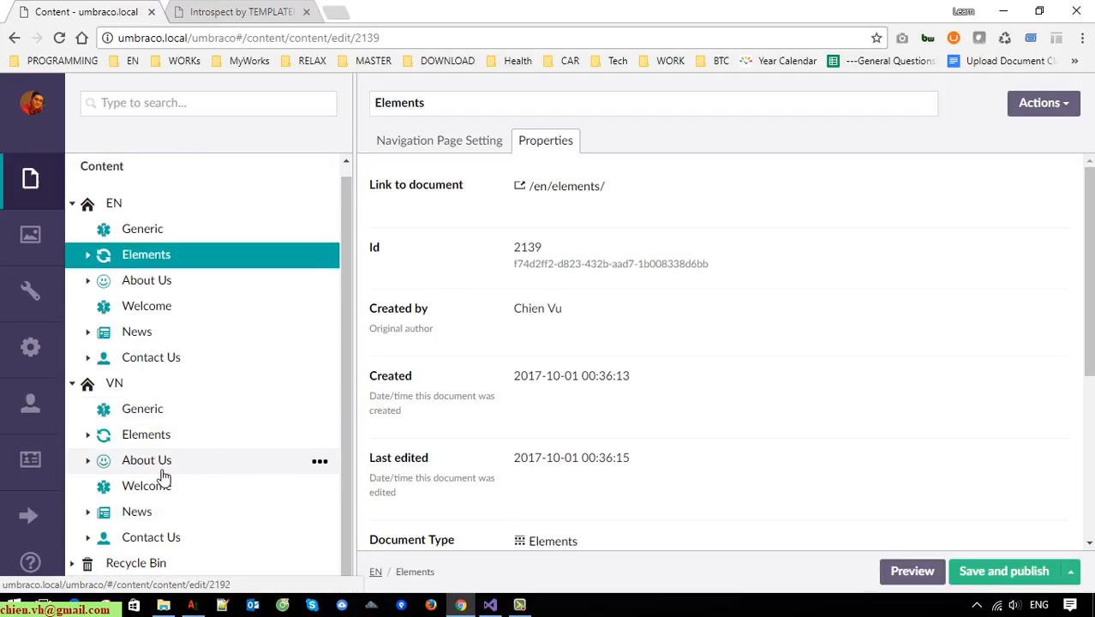
Rename the VN About Us page to 'Giới Thiệu Công Ty' and publish it.
left_click(147, 460)
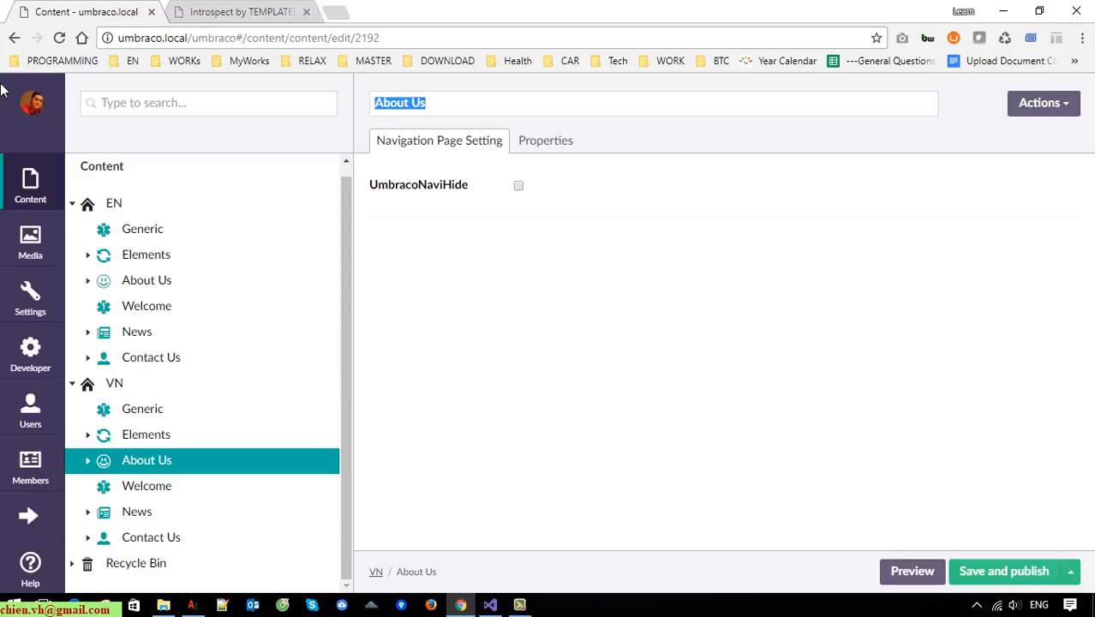
type("Giới Thiệu")
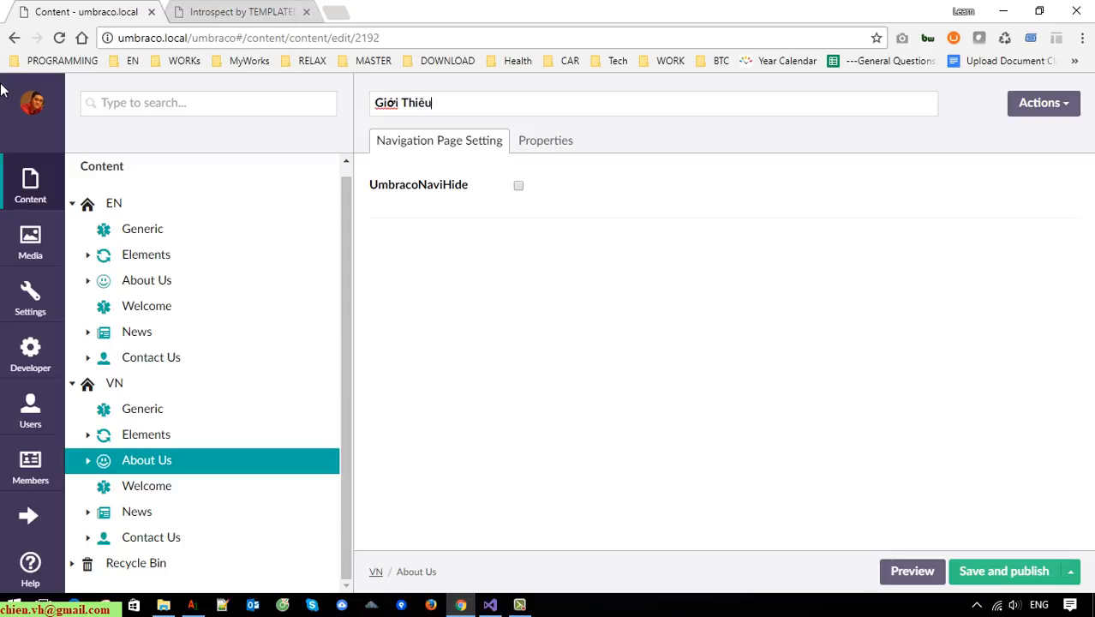
type("Co")
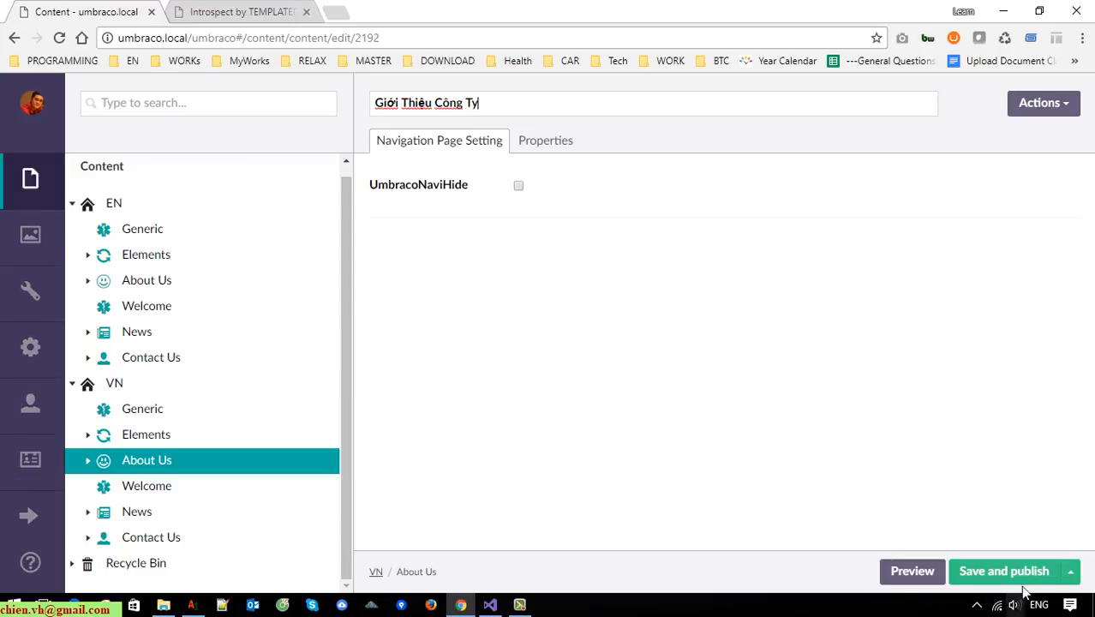
left_click(1003, 571)
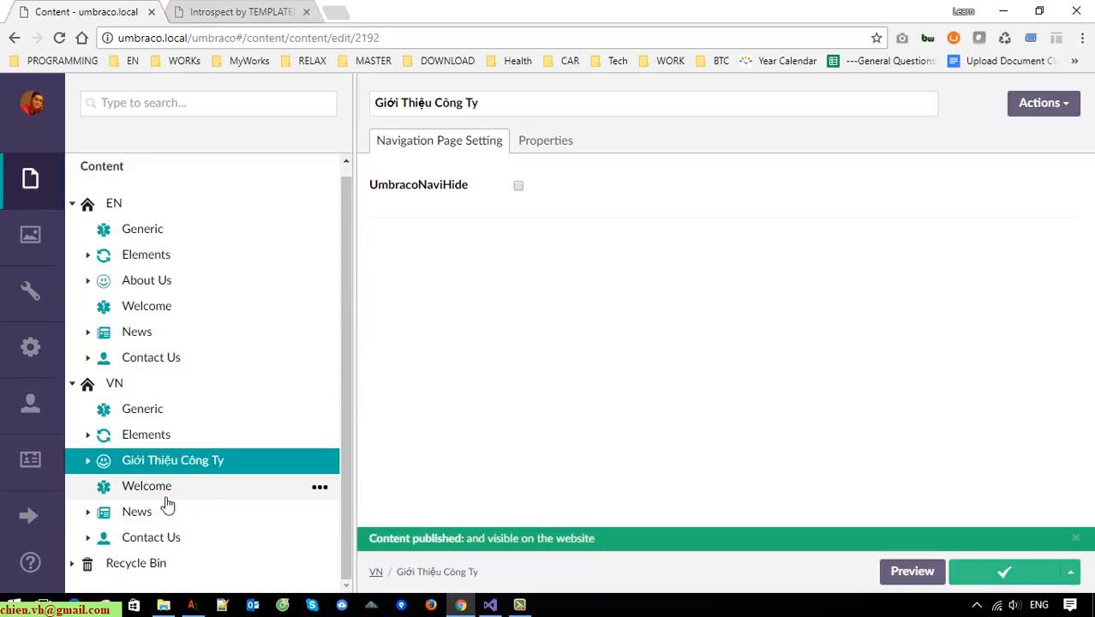
Rename the VN Welcome page to 'Xin Chào' and publish it.
left_click(146, 486)
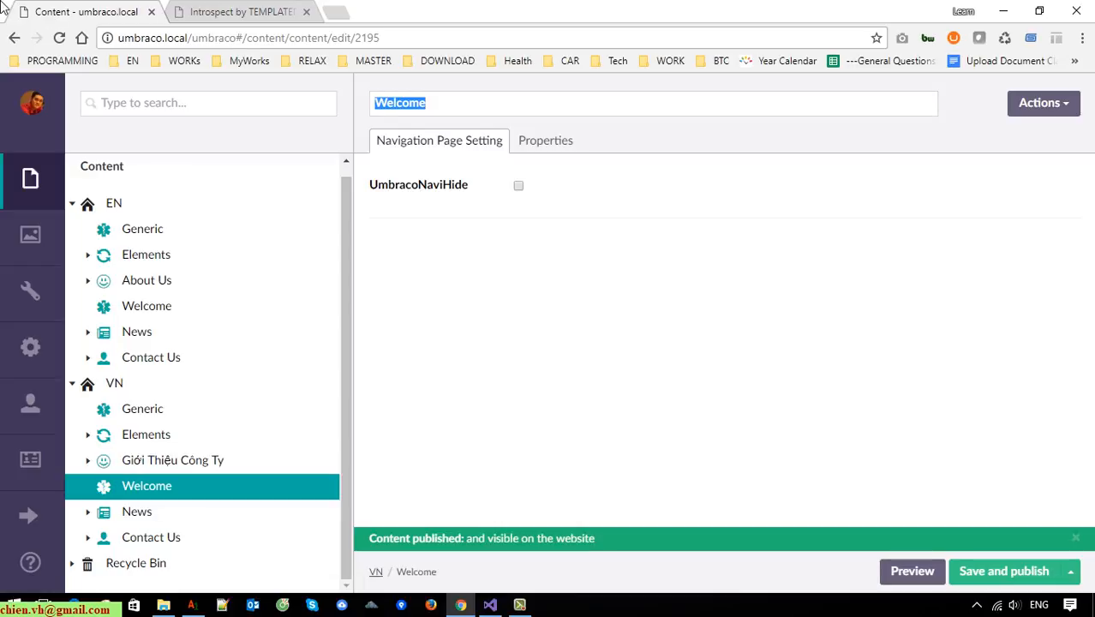
type("Xin Chào")
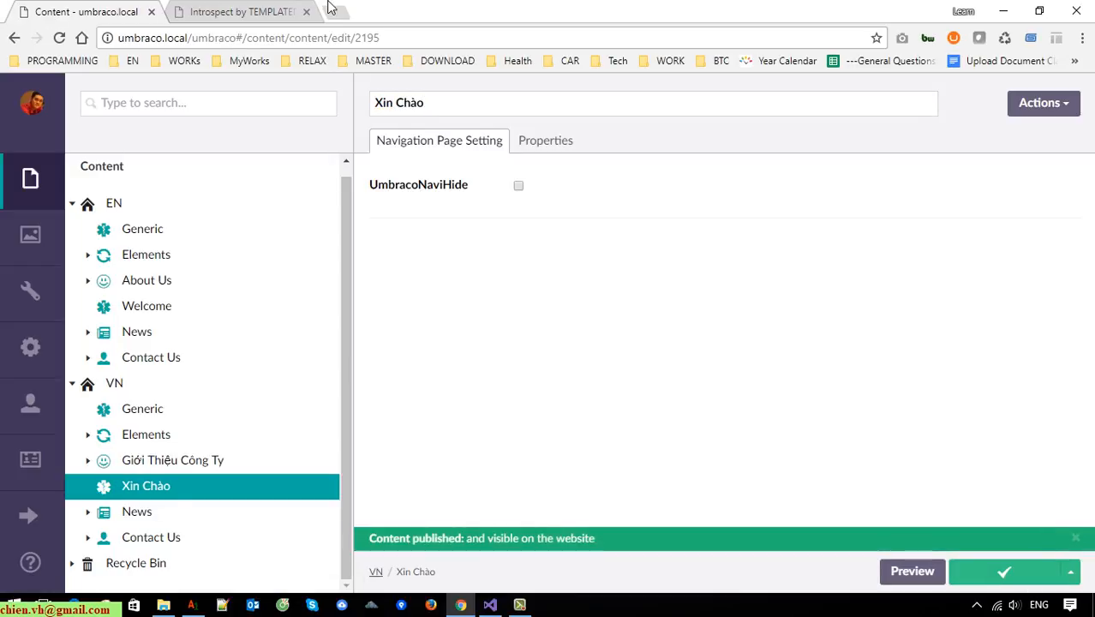
Reload the live site so the VN menu shows 'Giới Thiệu Công Ty' and 'Xin Chào', then check /en.
left_click(240, 11)
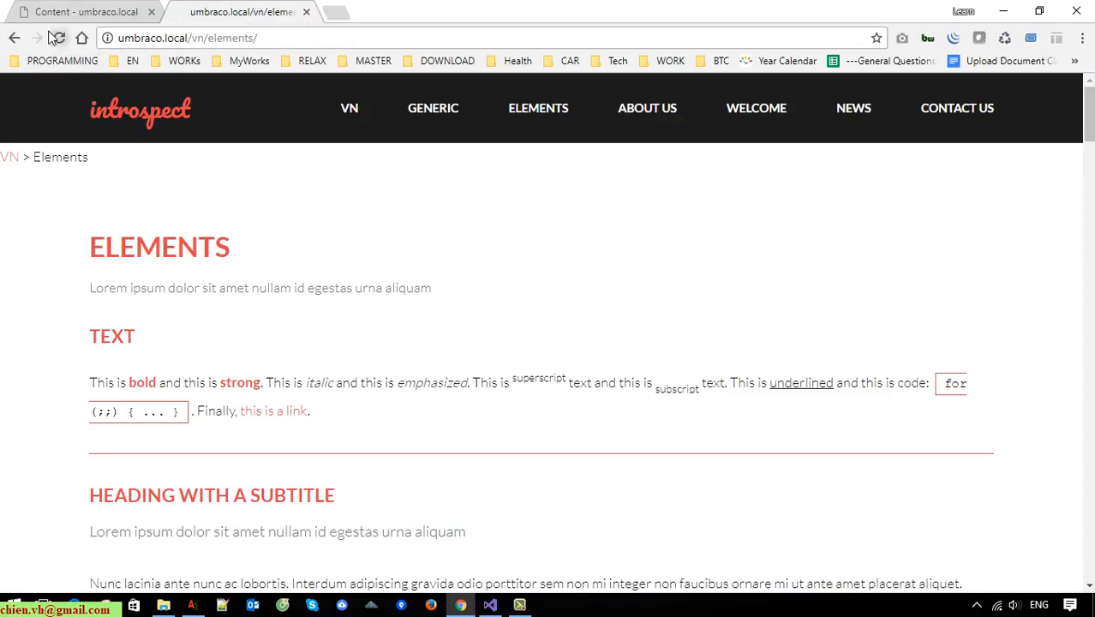
left_click(57, 38)
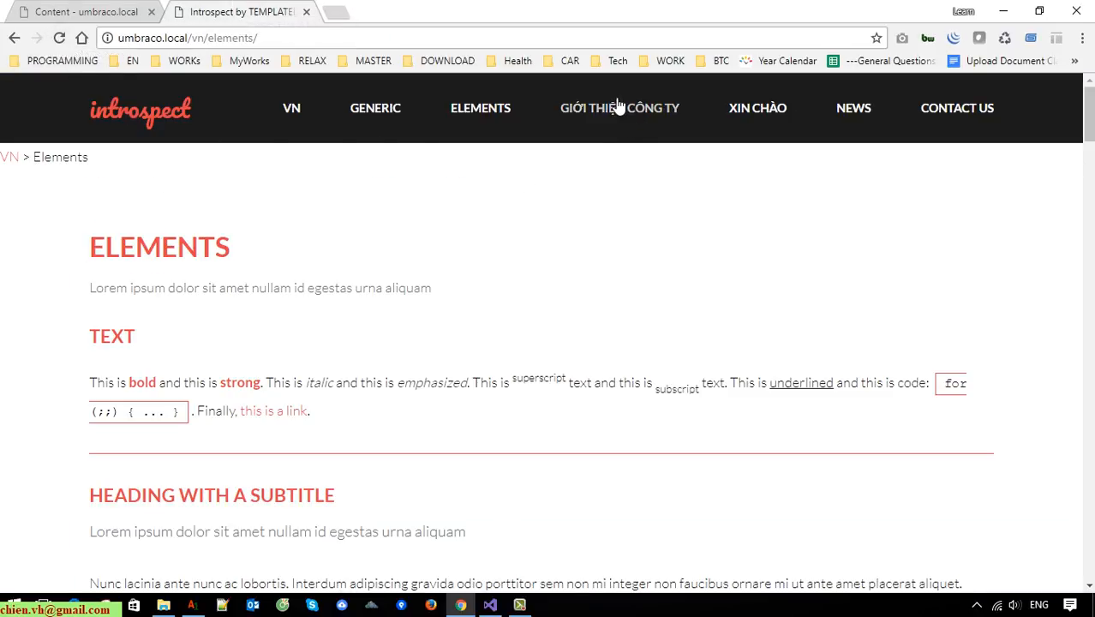
mouse_move(637, 151)
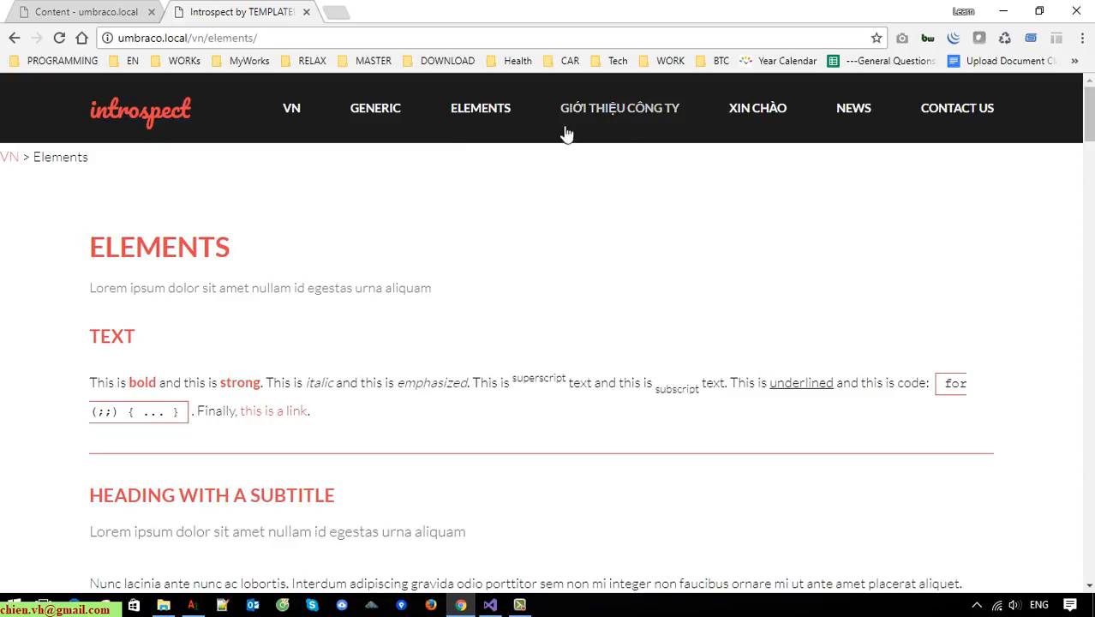
mouse_move(620, 108)
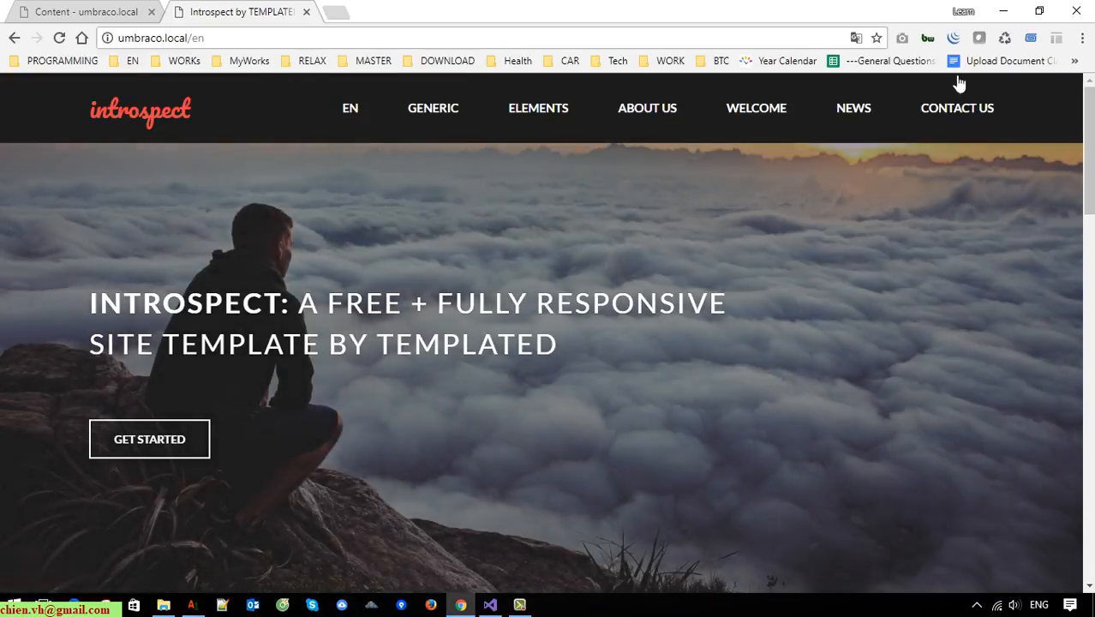
mouse_move(232, 108)
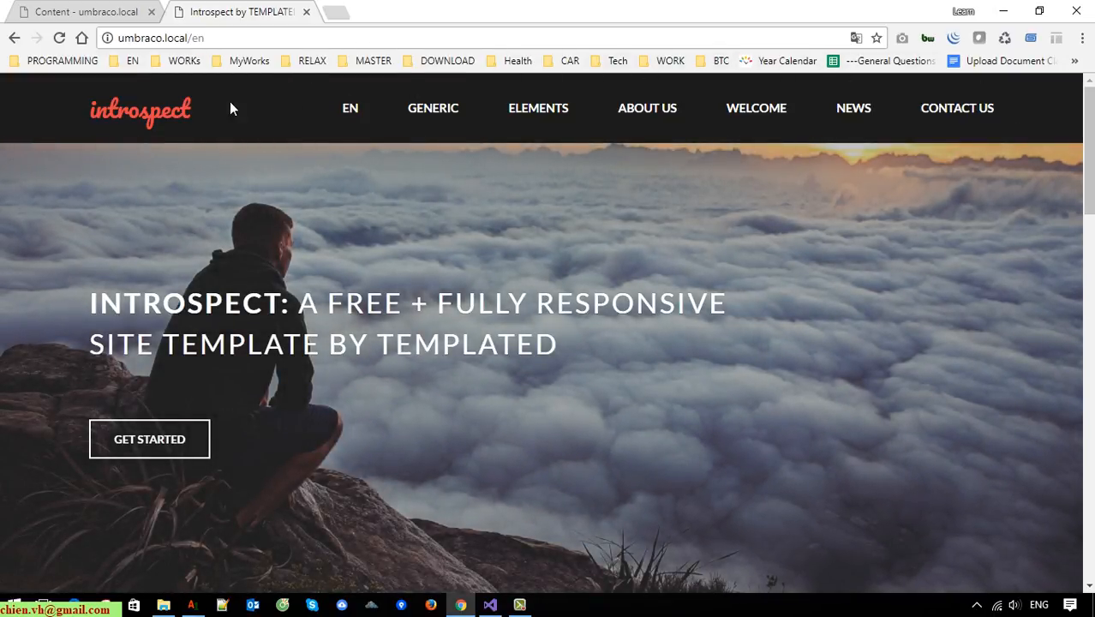
mouse_move(316, 238)
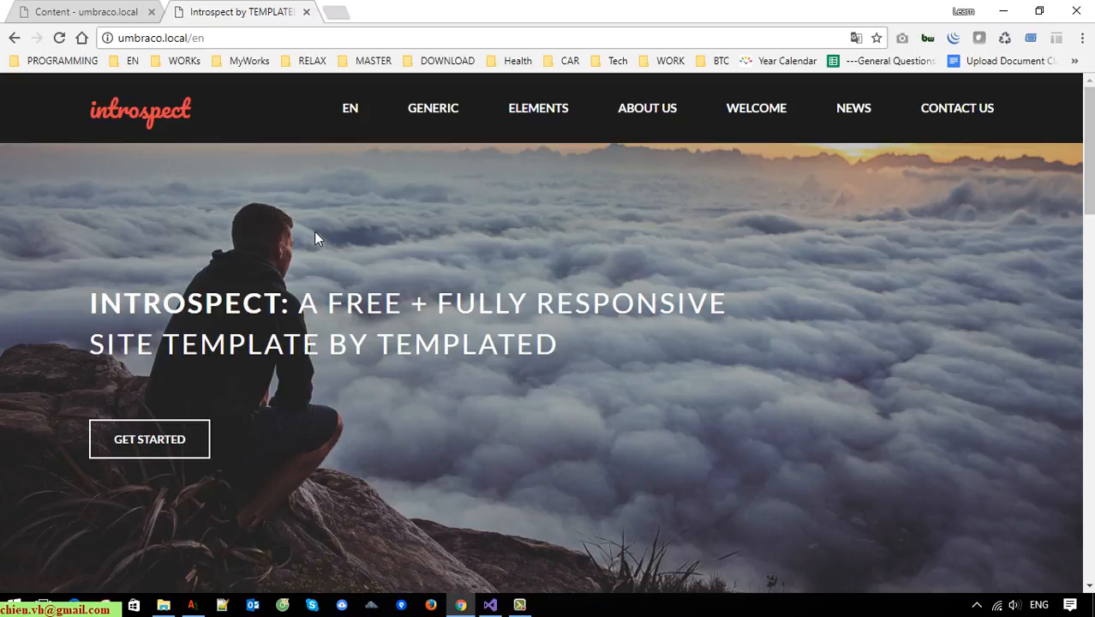
left_click(82, 11)
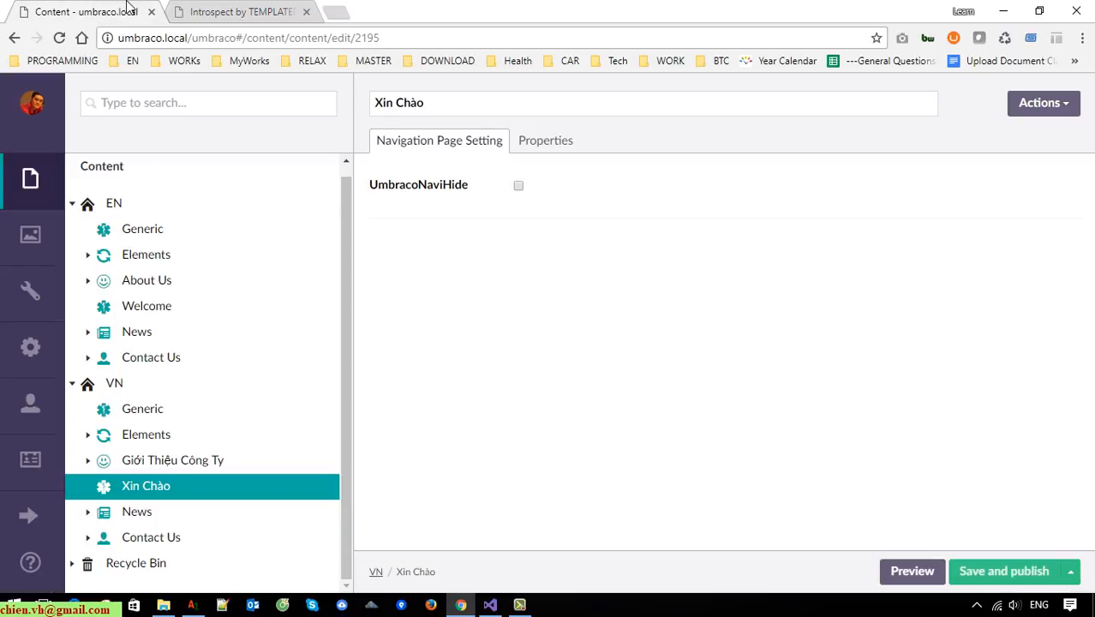
mouse_move(805, 267)
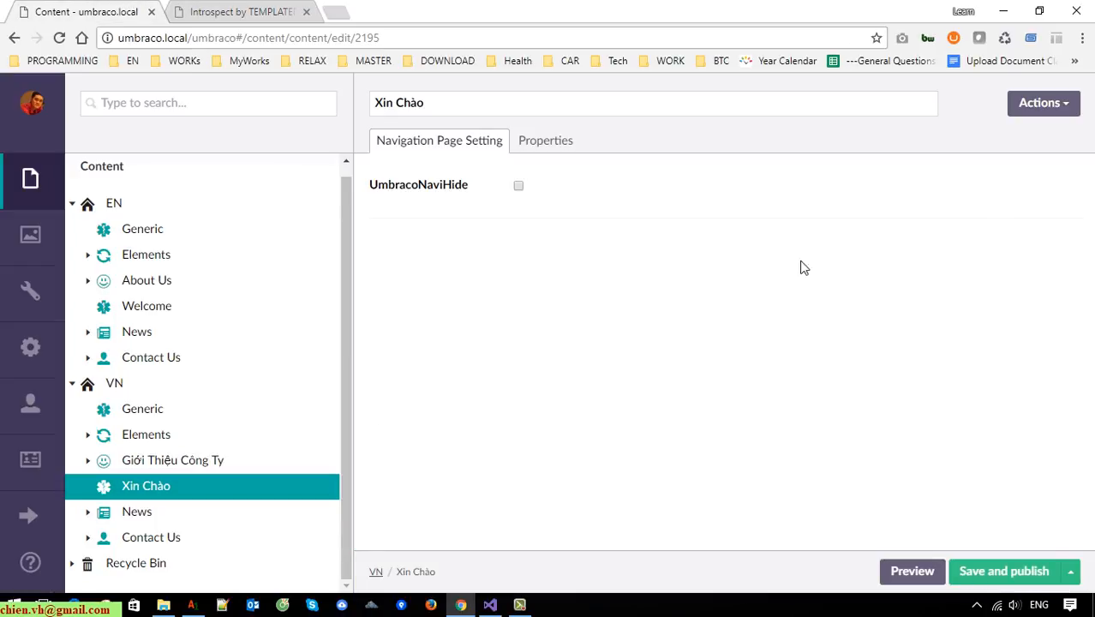
mouse_move(1025, 198)
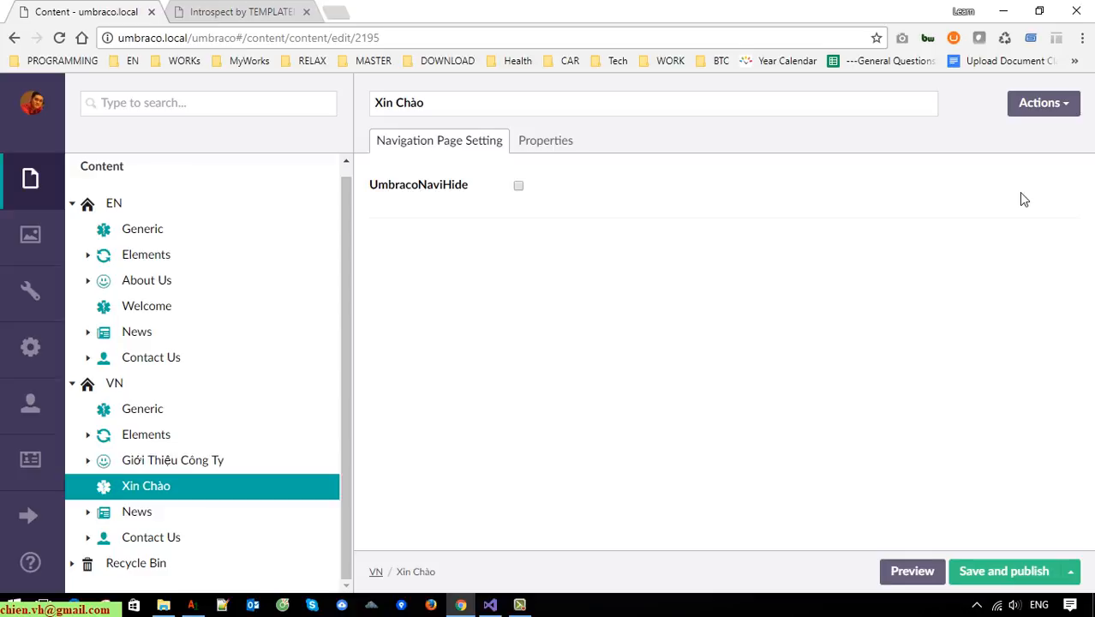